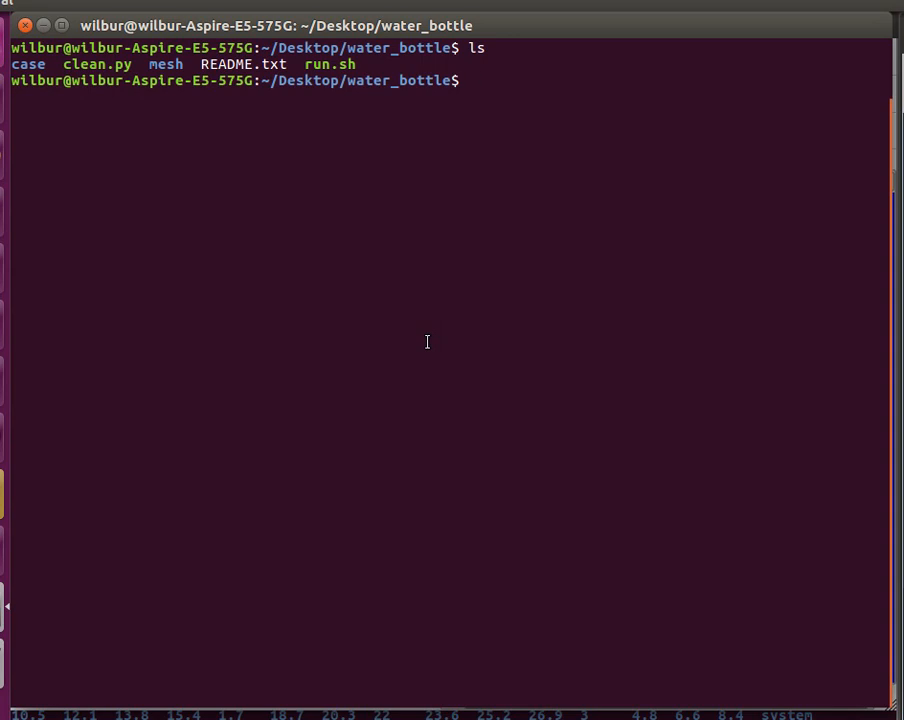
pyautogui.moveTo(444, 336)
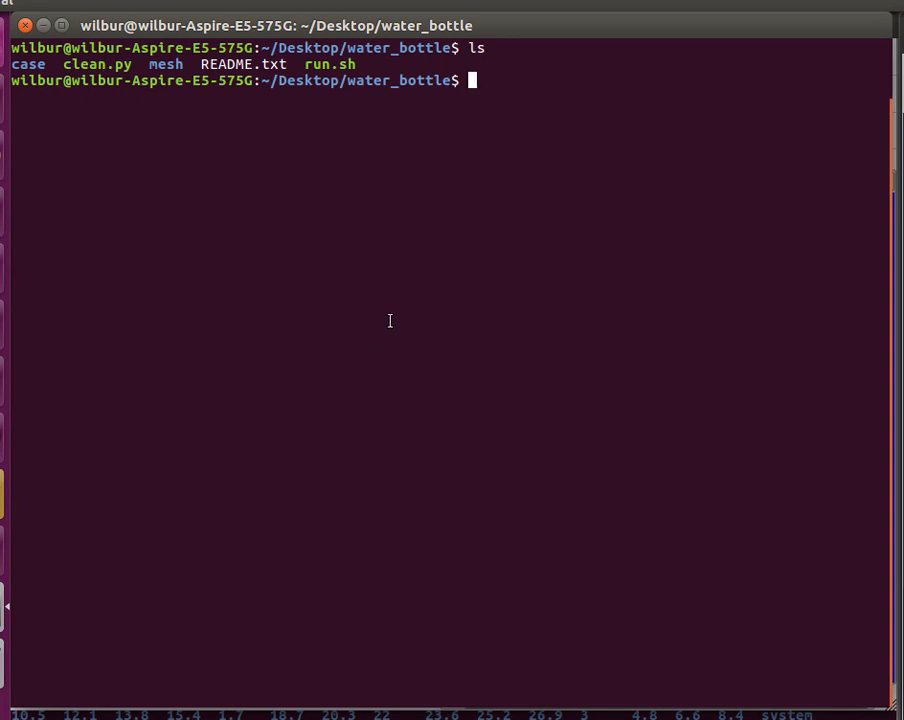
pyautogui.moveTo(368, 336)
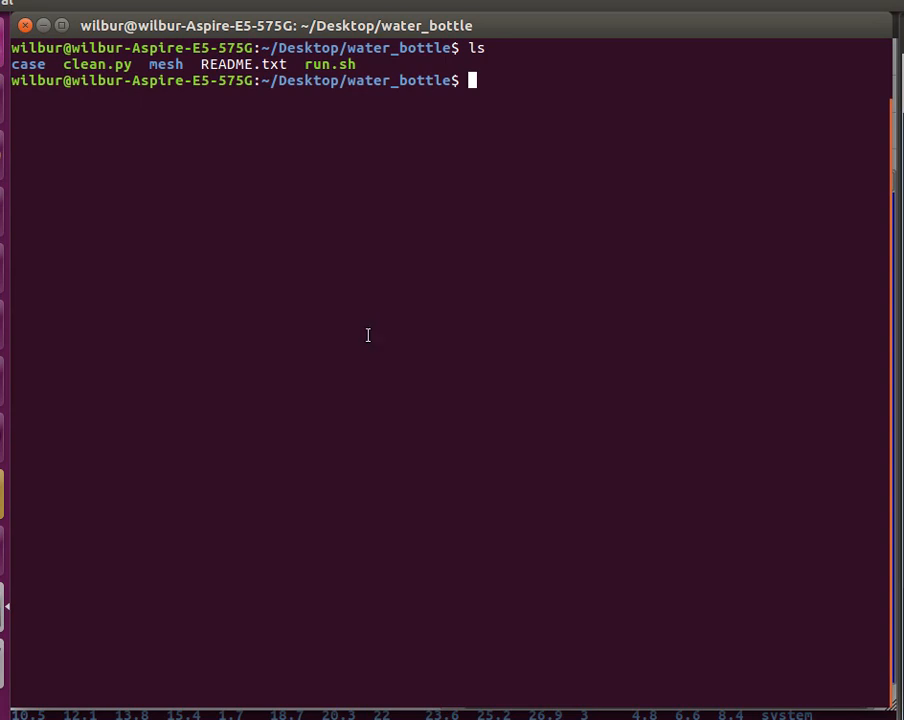
pyautogui.moveTo(360, 320)
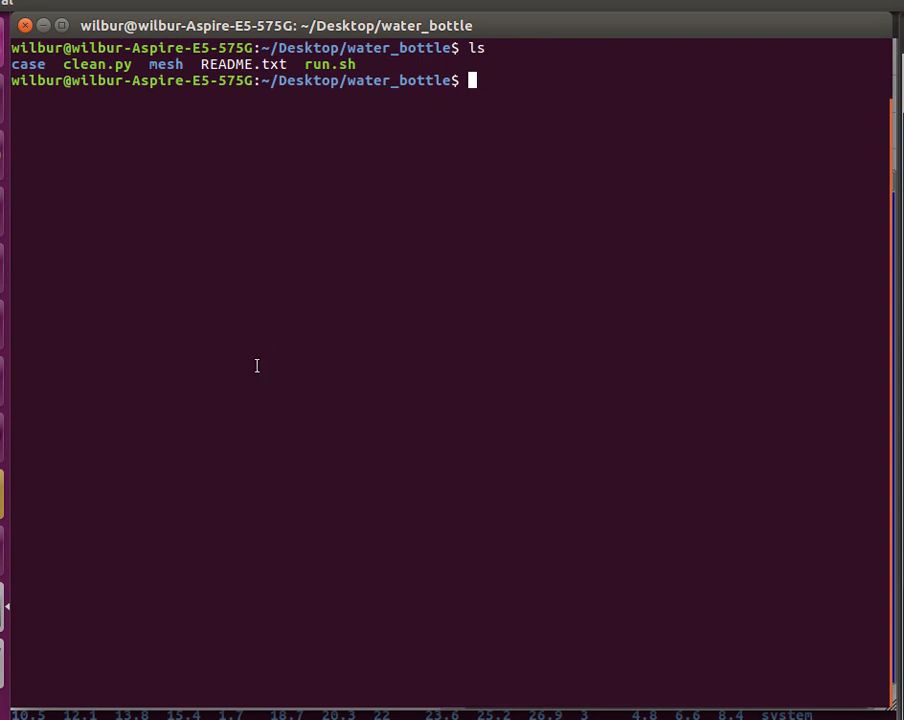
pyautogui.moveTo(510, 96)
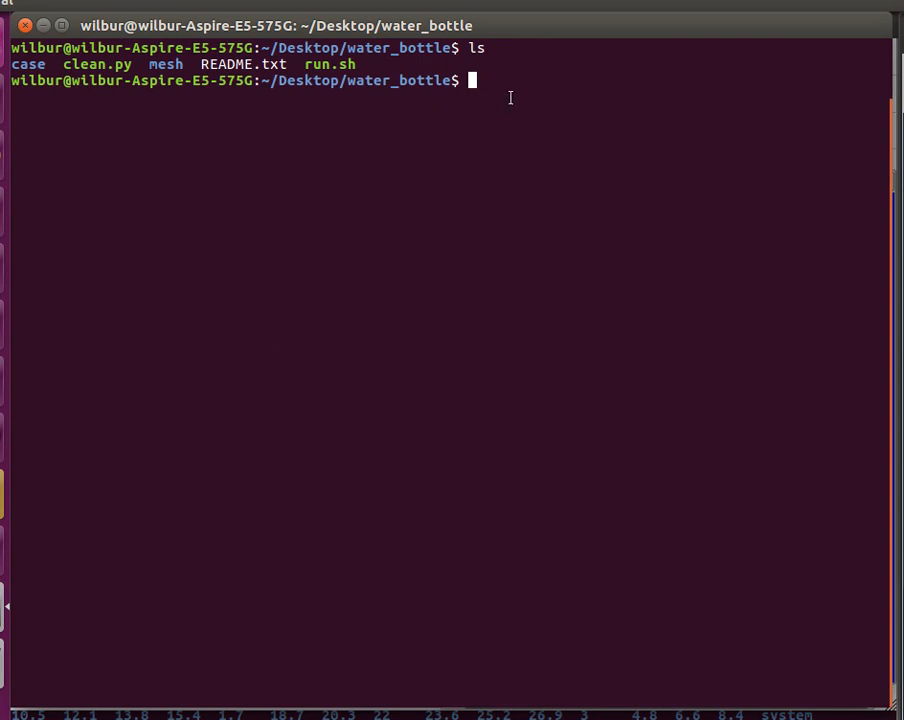
pyautogui.moveTo(8, 76)
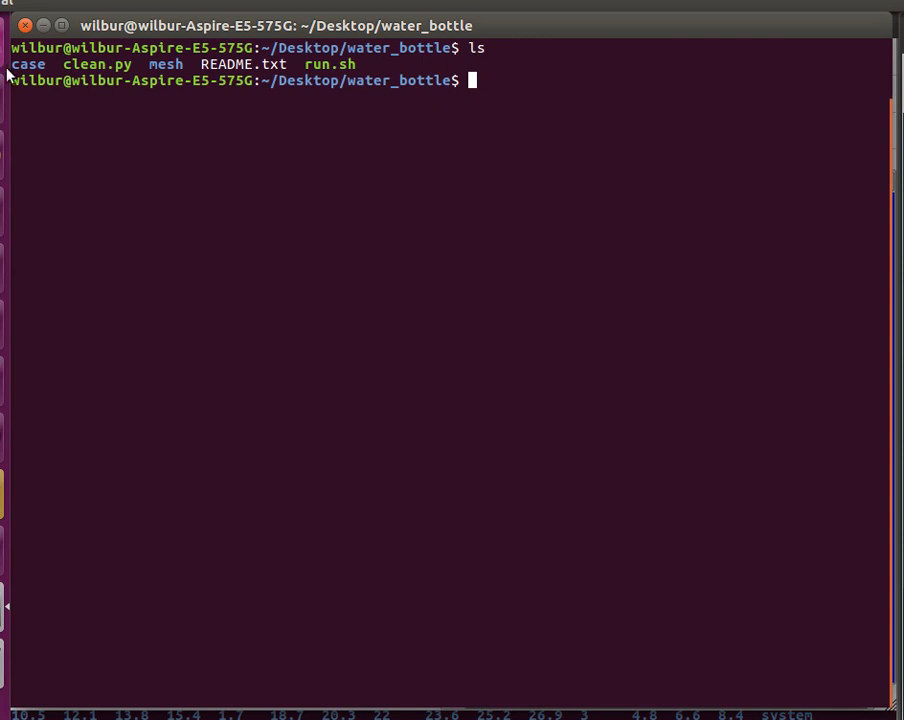
# Mark the run.sh script name and neighbouring words in the terminal listing.
pyautogui.doubleClick(28, 64)
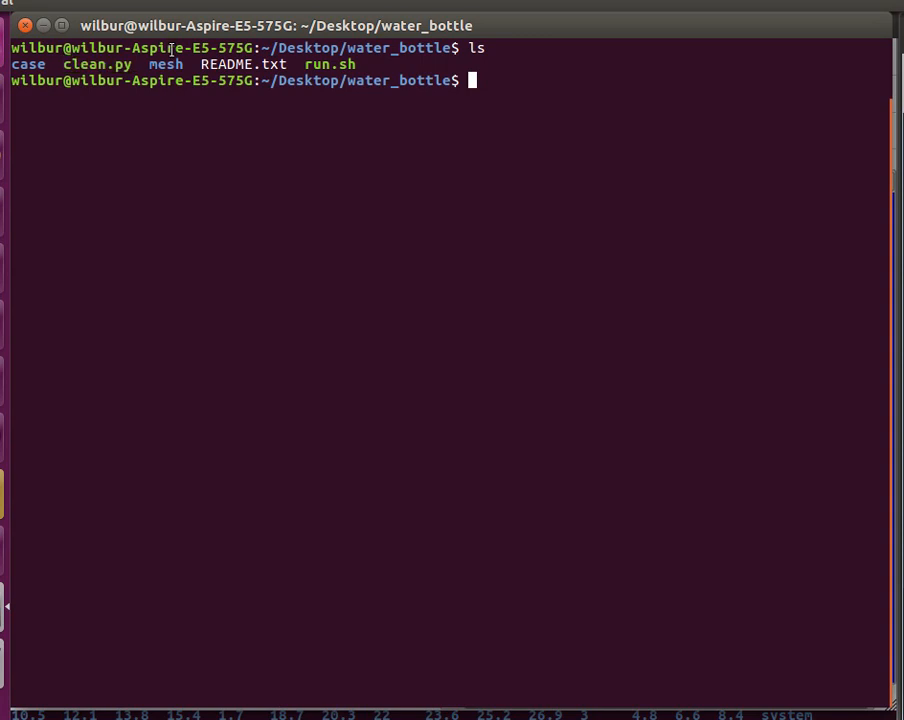
pyautogui.doubleClick(164, 64)
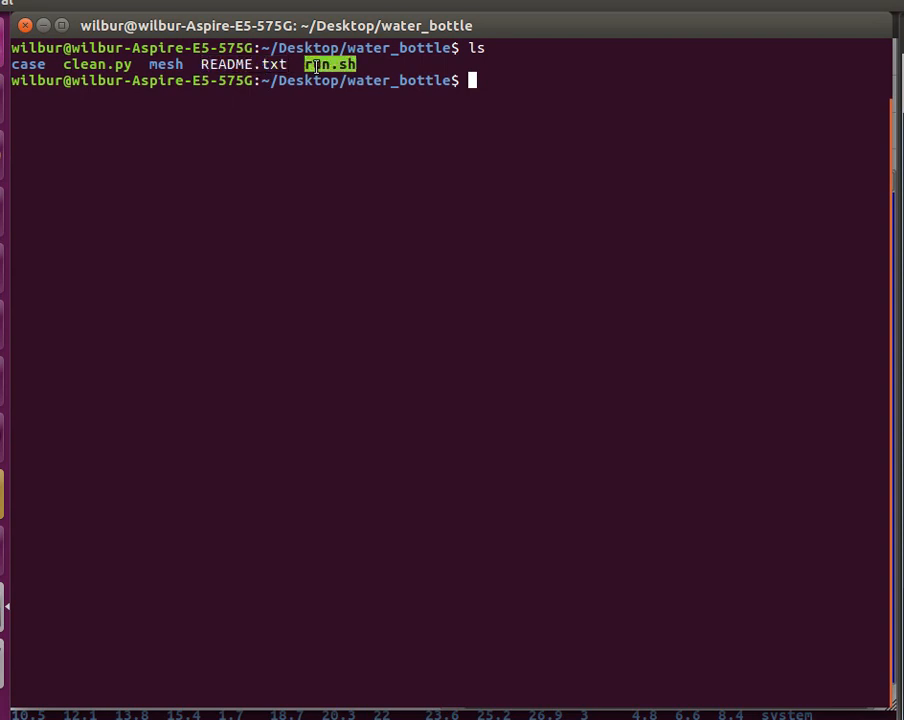
pyautogui.moveTo(348, 116)
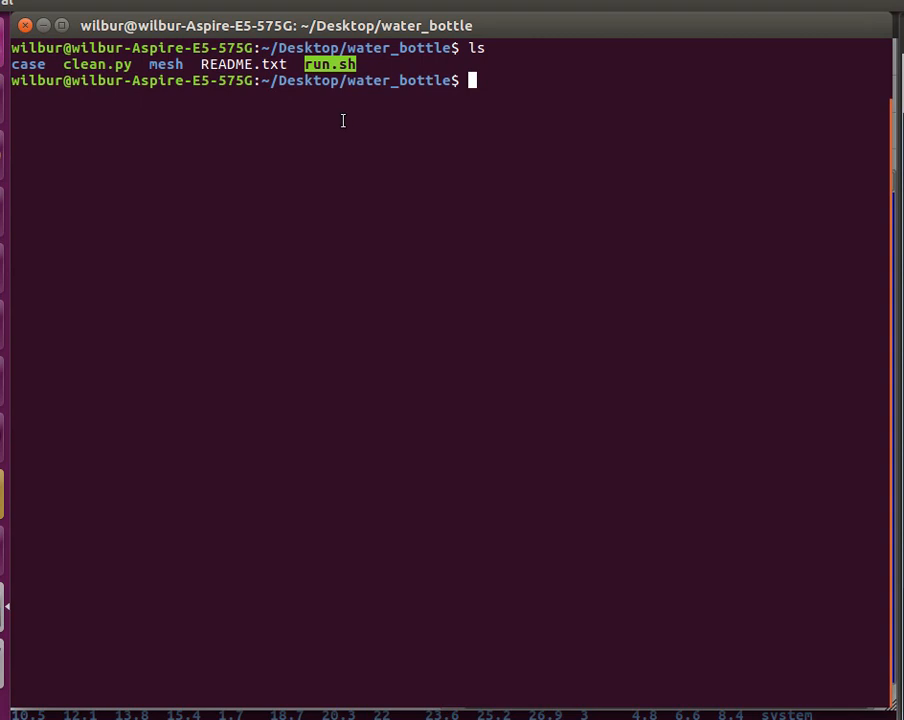
pyautogui.moveTo(448, 96)
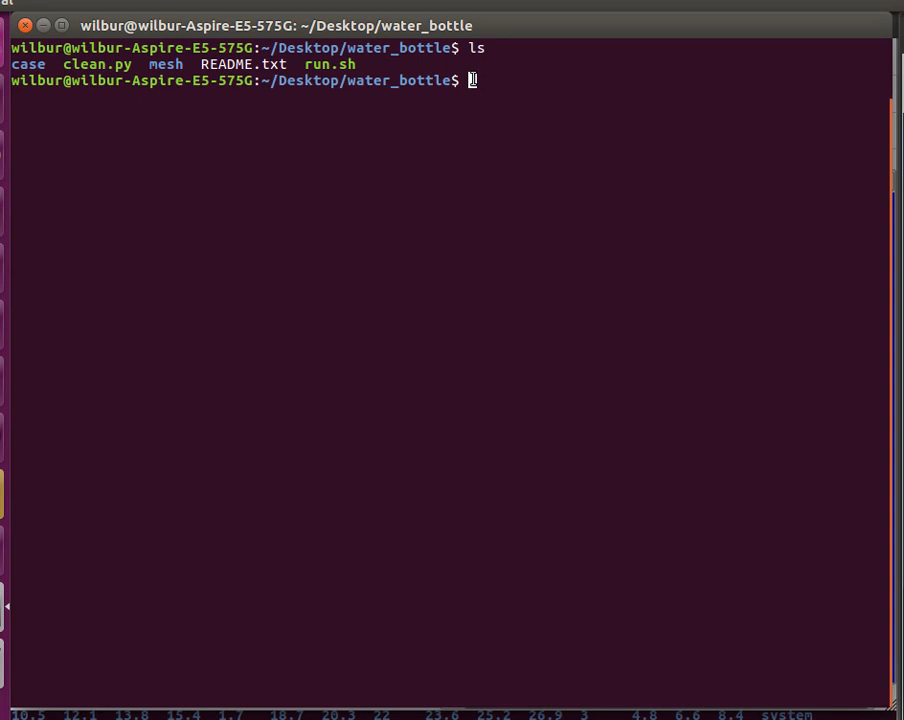
pyautogui.doubleClick(328, 64)
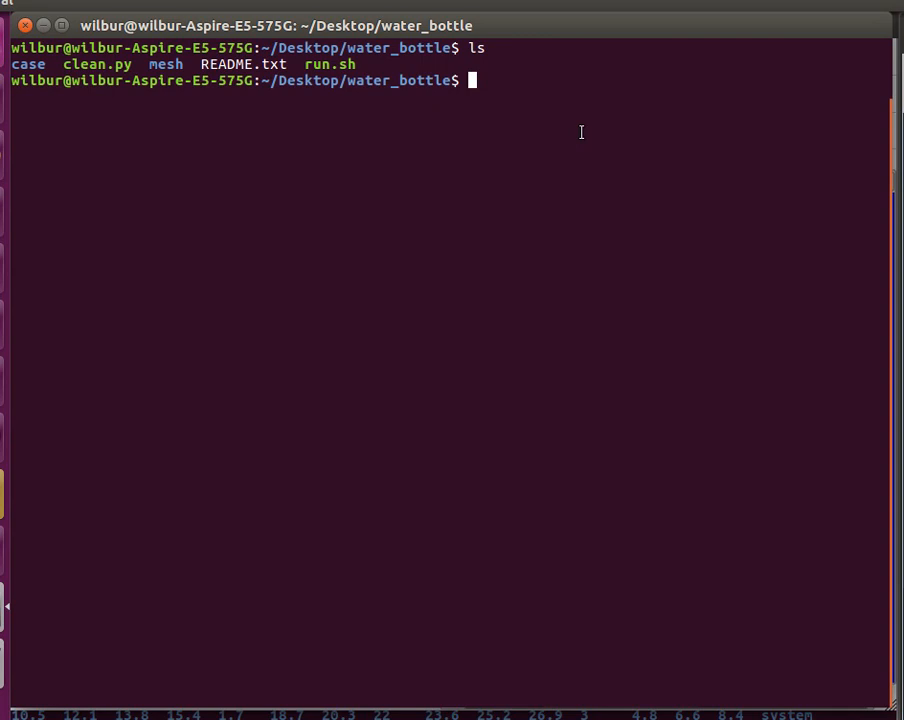
pyautogui.moveTo(520, 162)
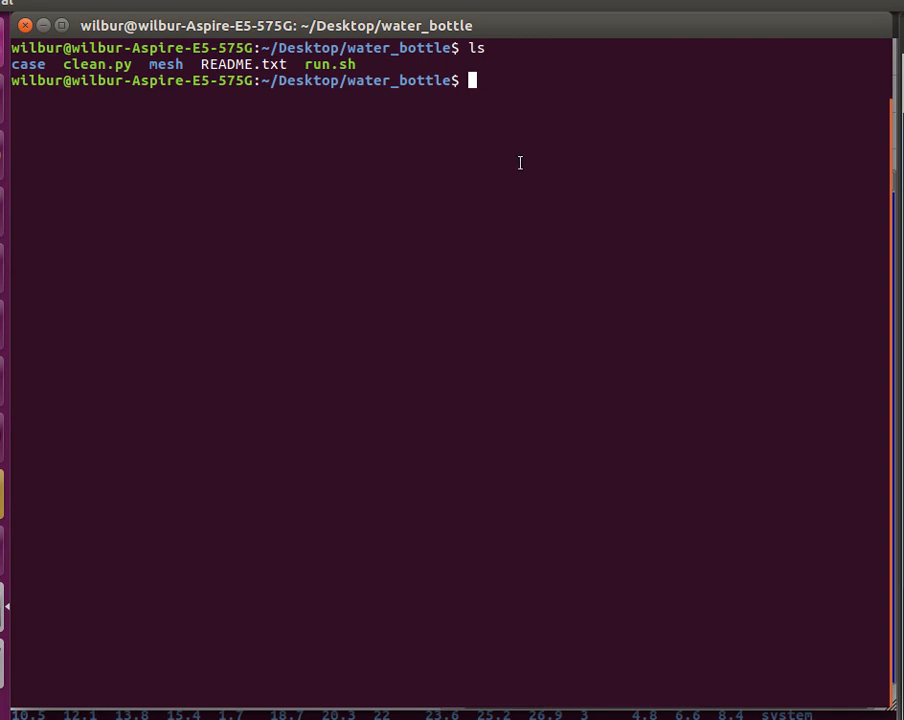
pyautogui.moveTo(500, 134)
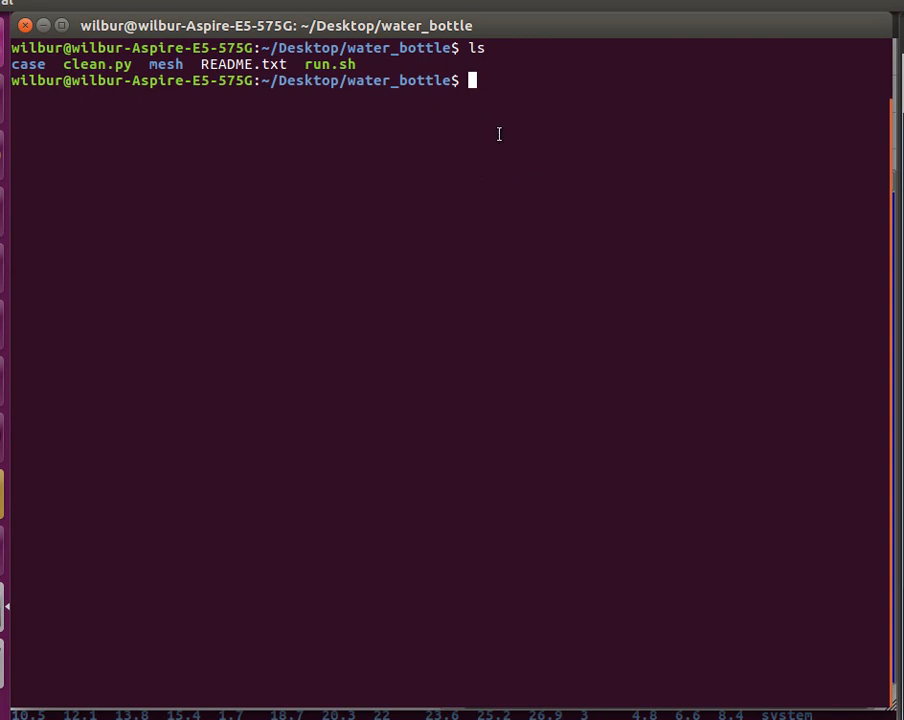
pyautogui.moveTo(488, 136)
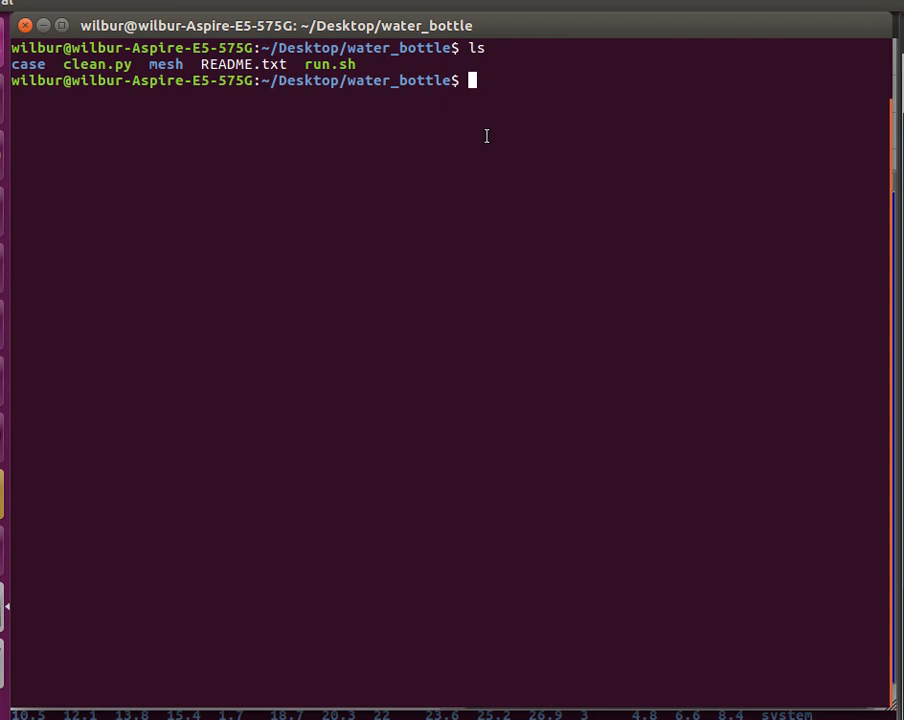
# Change into the mesh folder and open main.geo in Vim.
pyautogui.write('cd mesh')
pyautogui.write('vim')
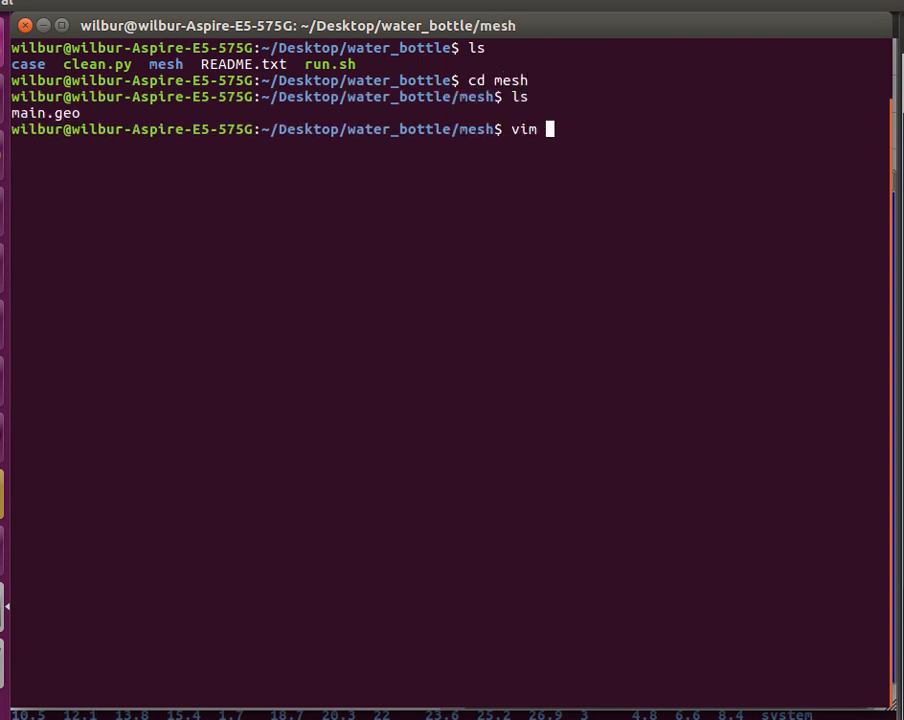
pyautogui.press('Return')
pyautogui.write('vim main.geo')
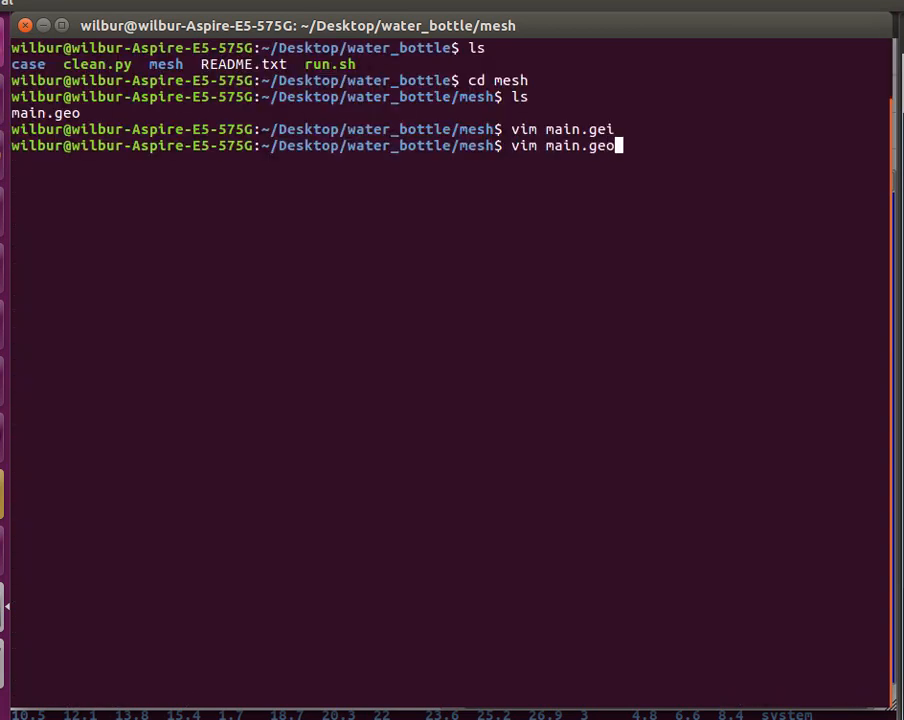
pyautogui.press('Return')
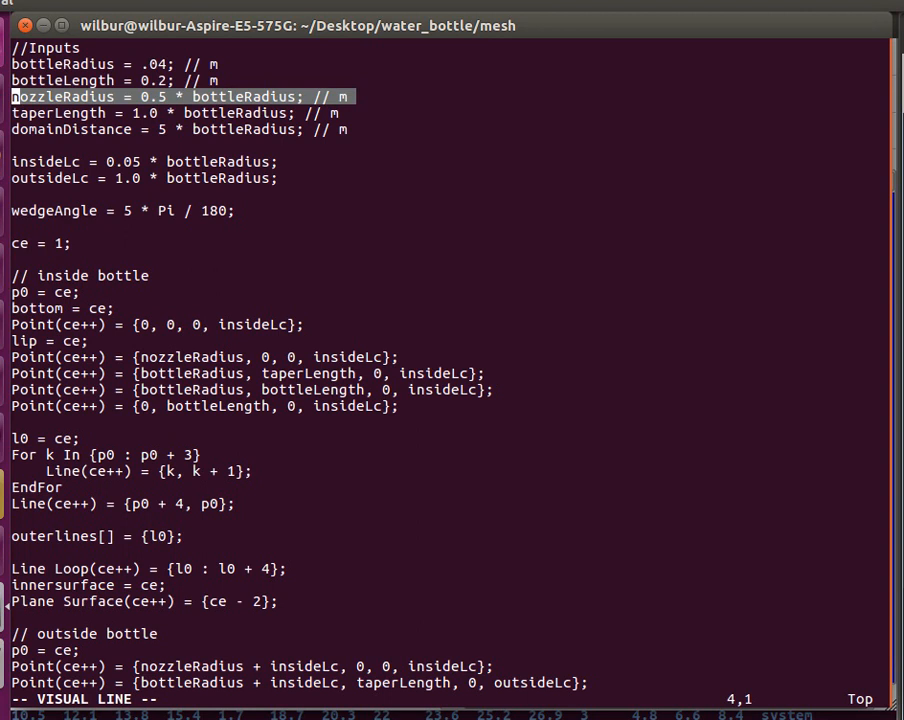
pyautogui.press('Escape')
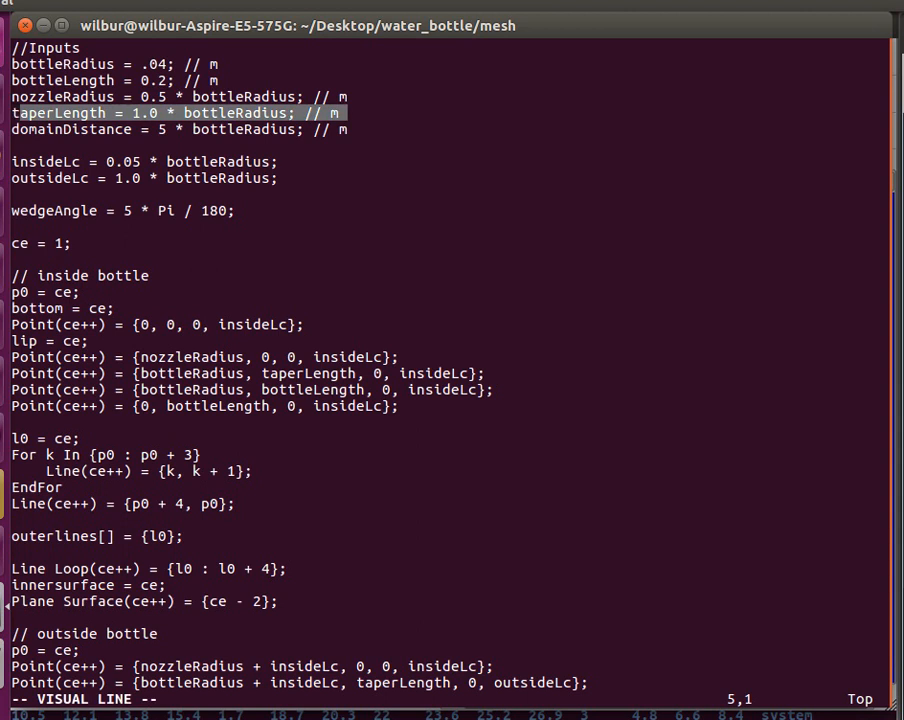
pyautogui.press('Escape')
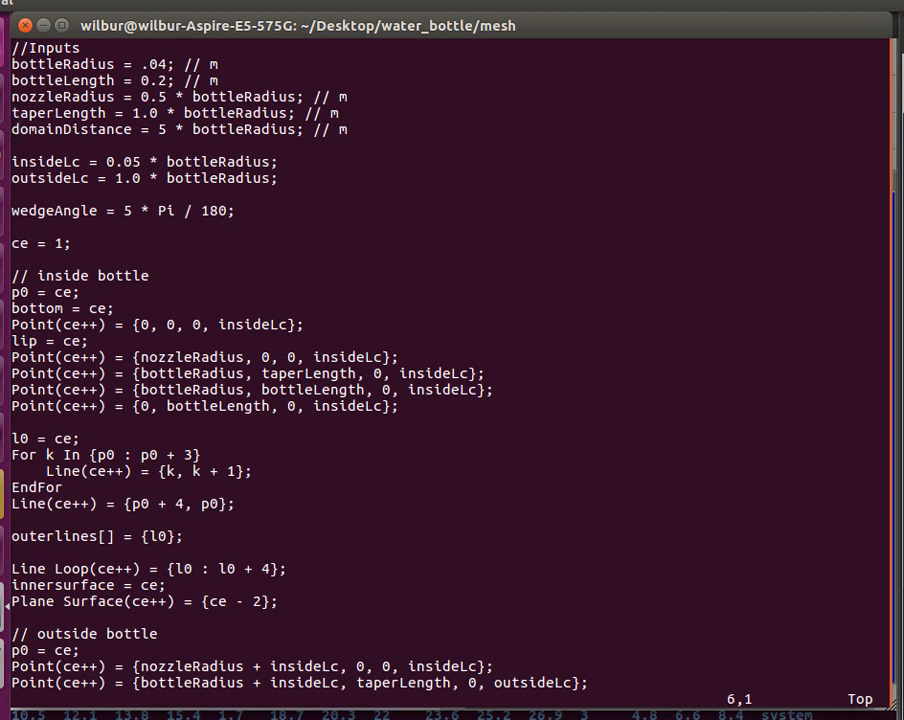
pyautogui.press('V')
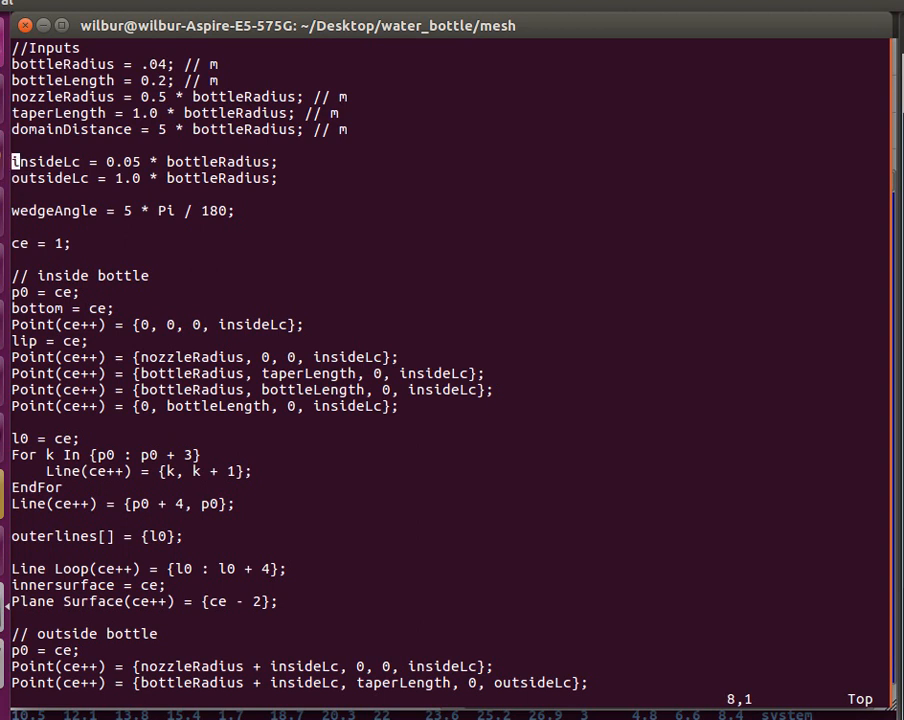
pyautogui.press('Down')
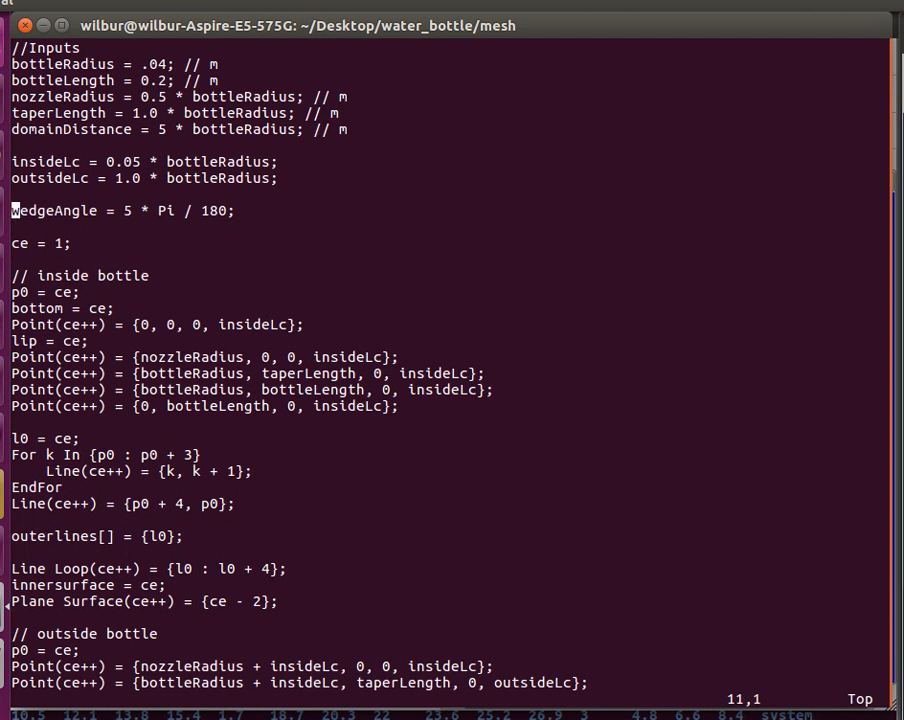
pyautogui.press('V')
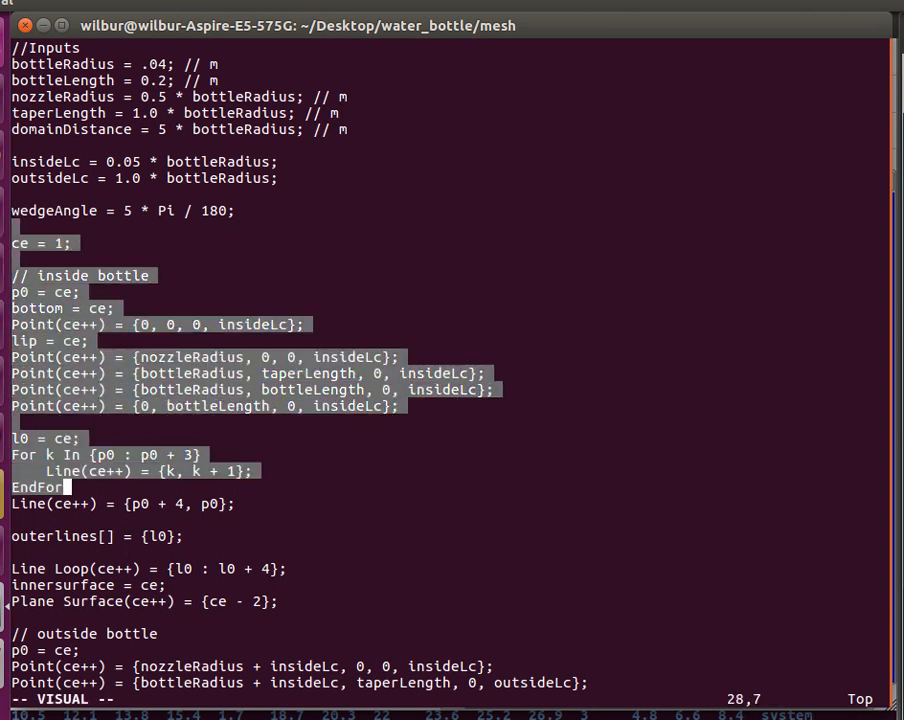
pyautogui.scroll(-3)
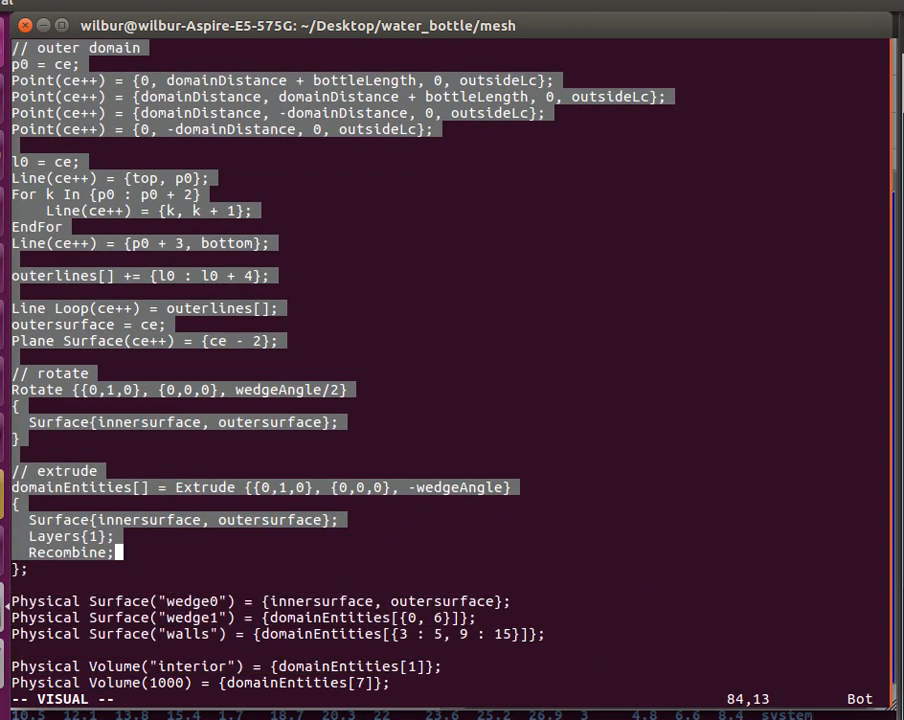
pyautogui.scroll(3)
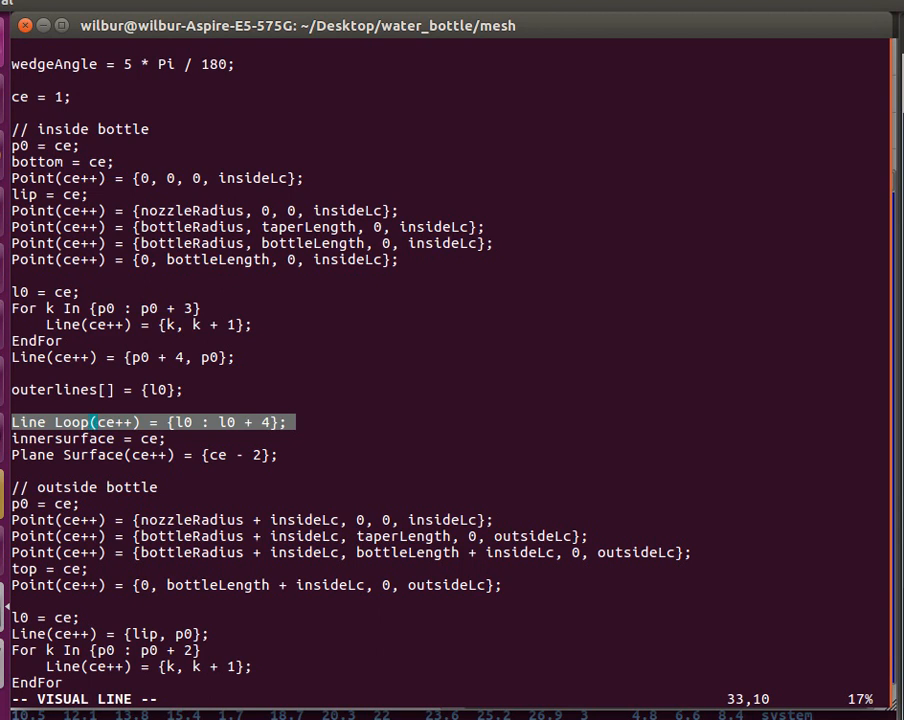
pyautogui.press('j')
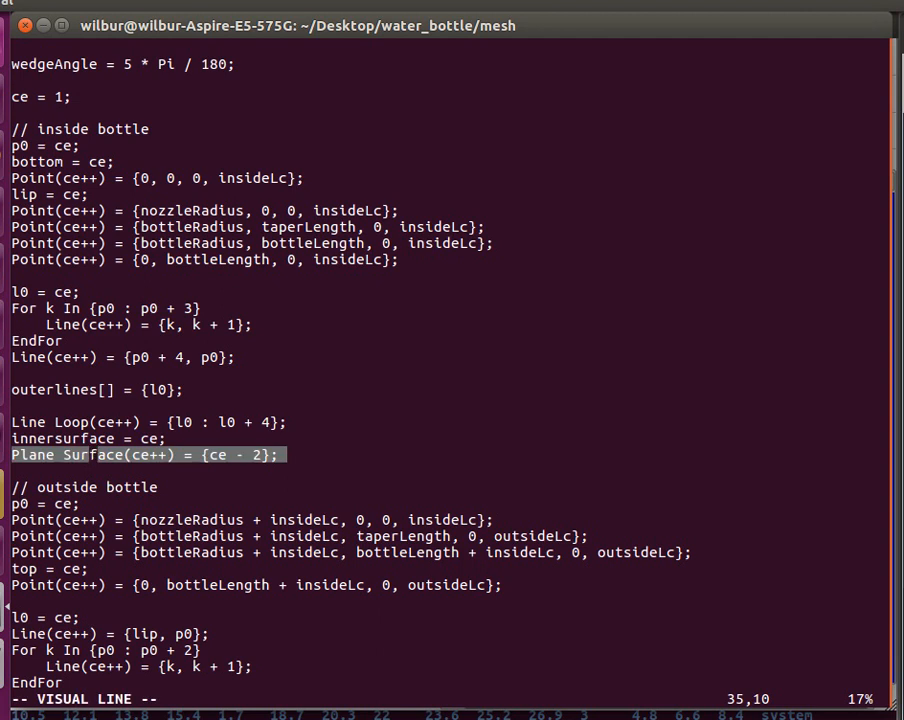
pyautogui.moveTo(90, 456)
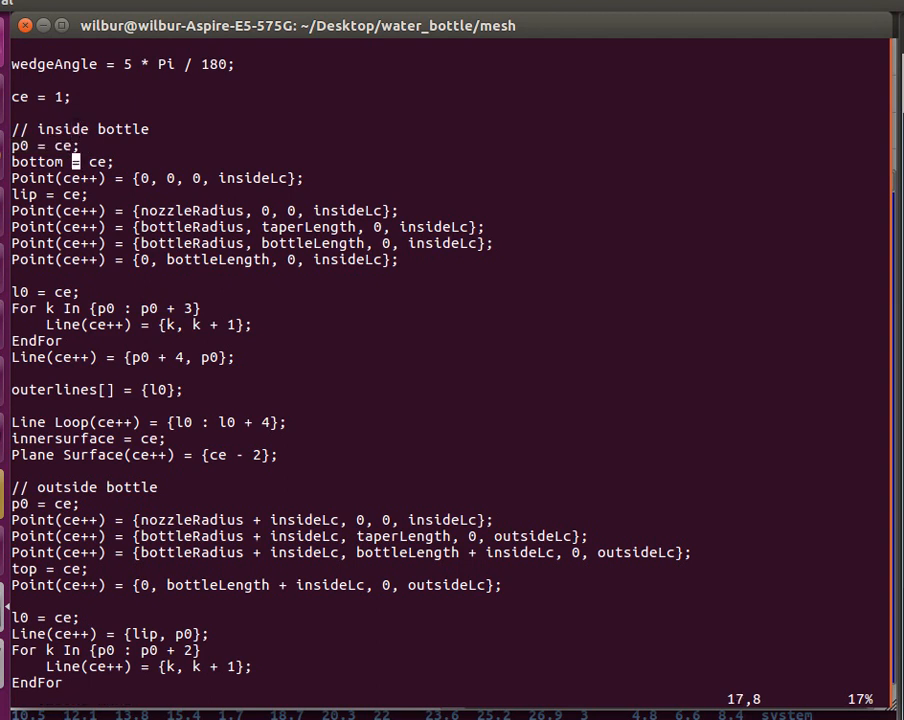
pyautogui.press('V')
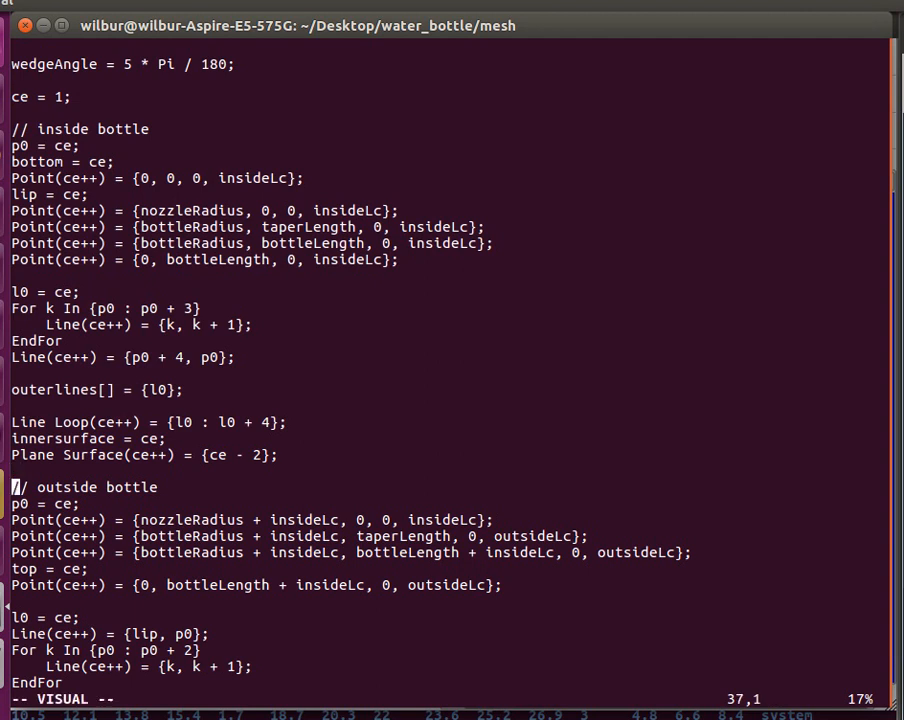
pyautogui.scroll(-3)
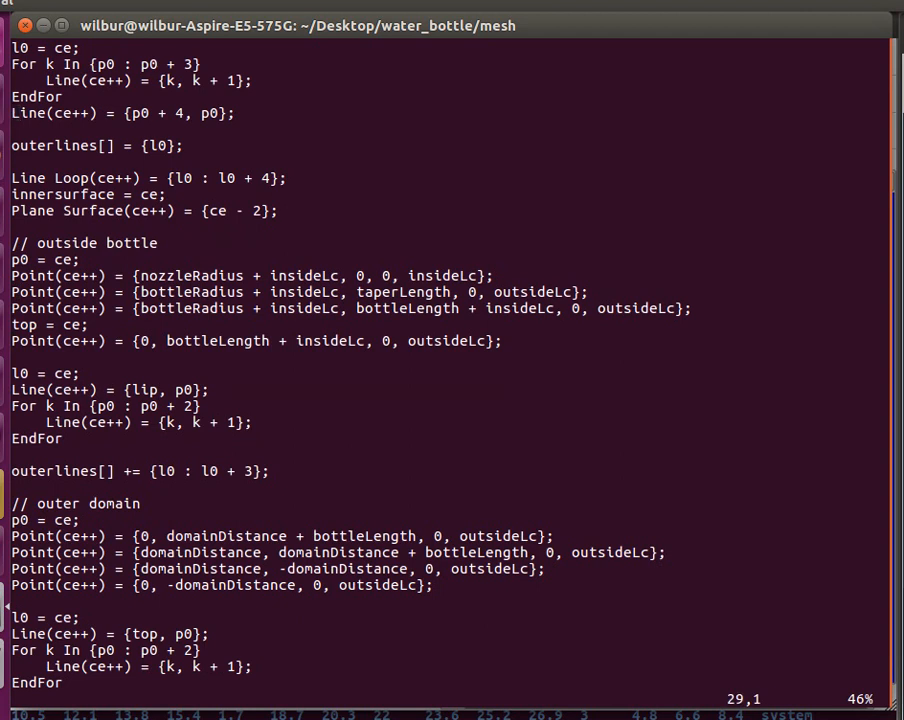
pyautogui.scroll(3)
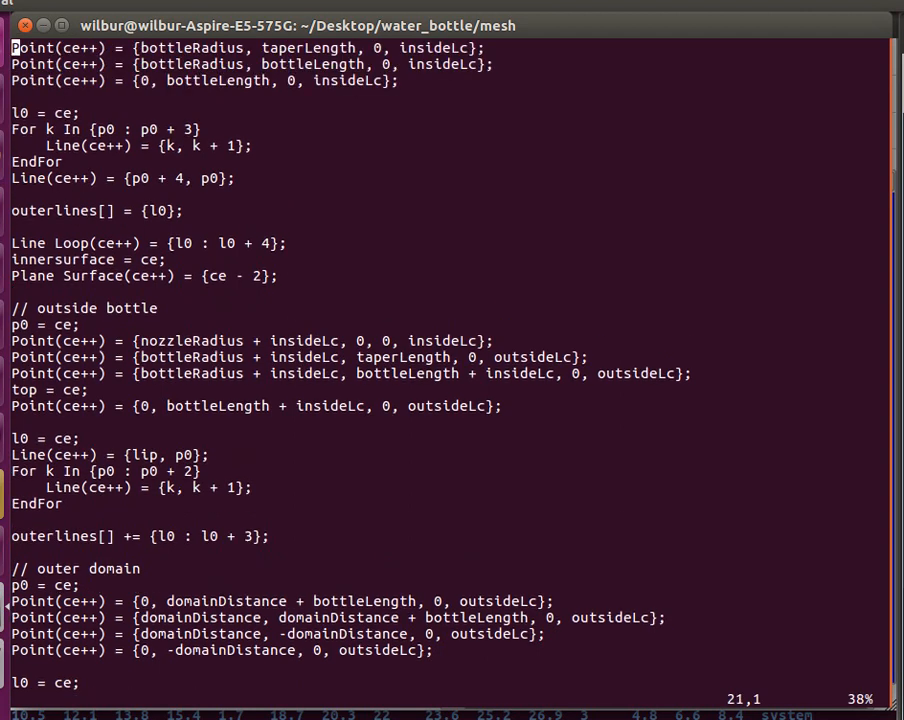
pyautogui.scroll(3)
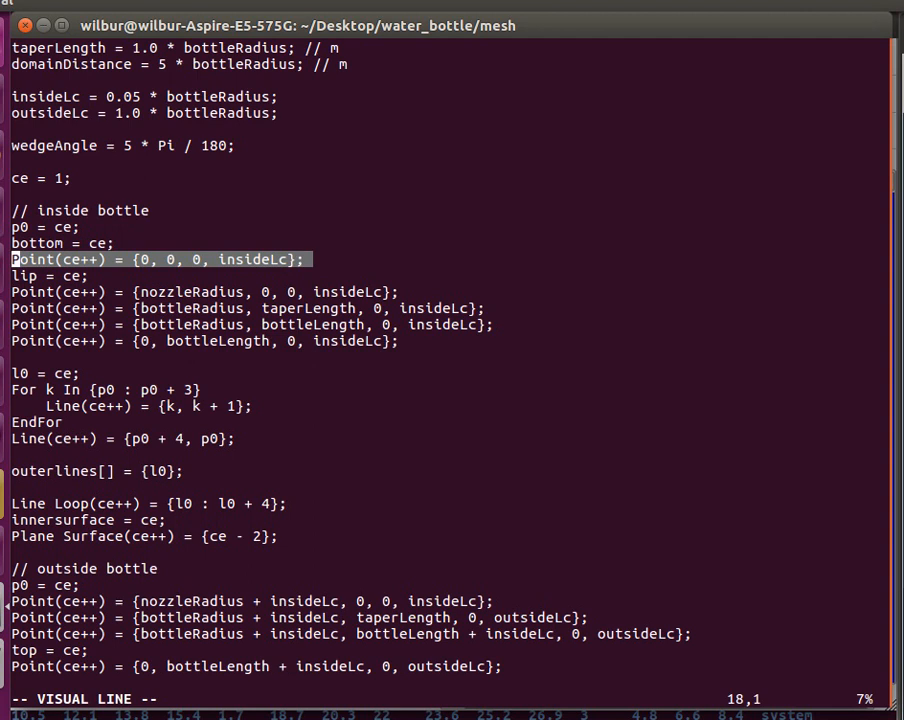
pyautogui.press('Escape')
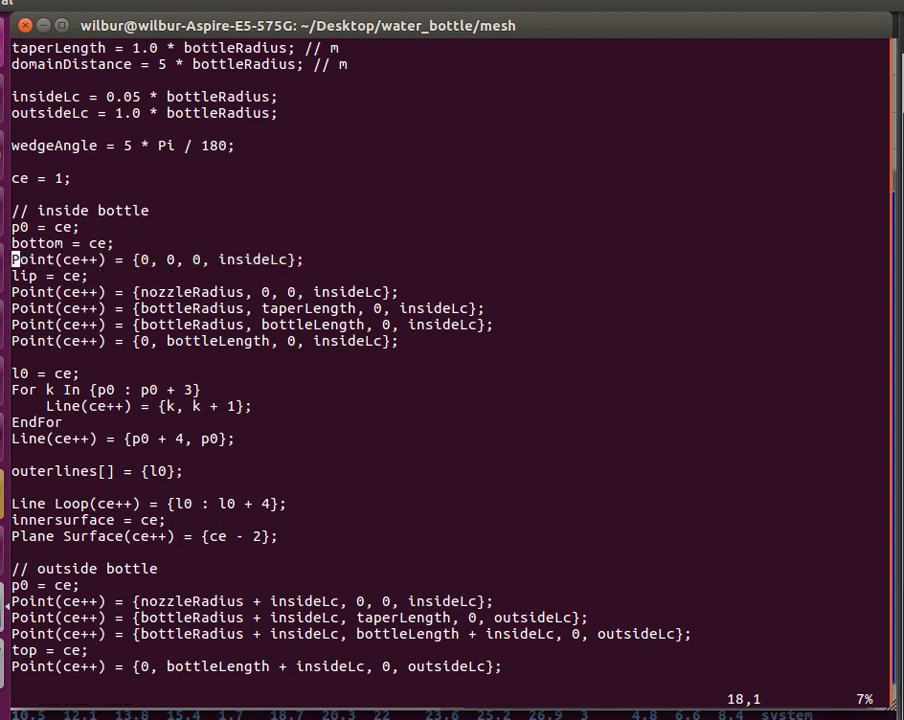
pyautogui.press('v')
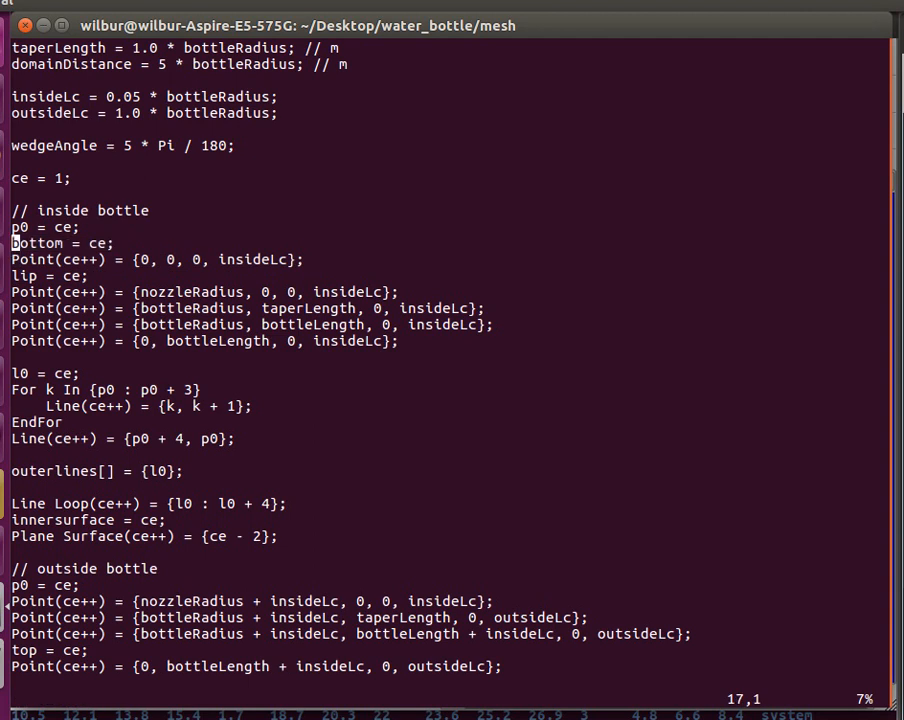
pyautogui.write('/bott')
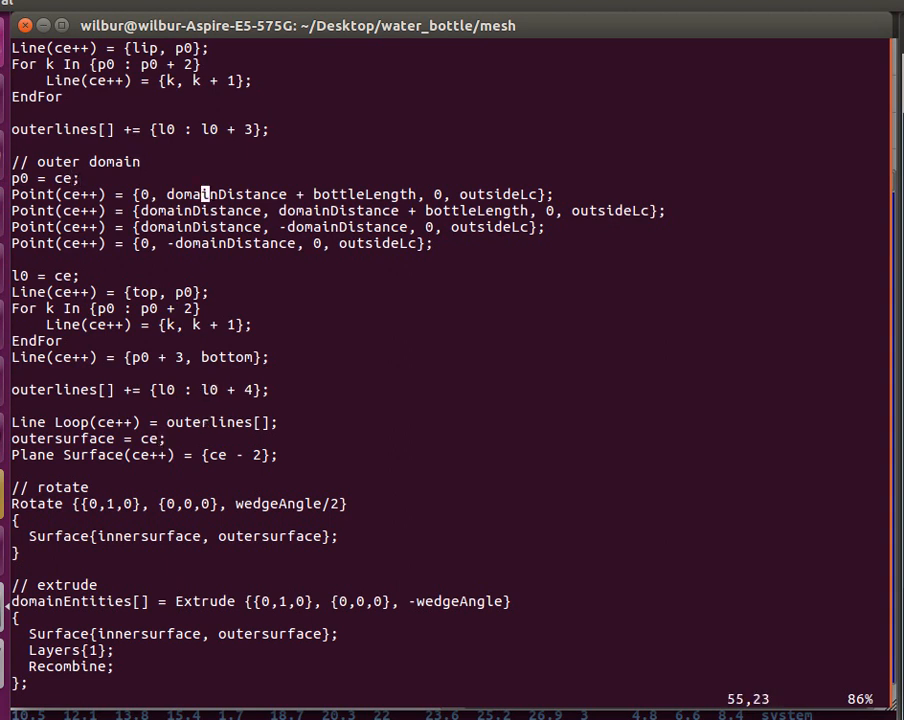
# Scroll through the extrusion and Physical surface/volume lines of main.geo, then quit Vim without edits.
pyautogui.scroll(-3)
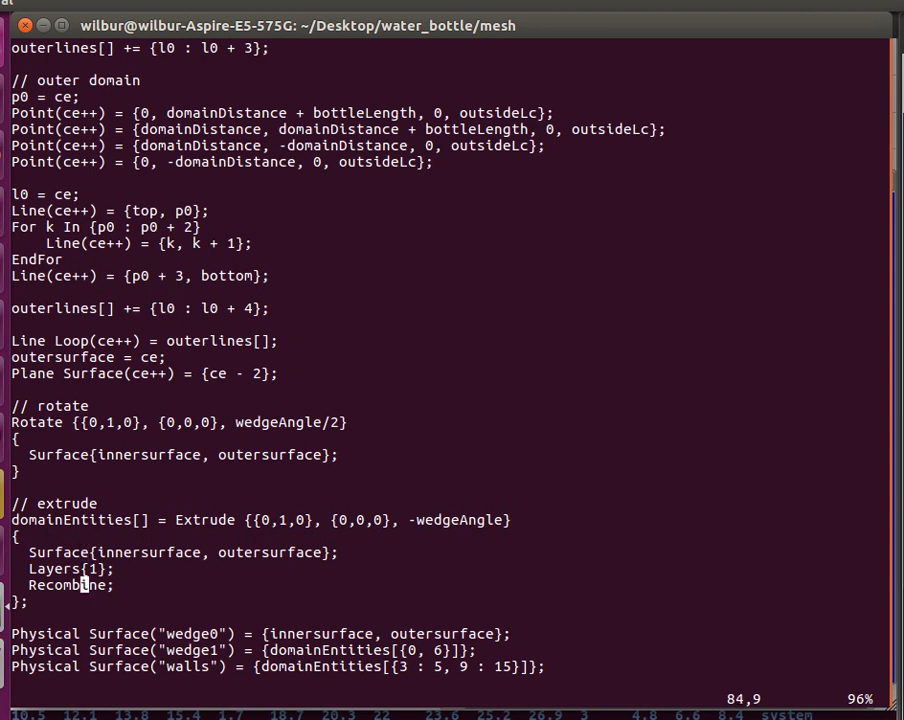
pyautogui.scroll(-3)
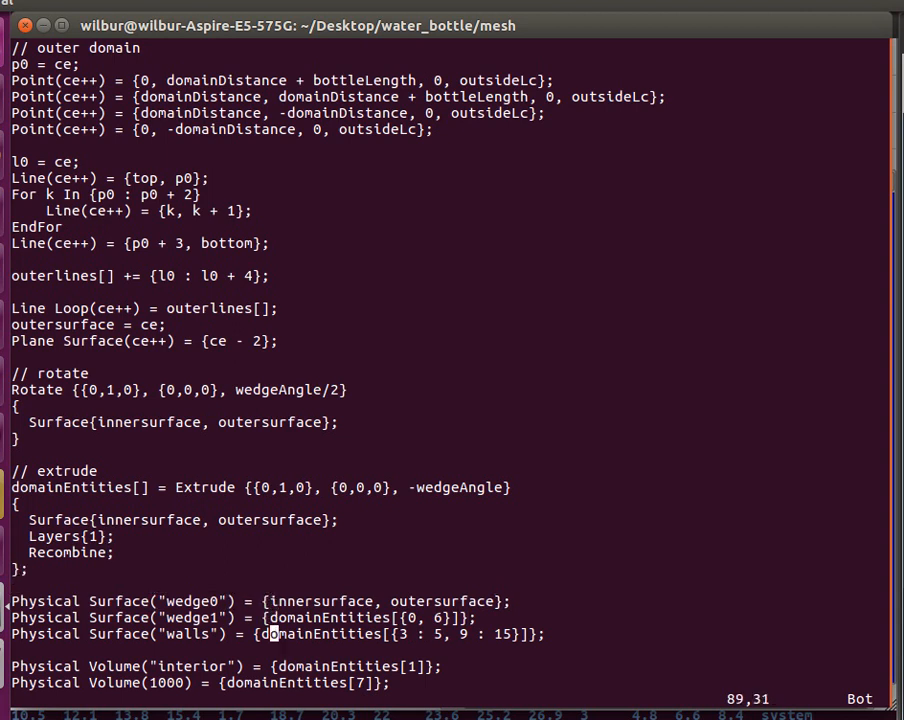
pyautogui.press('V')
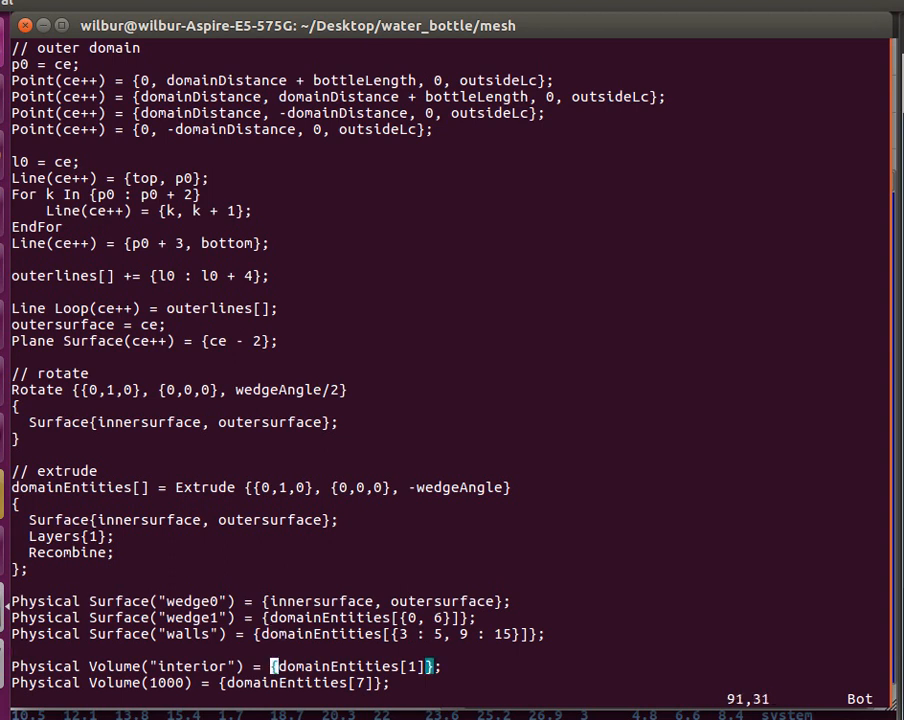
pyautogui.press('V')
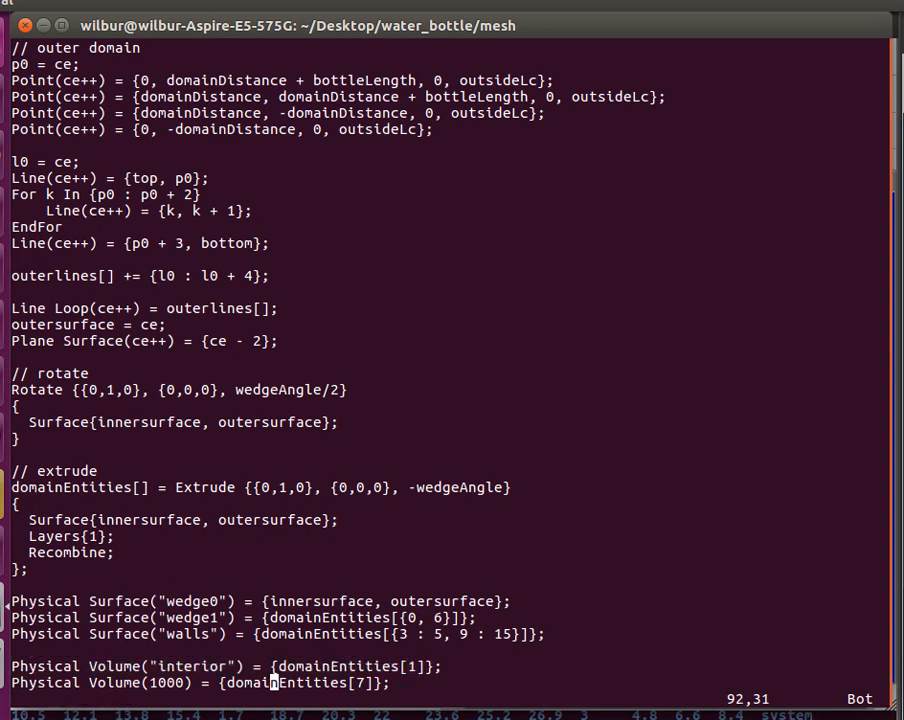
pyautogui.press('V')
pyautogui.write('gmsh')
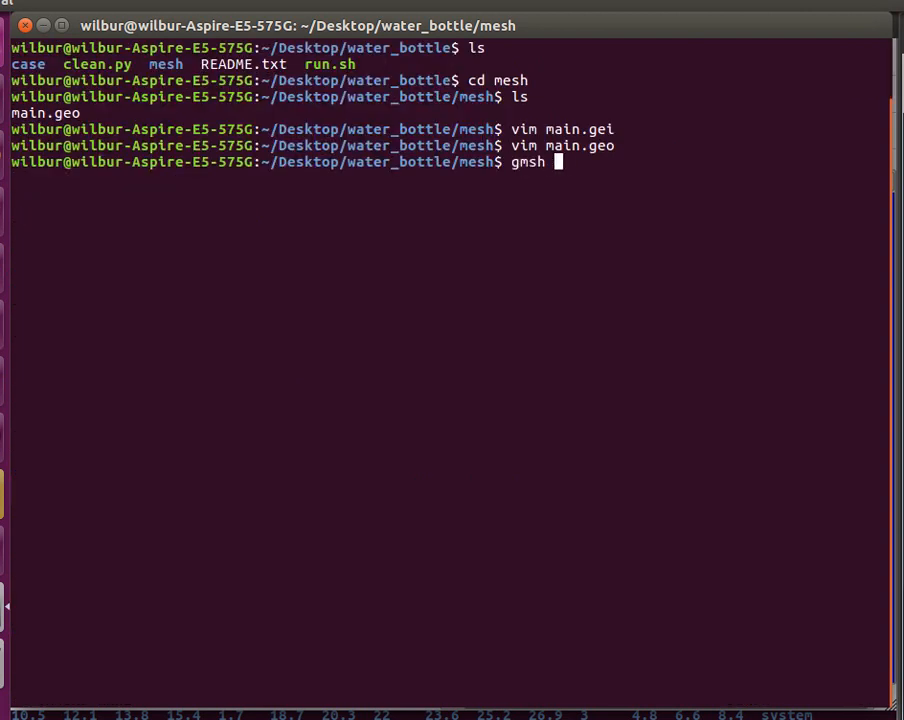
# Launch gmsh on main.geo and expand the Mesh module in the tree.
pyautogui.press('Return')
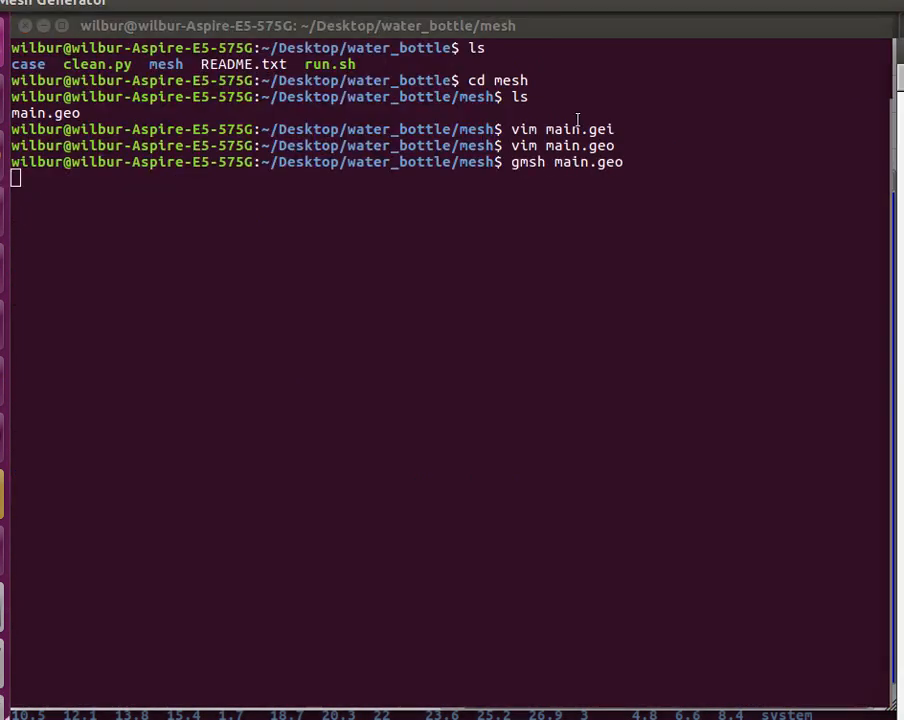
pyautogui.press('Return')
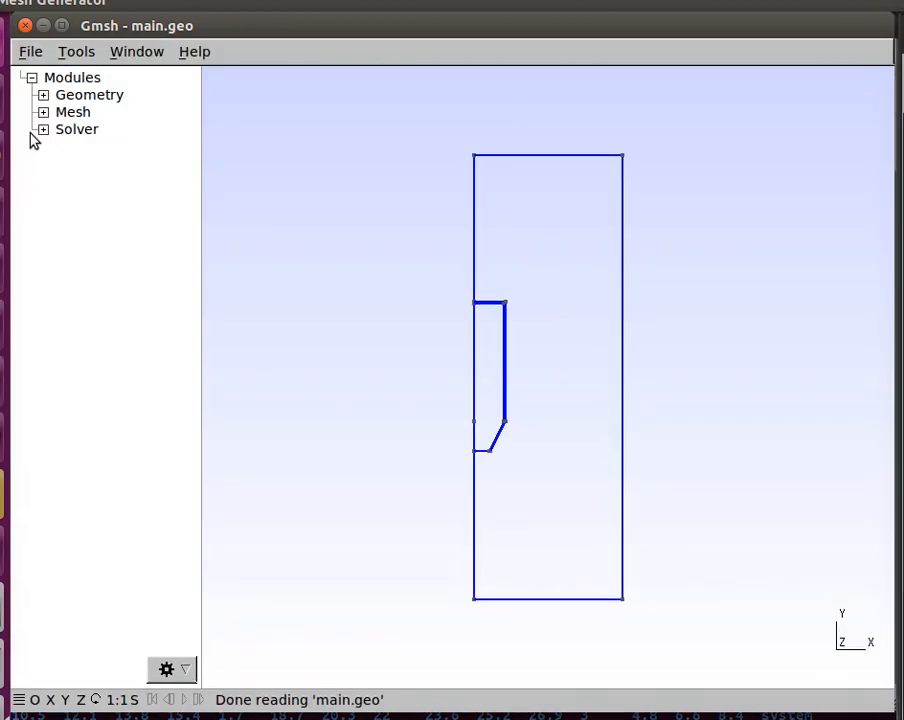
pyautogui.click(44, 112)
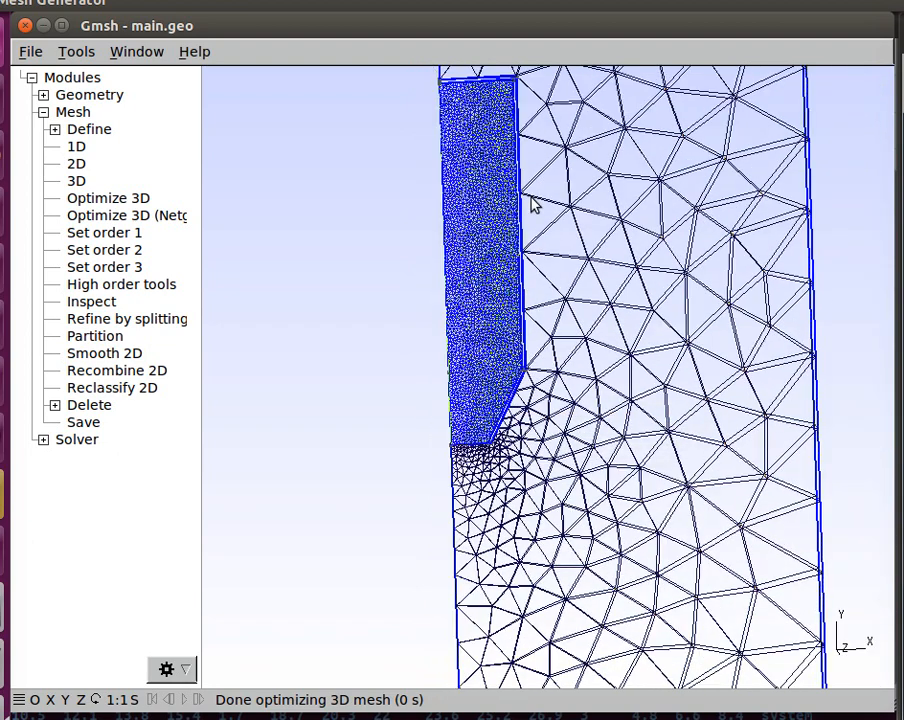
pyautogui.moveTo(440, 352)
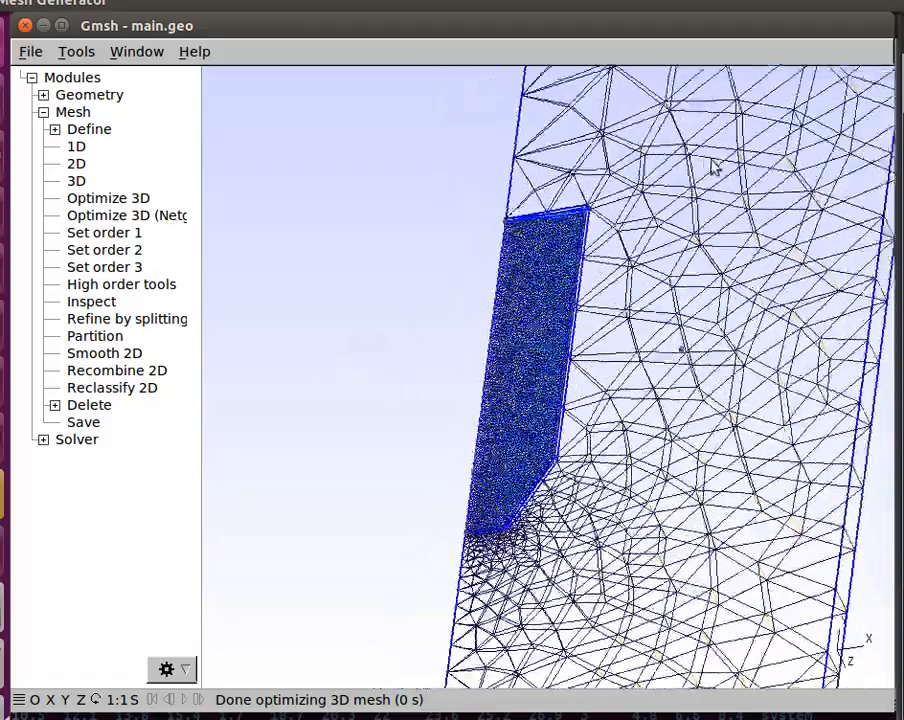
# Rotate the meshed bottle wedge to an angled view and head for the visibility settings.
pyautogui.moveTo(700, 300); pyautogui.dragTo(560, 400)
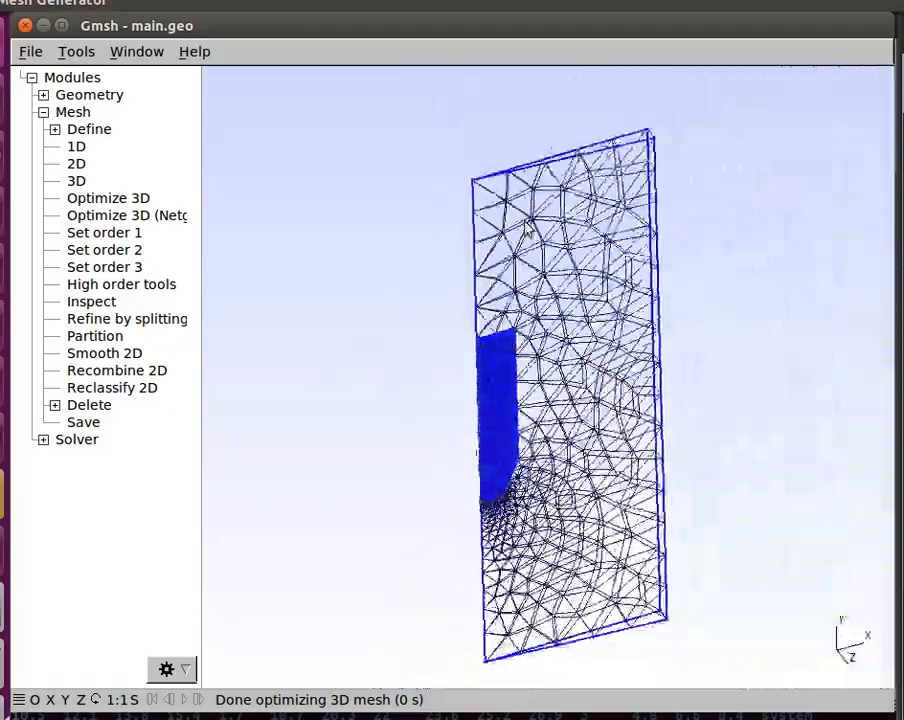
pyautogui.click(136, 52)
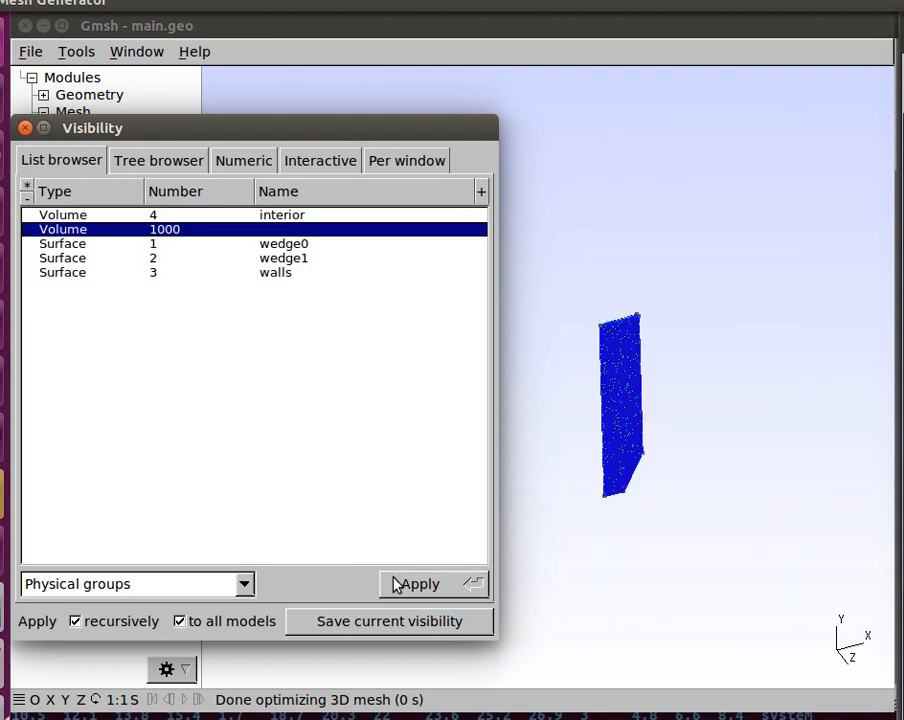
# Display the wedge0 and wedge1 surface physical groups in turn with Apply.
pyautogui.click(420, 584)
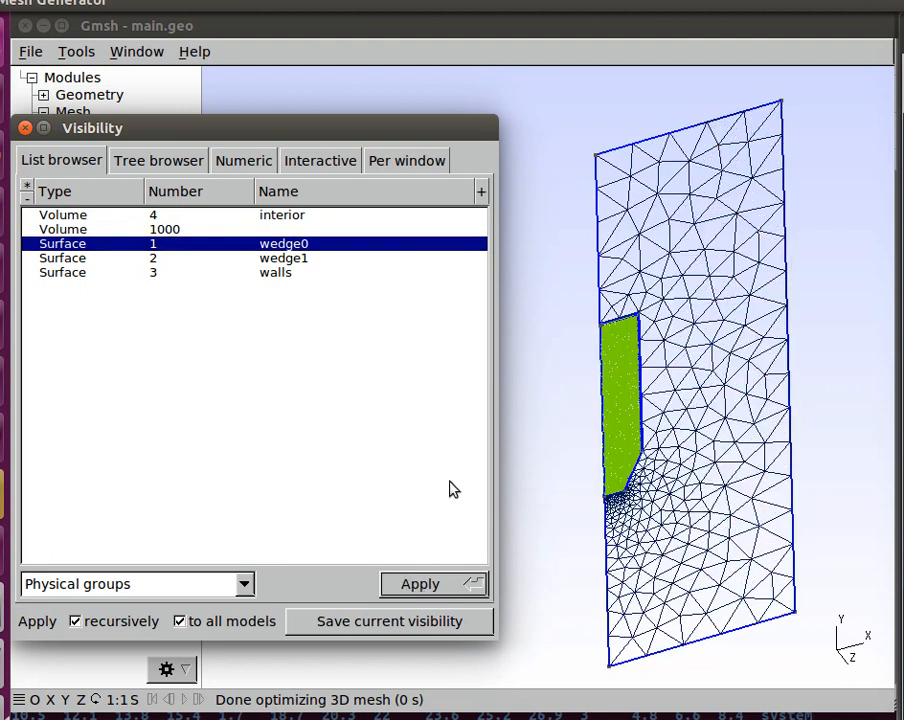
pyautogui.moveTo(310, 264)
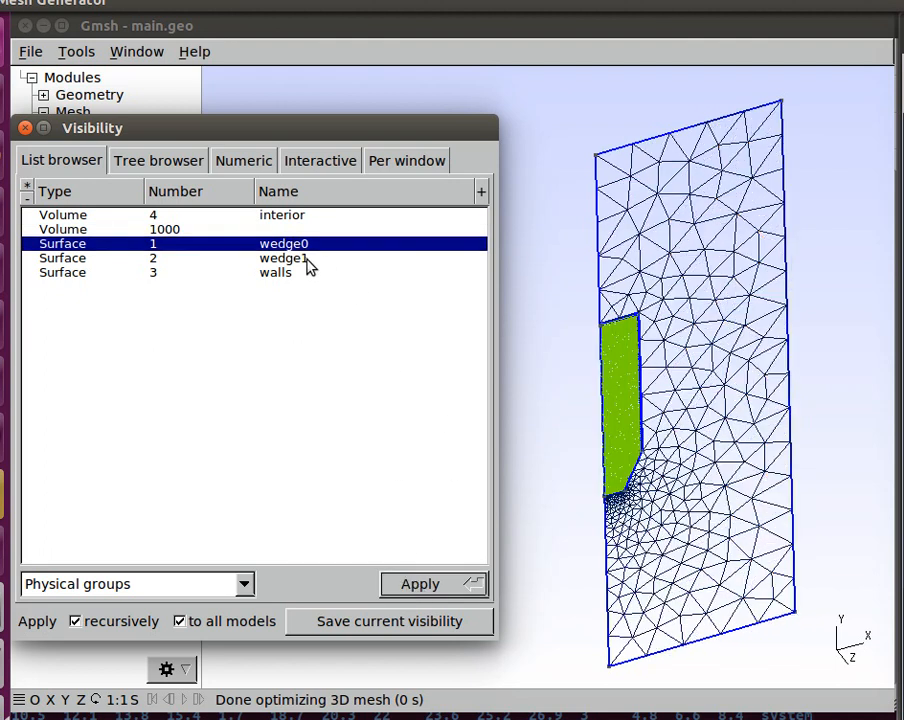
pyautogui.click(284, 258)
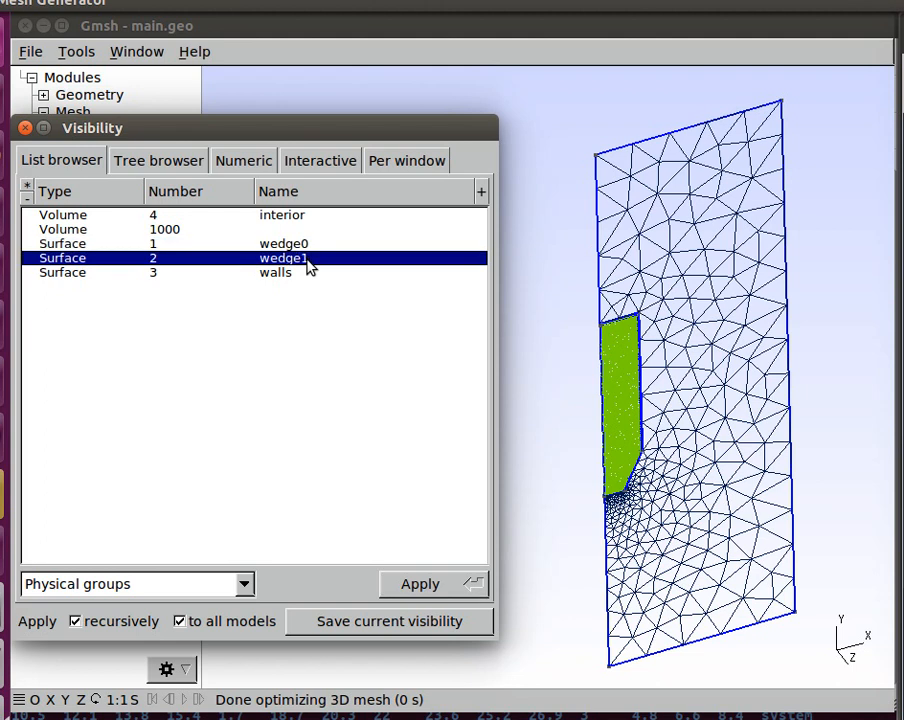
pyautogui.click(420, 584)
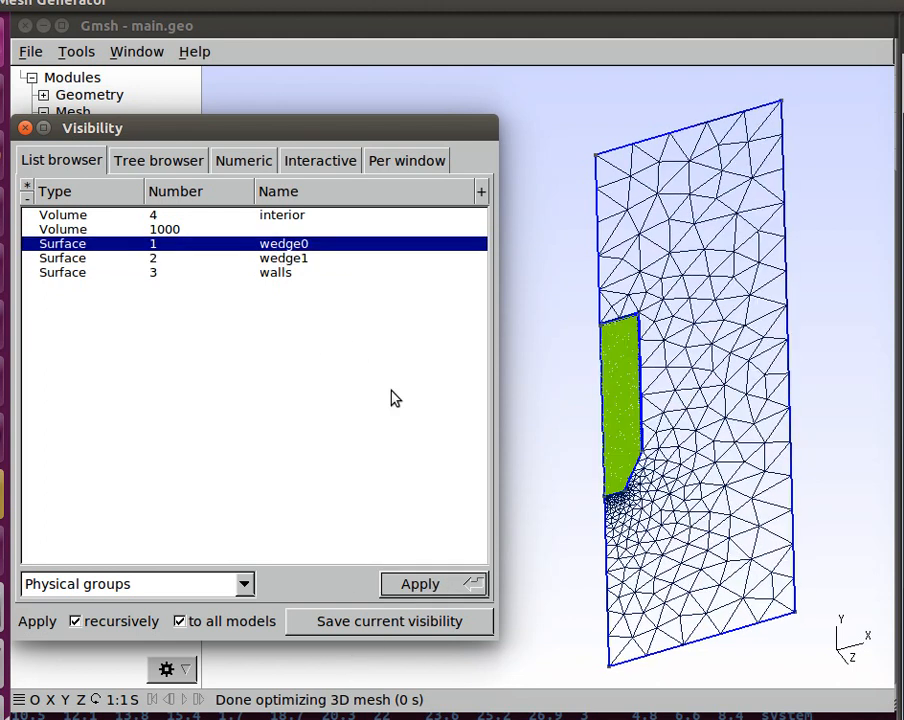
pyautogui.click(284, 256)
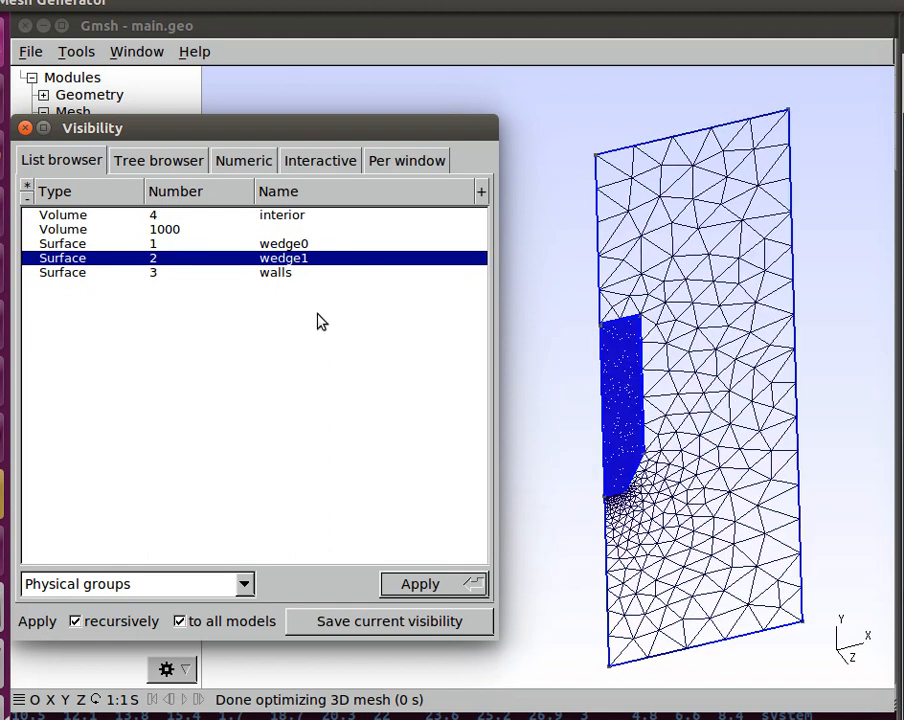
pyautogui.moveTo(312, 252)
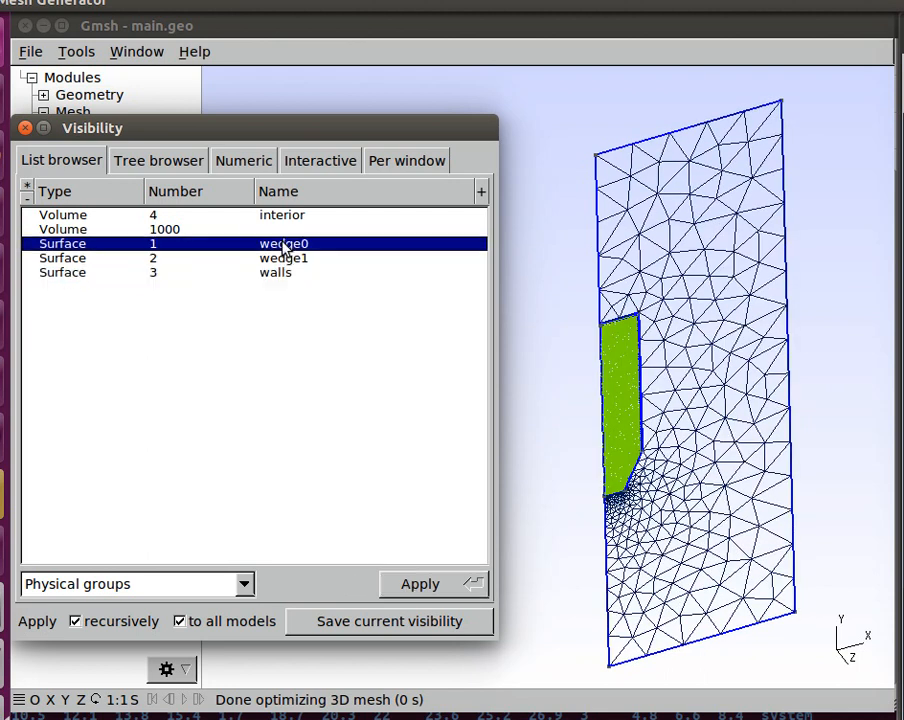
pyautogui.moveTo(364, 298)
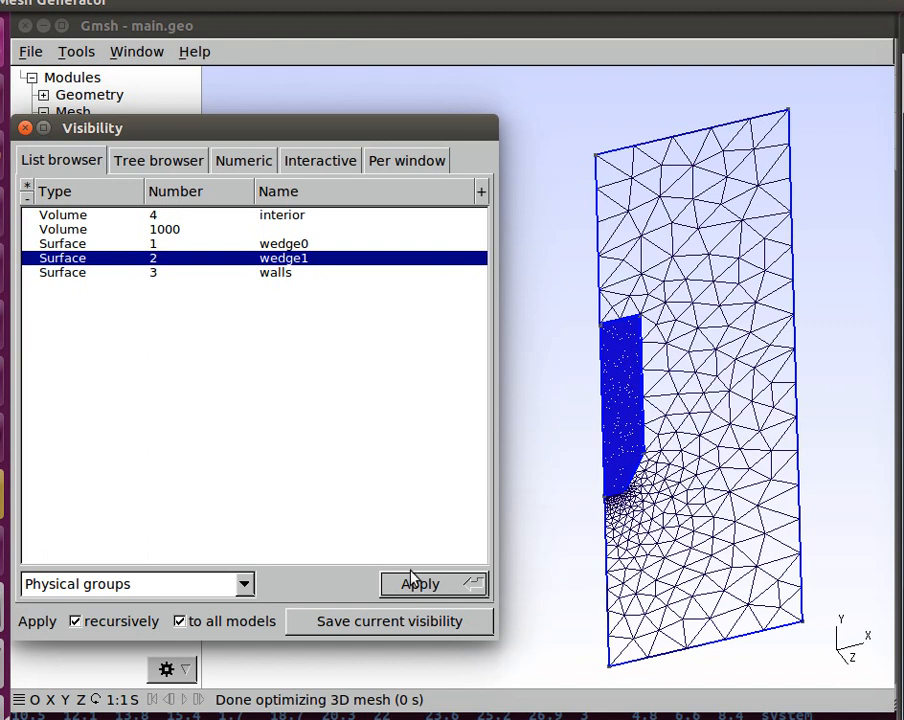
# Display only the walls surface group, then close Gmsh.
pyautogui.click(276, 272)
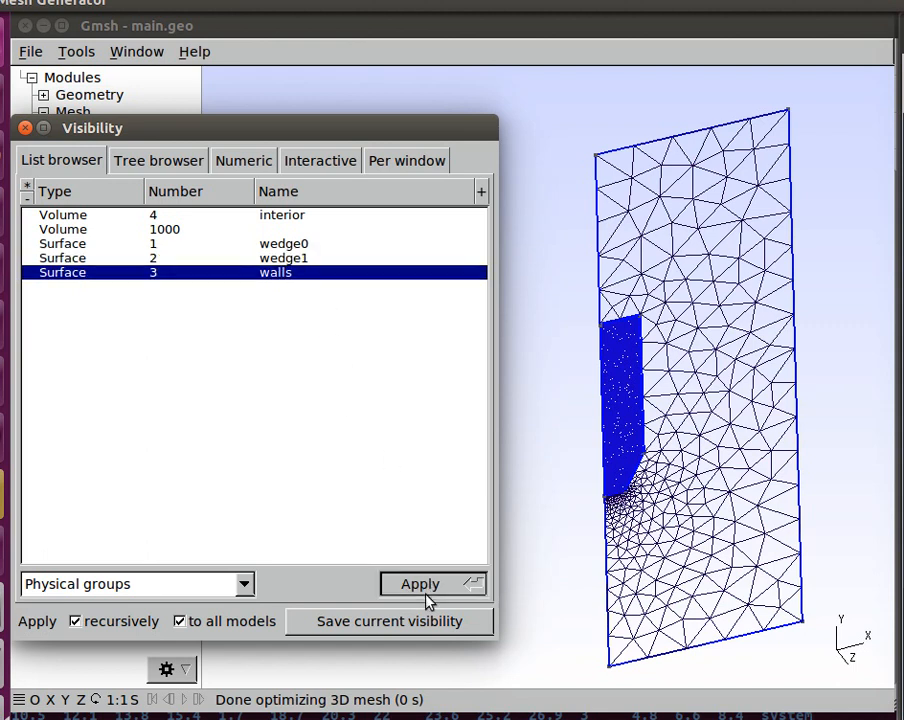
pyautogui.click(420, 584)
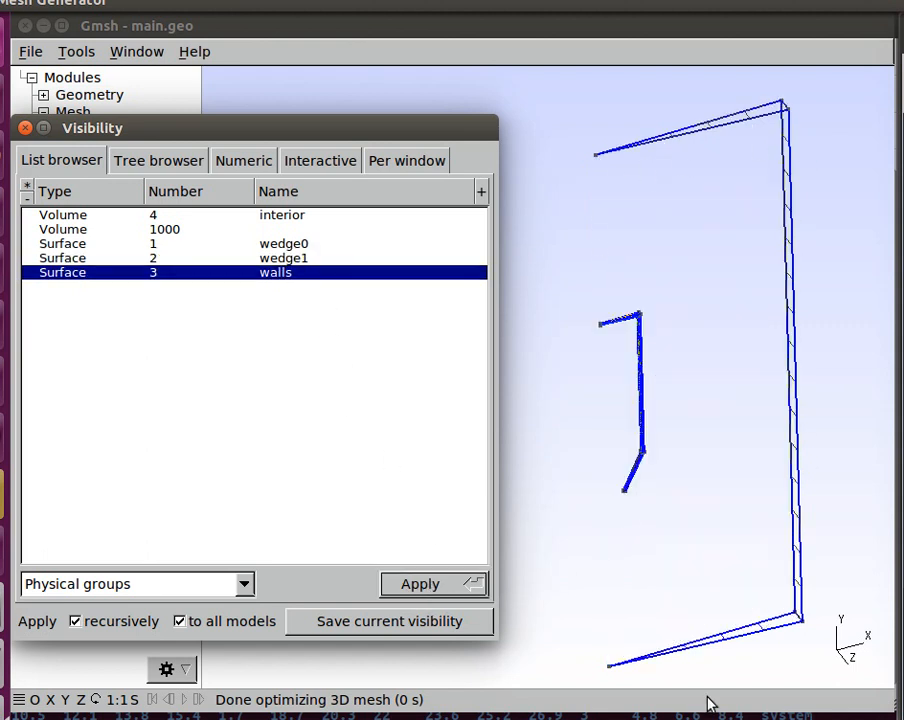
pyautogui.moveTo(410, 512)
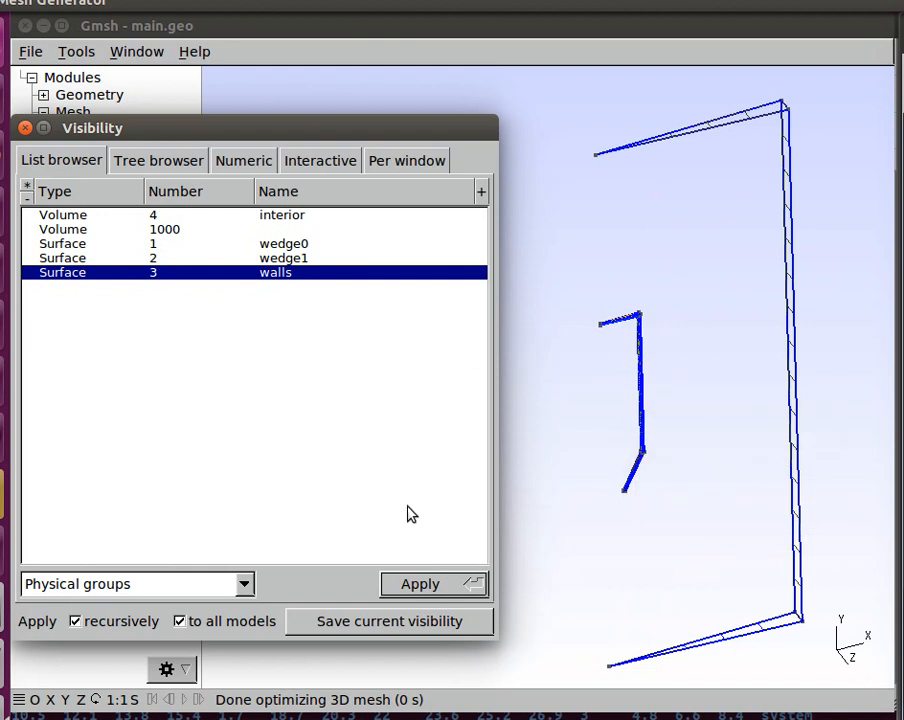
pyautogui.click(24, 128)
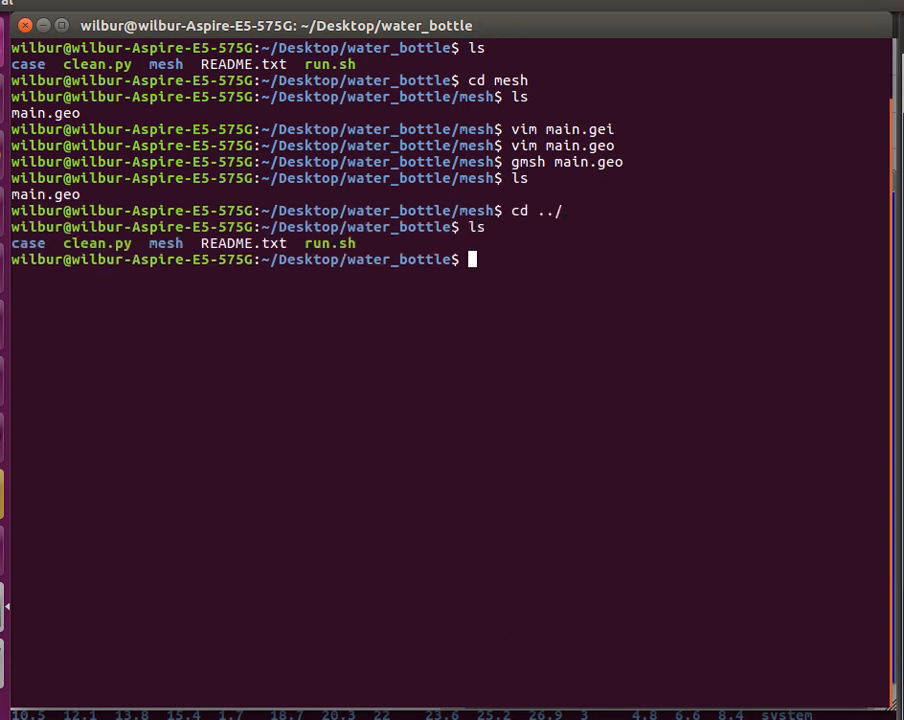
# Launch the ./run.sh case script from the water_bottle folder.
pyautogui.write('./run.sh')
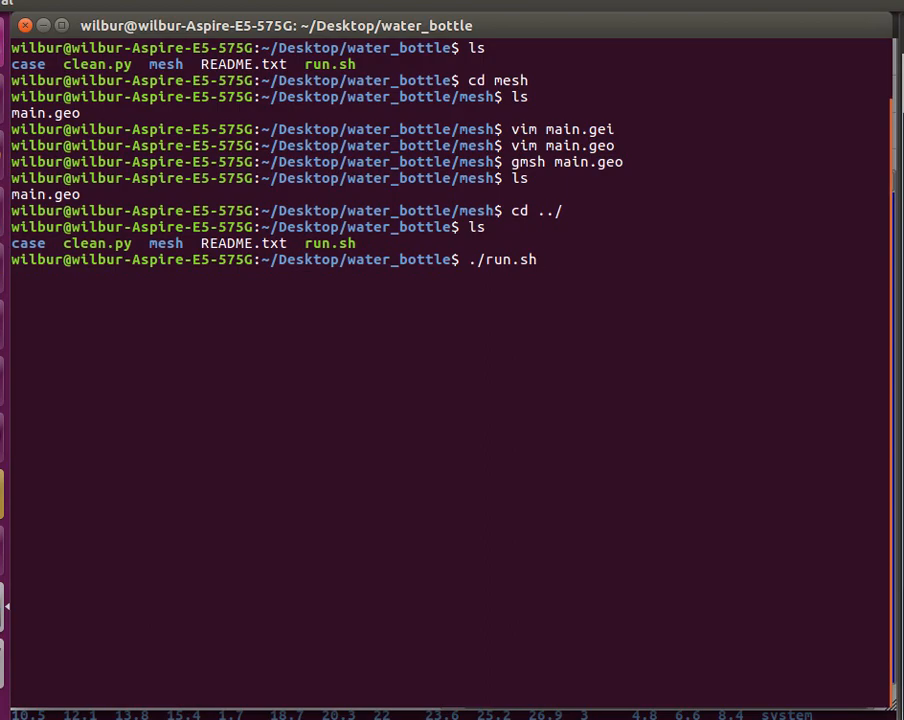
pyautogui.press('Return')
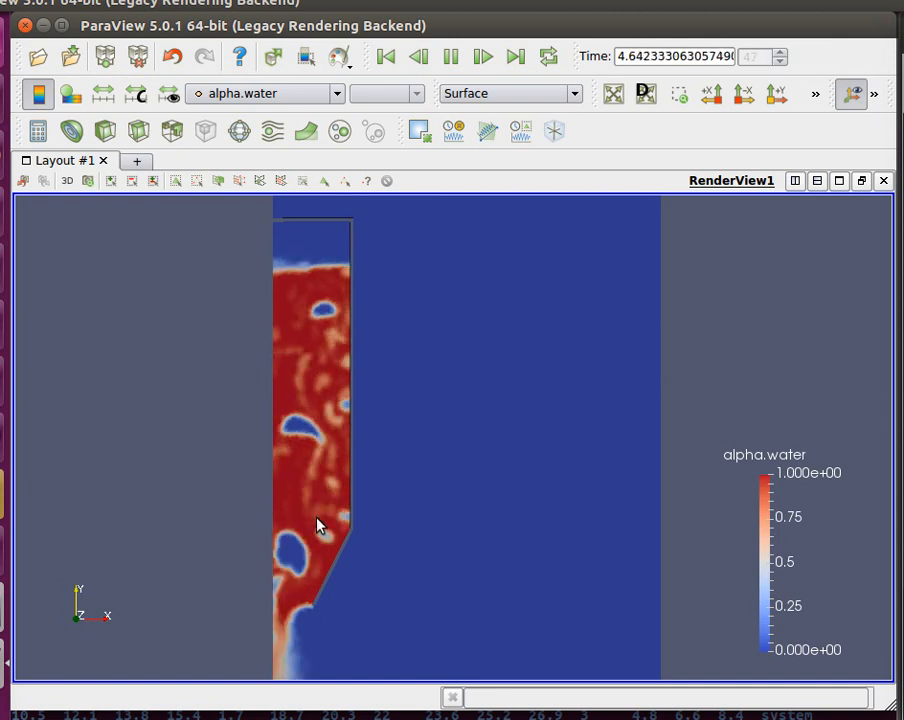
# Play the alpha.water draining animation from the VCR toolbar and pause it.
pyautogui.click(484, 56)
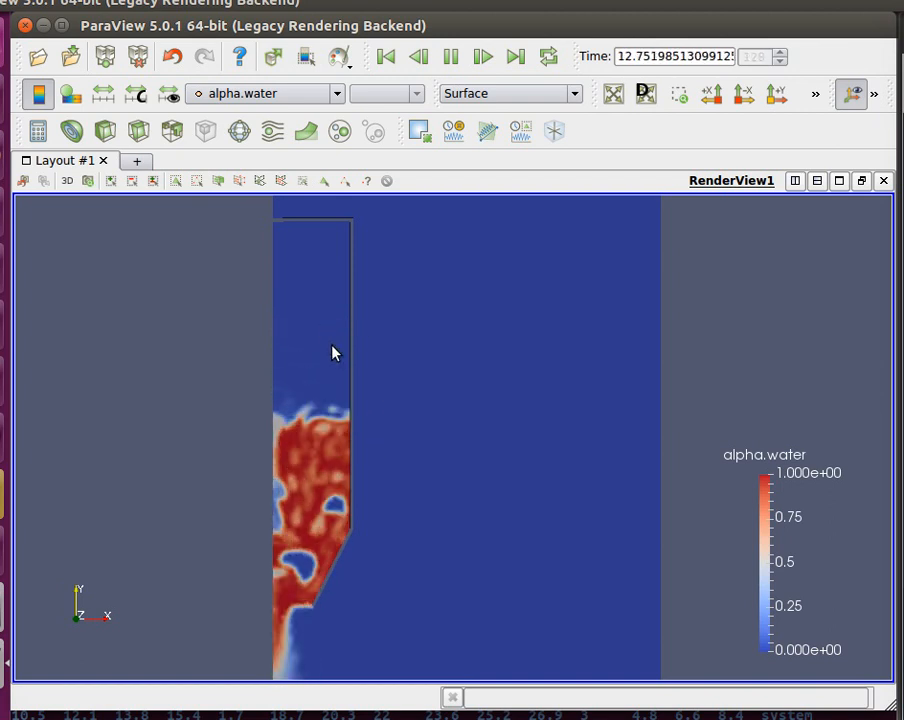
pyautogui.click(484, 56)
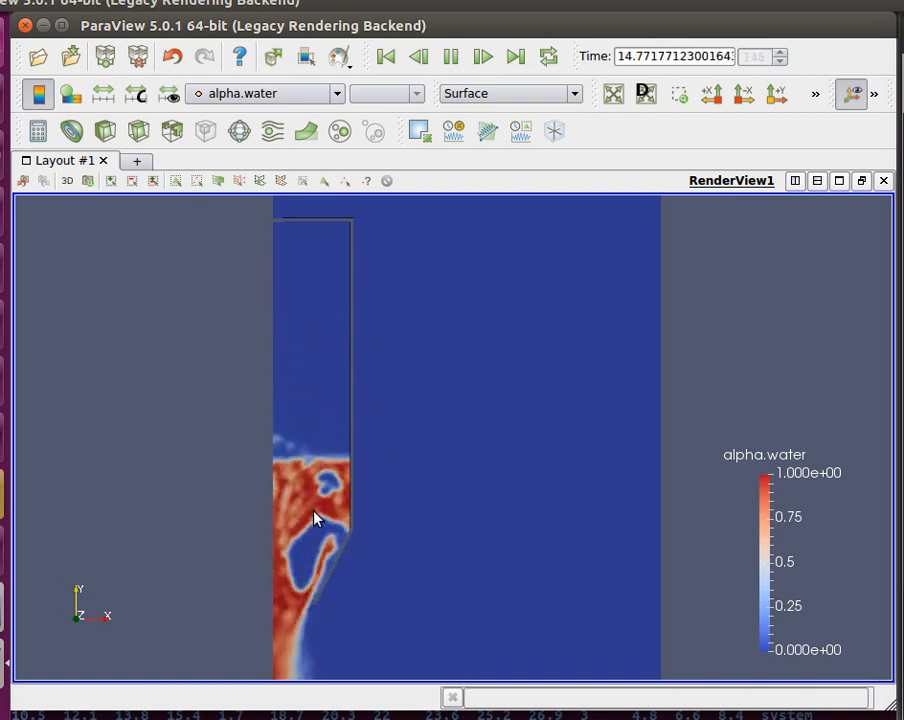
pyautogui.click(418, 56)
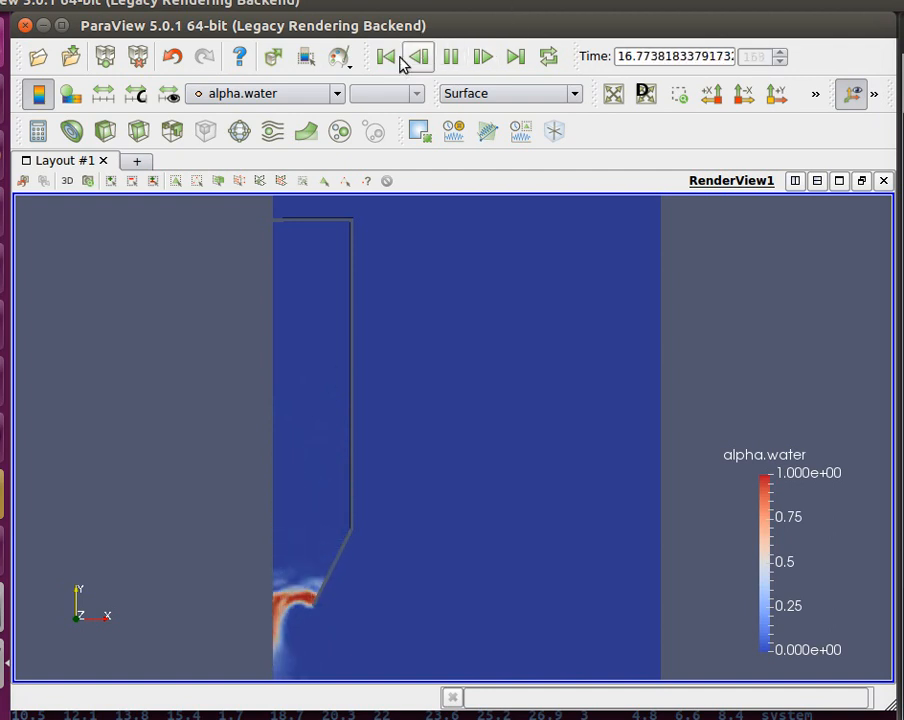
# Rewind the animation to time 0 and replay the bottle emptying.
pyautogui.click(386, 56)
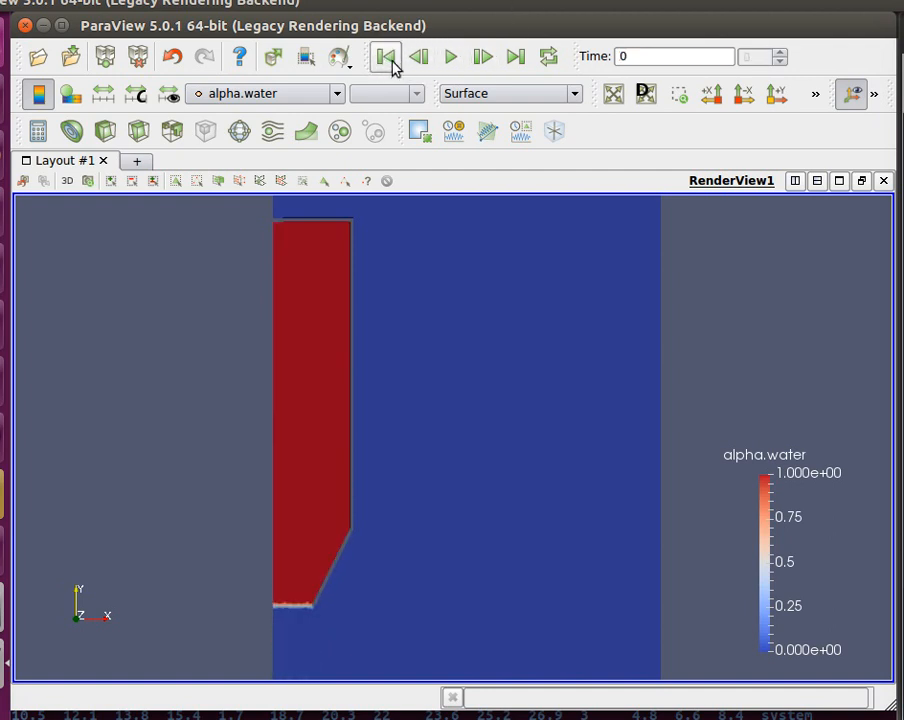
pyautogui.click(450, 56)
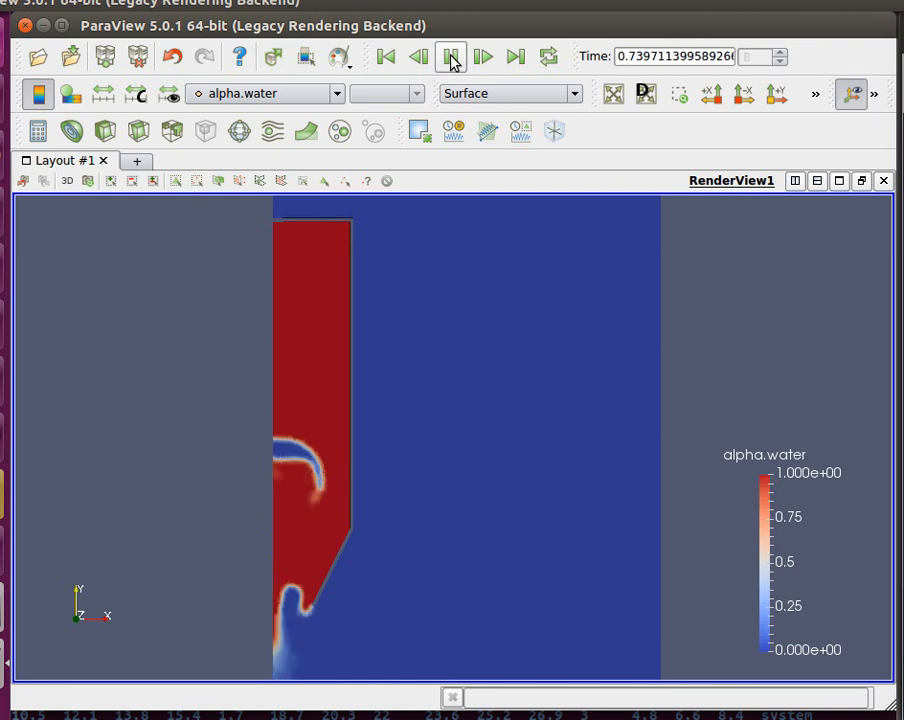
pyautogui.click(482, 56)
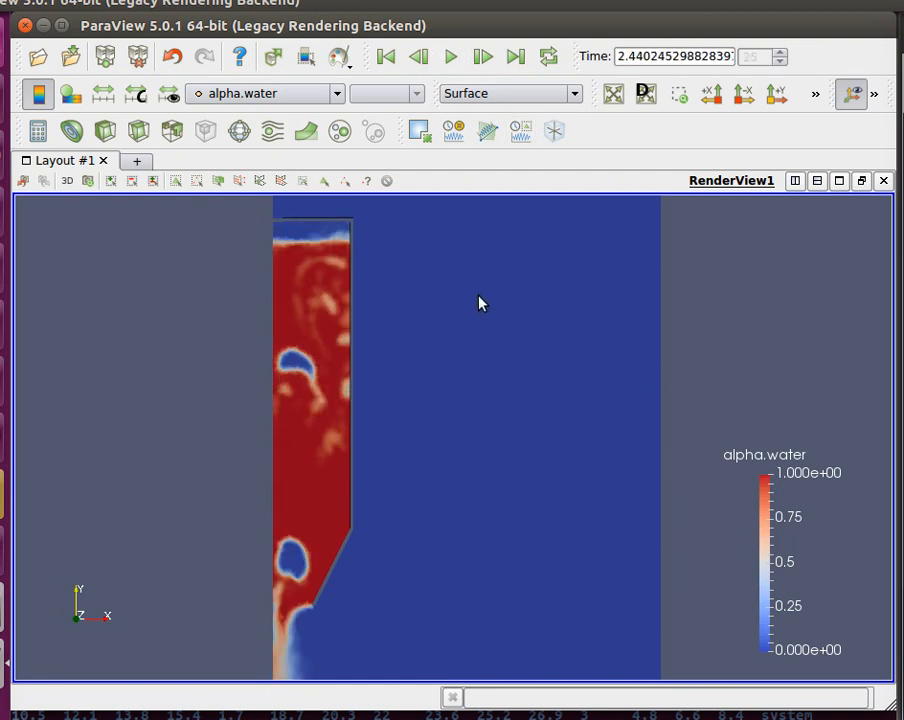
pyautogui.moveTo(480, 304)
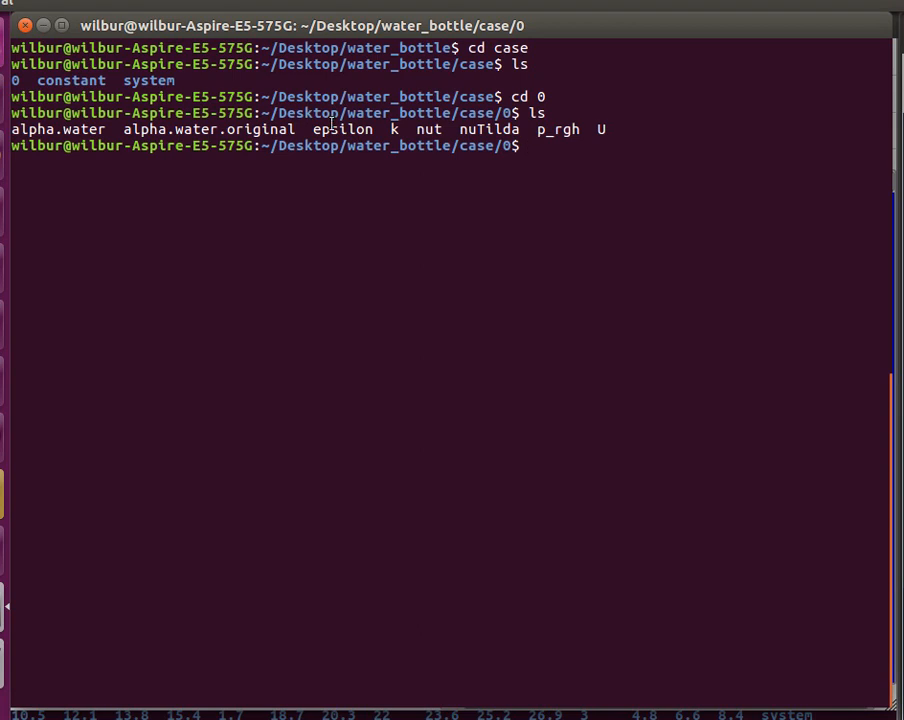
pyautogui.moveTo(524, 130)
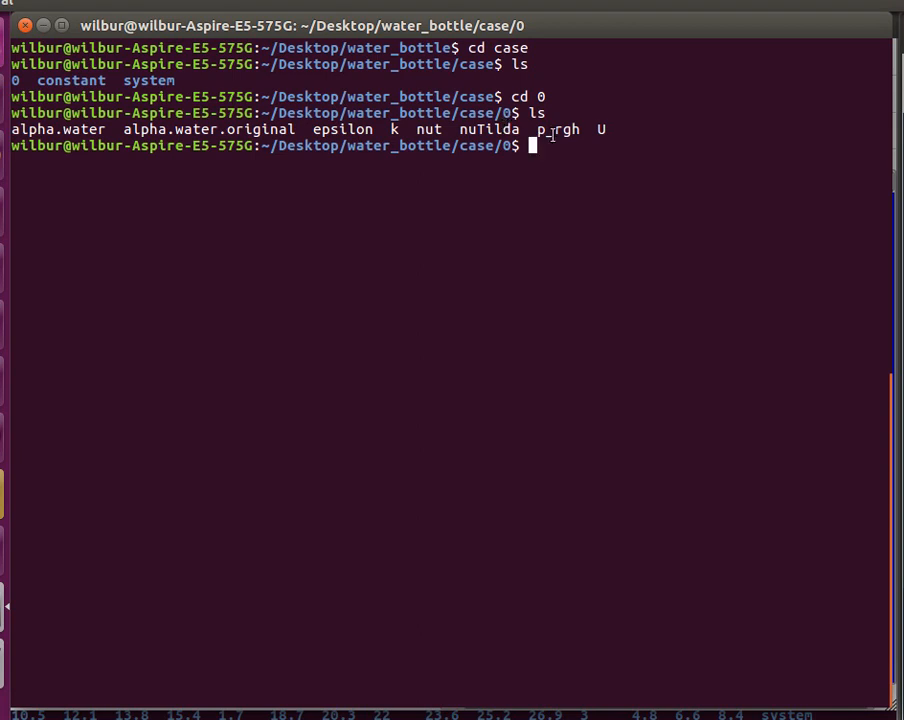
# Mark a file name in the case 0 folder listing.
pyautogui.doubleClick(556, 128)
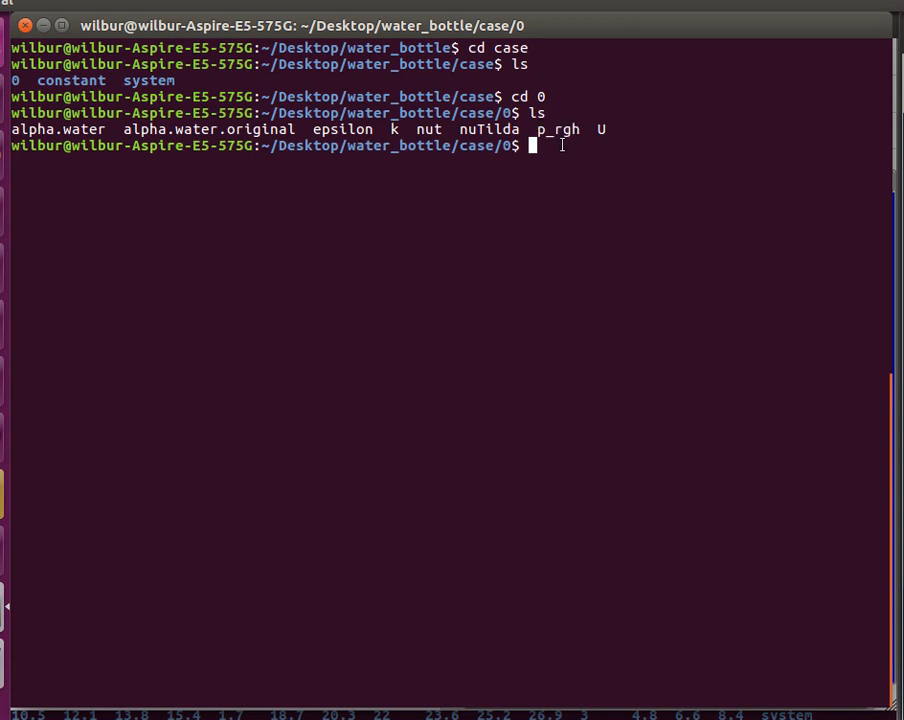
pyautogui.moveTo(562, 140)
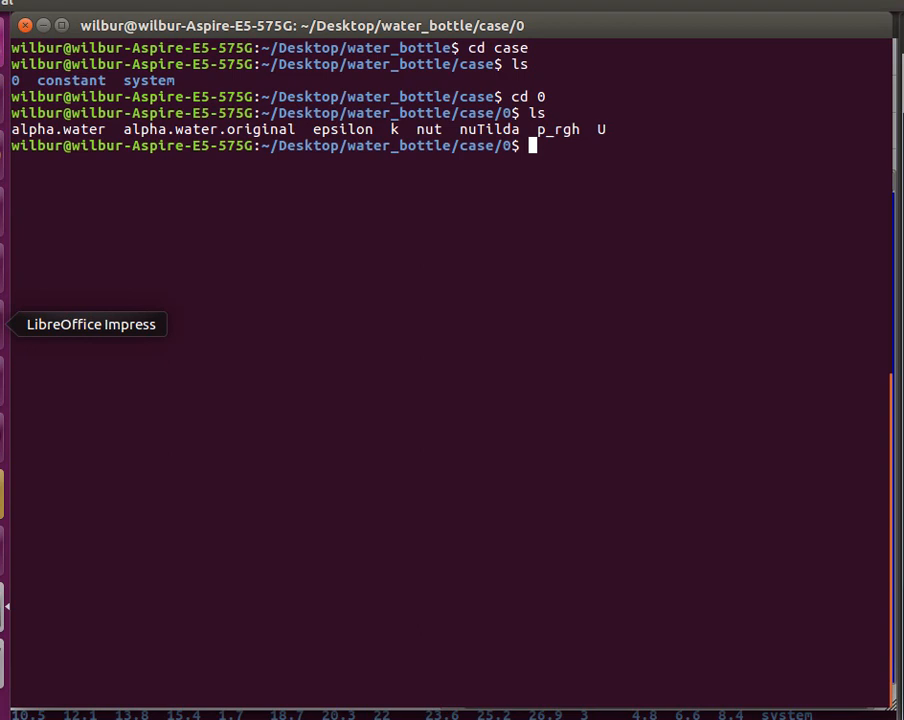
pyautogui.moveTo(156, 260)
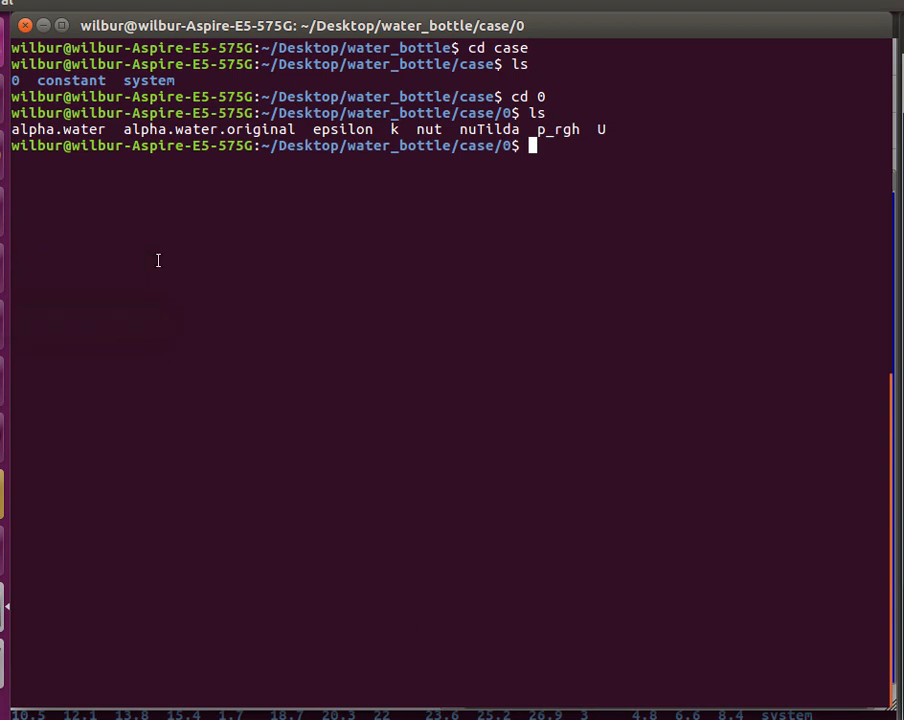
pyautogui.moveTo(144, 264)
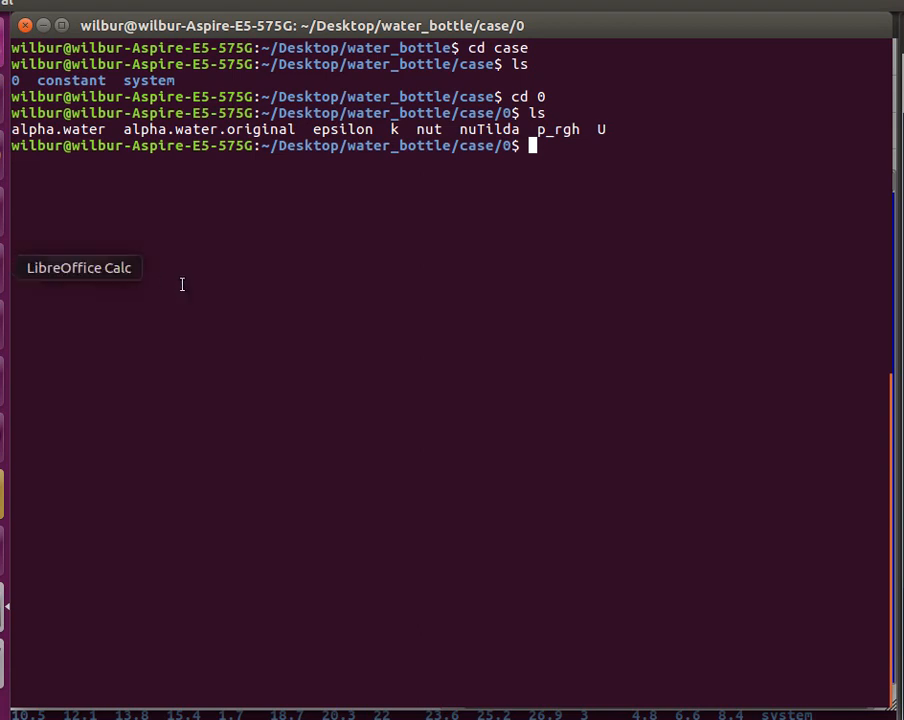
pyautogui.moveTo(164, 264)
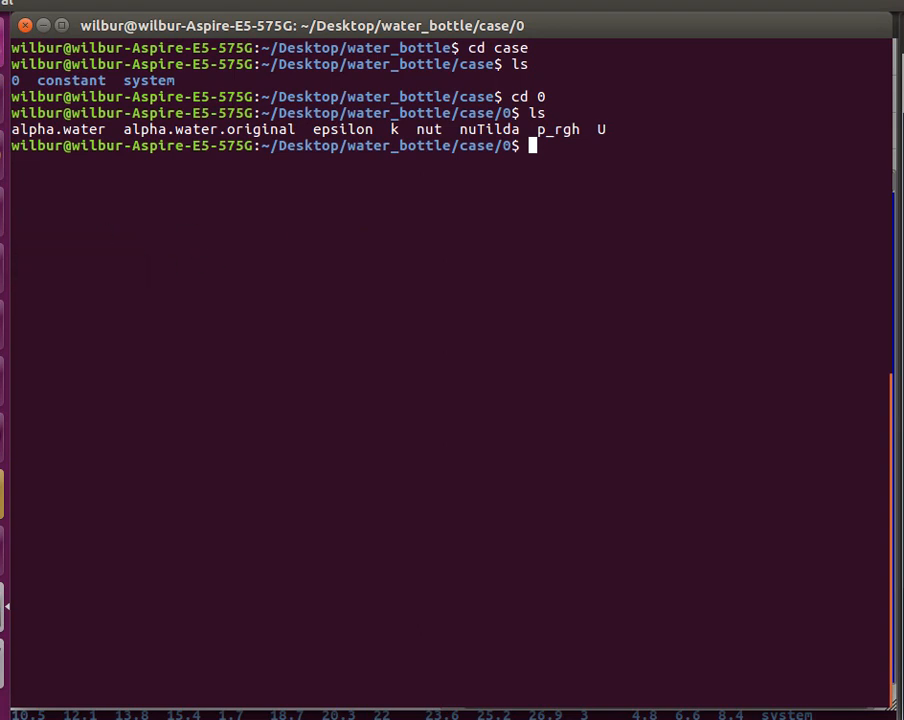
pyautogui.moveTo(6, 284)
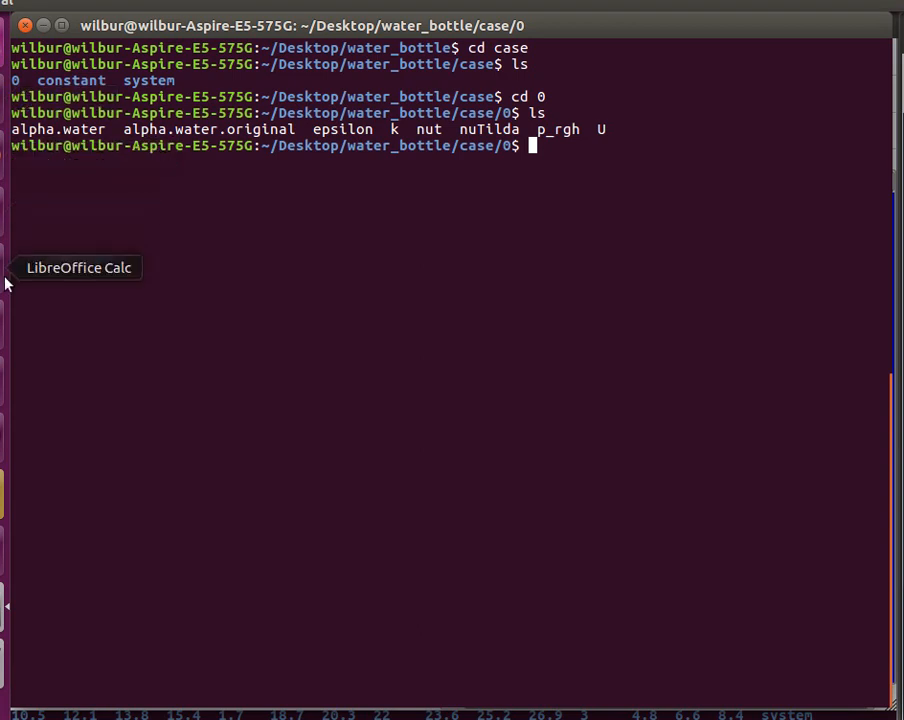
# Move up and into the constant folder, listing its contents.
pyautogui.write('cd ../')
pyautogui.write('ls')
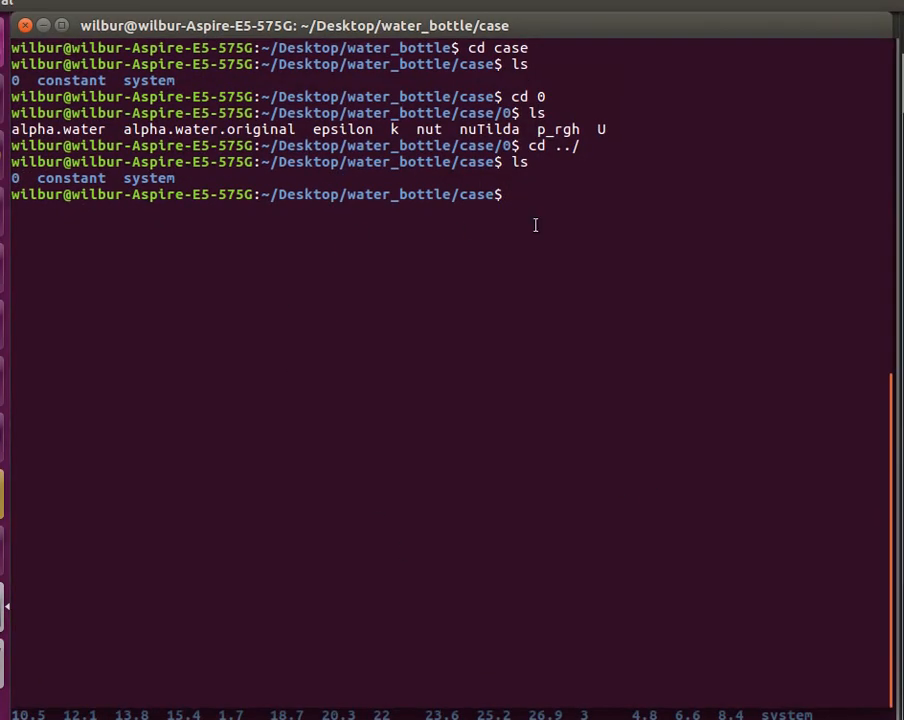
pyautogui.write('cd')
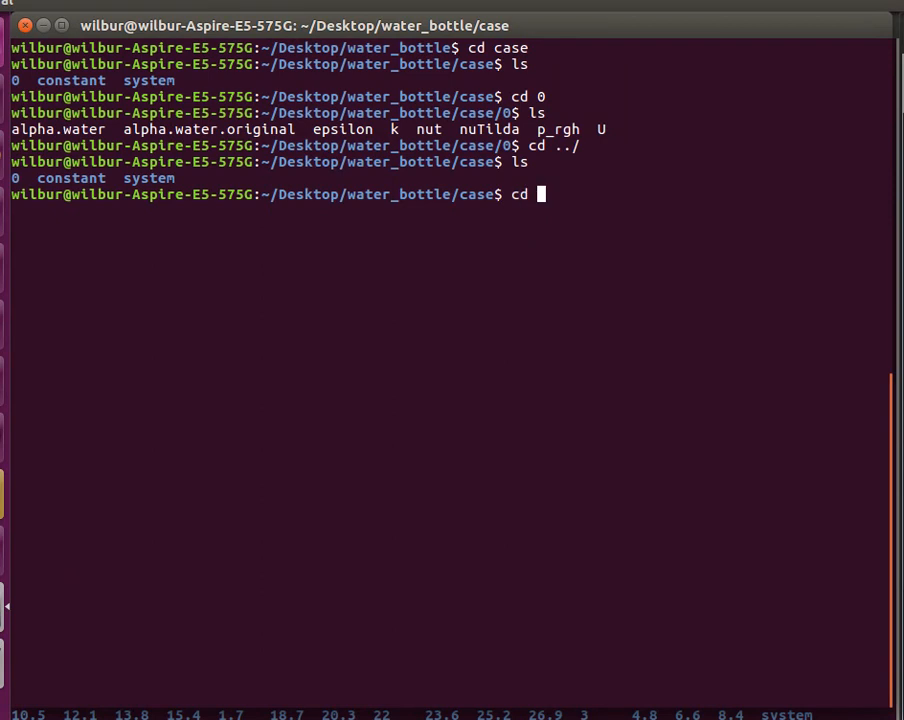
pyautogui.press('Return')
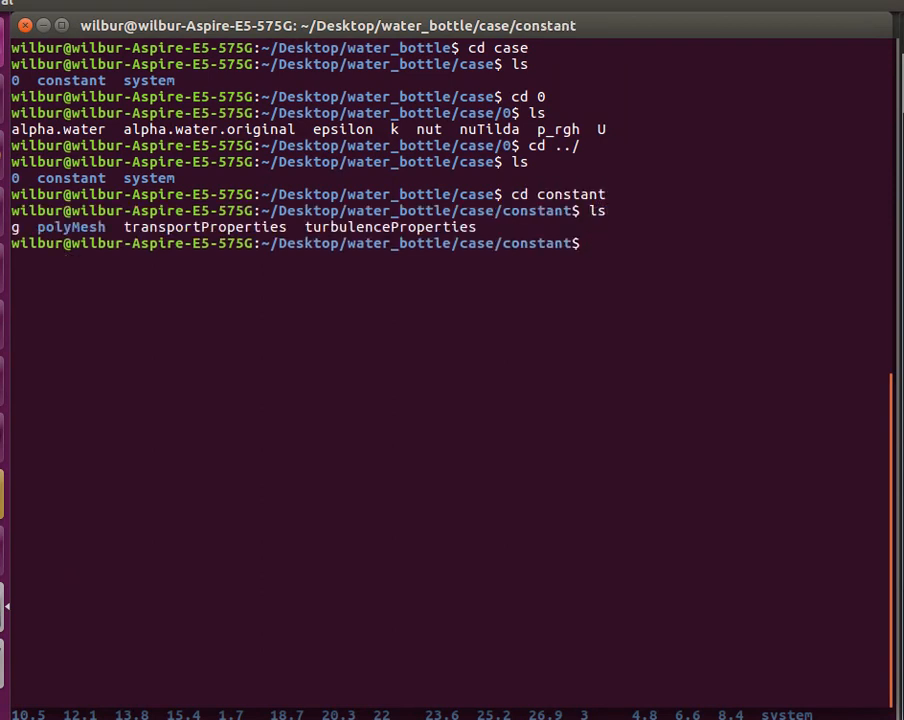
# View the gravity file g showing value (0 -9.81 0) in Vim, then quit.
pyautogui.write('vim')
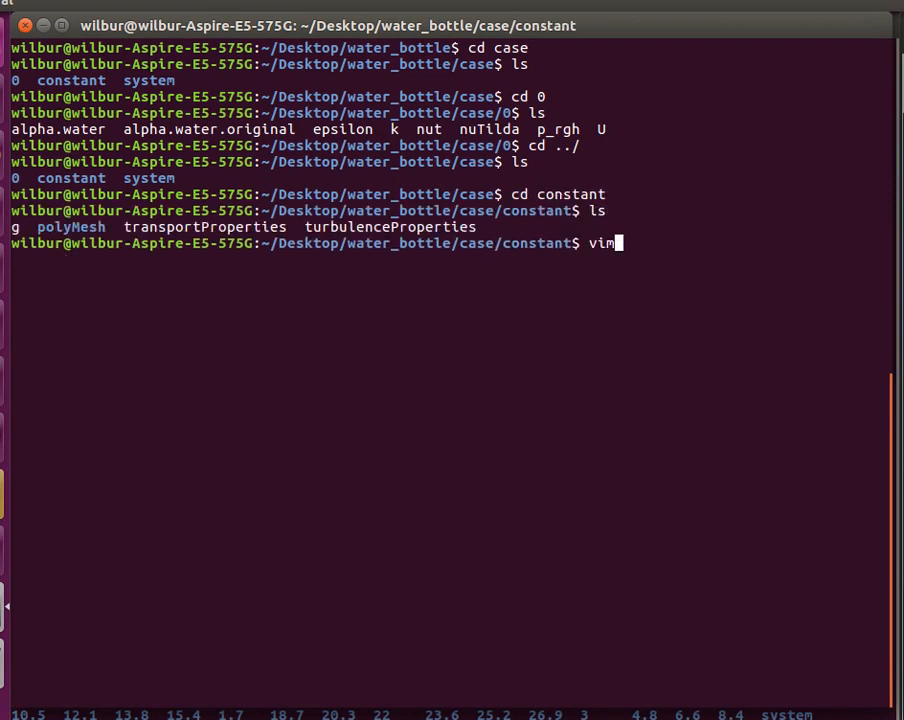
pyautogui.press('Return')
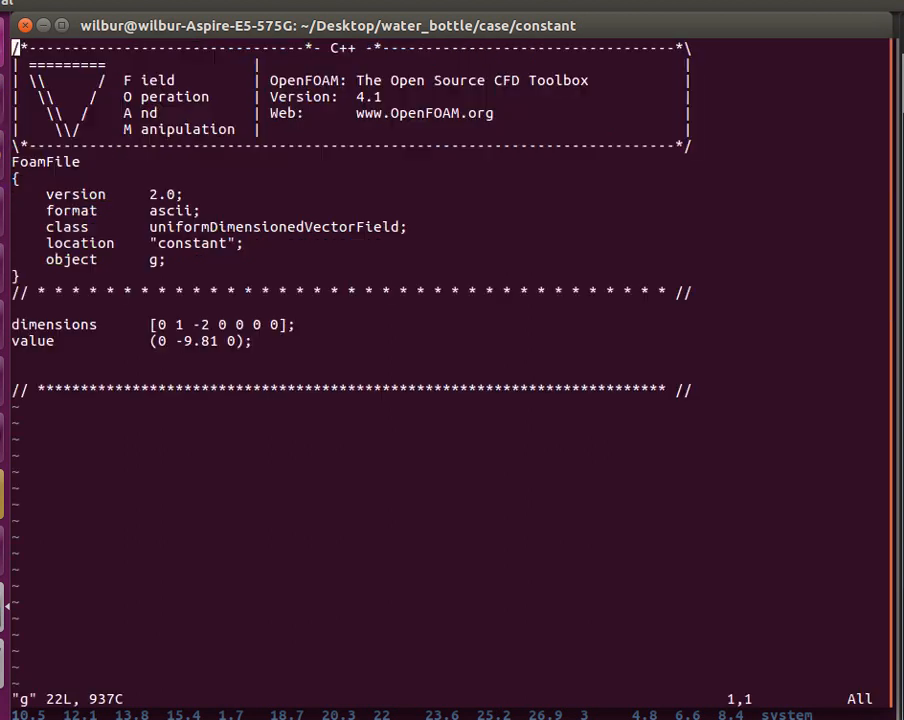
pyautogui.press('V')
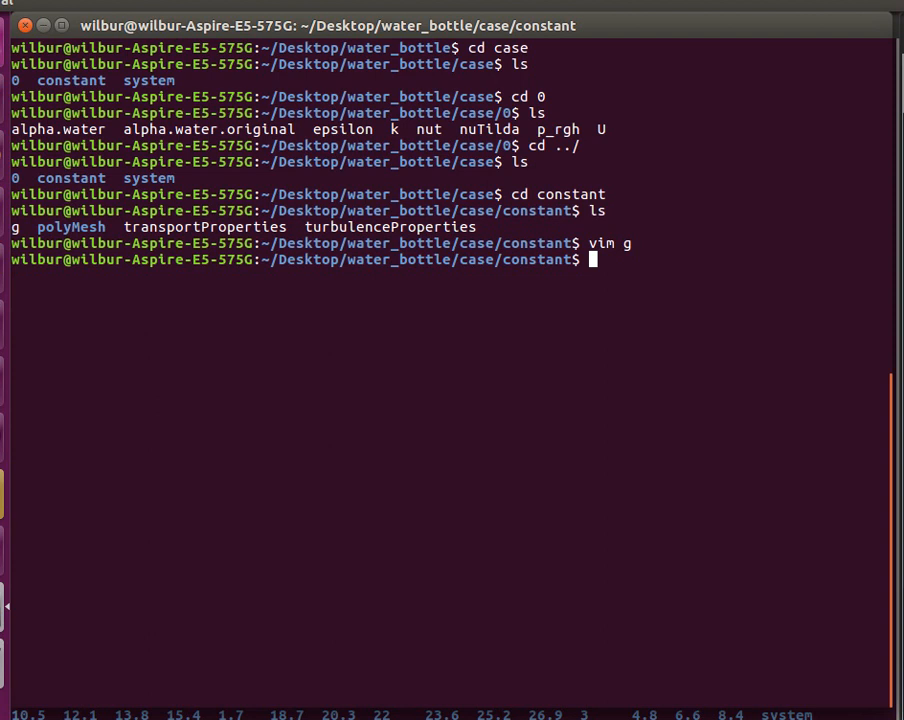
pyautogui.moveTo(684, 198)
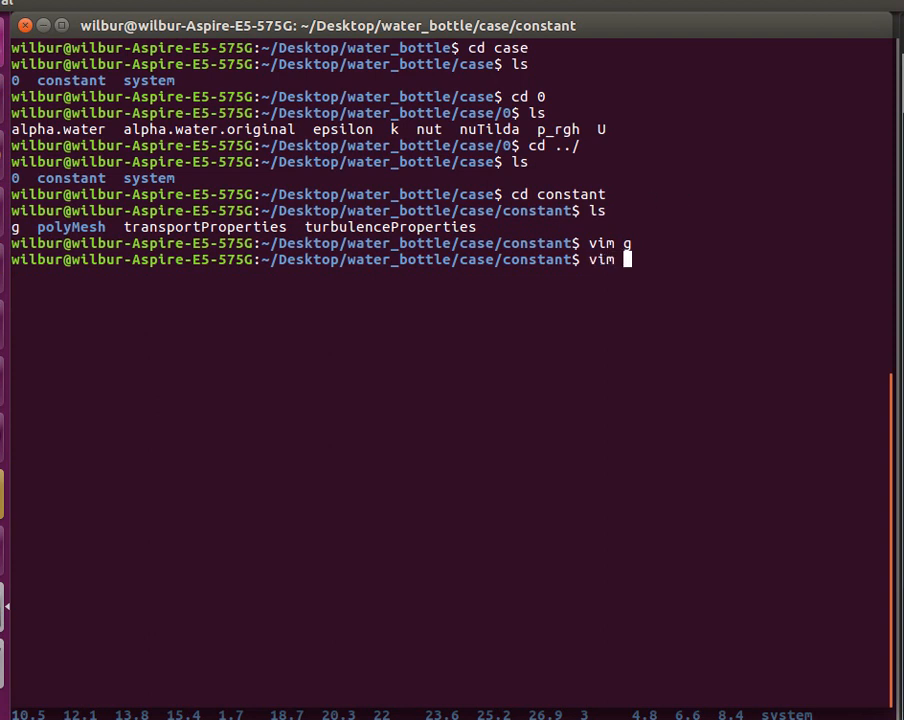
# View transportProperties in Vim and highlight the phases (water air) line.
pyautogui.press('Return')
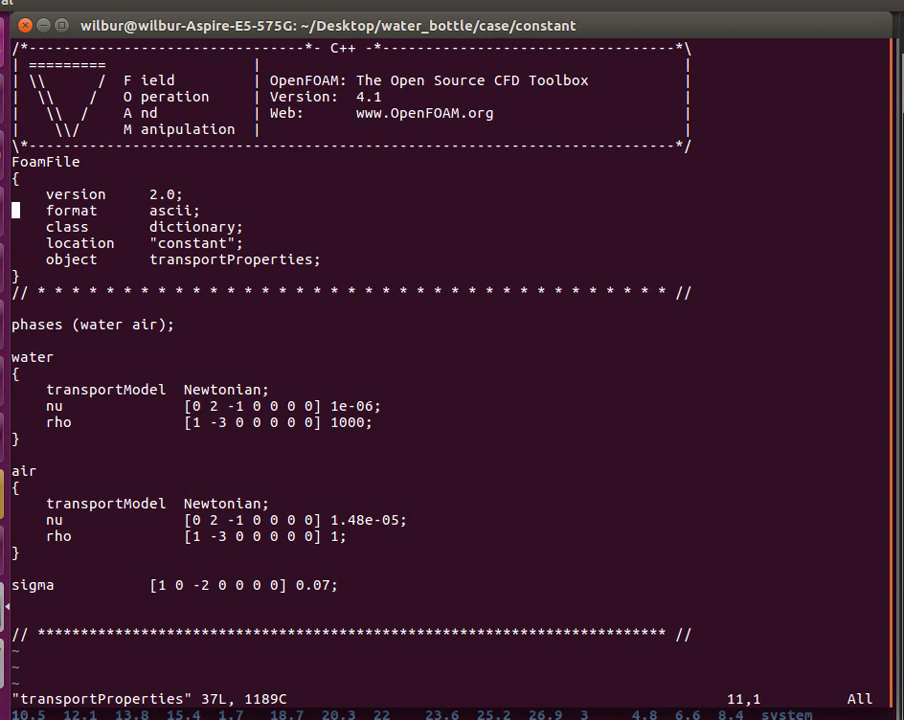
pyautogui.press('V')
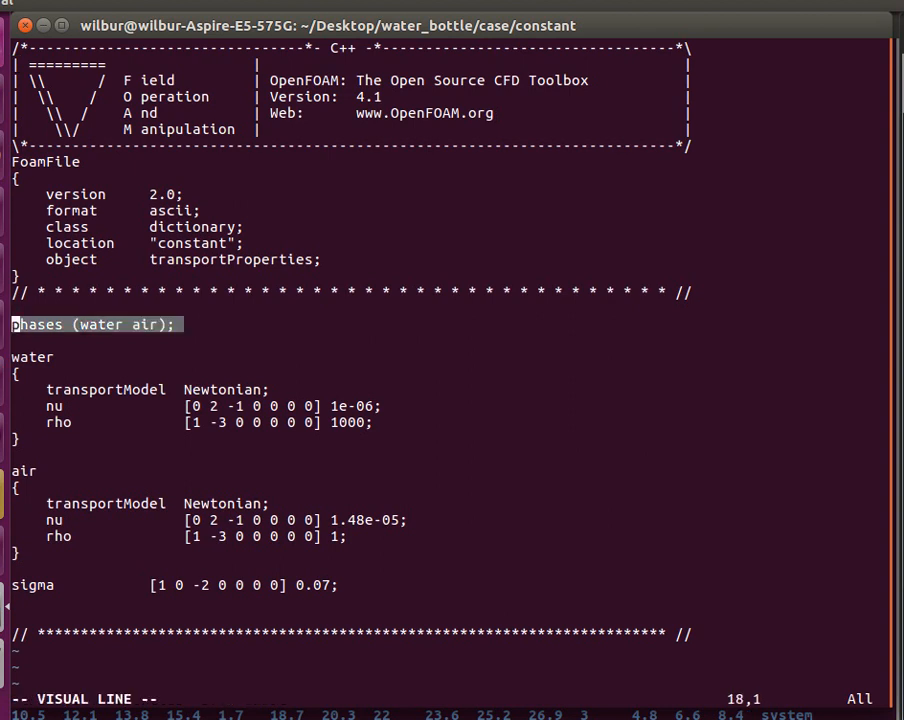
pyautogui.press('Escape')
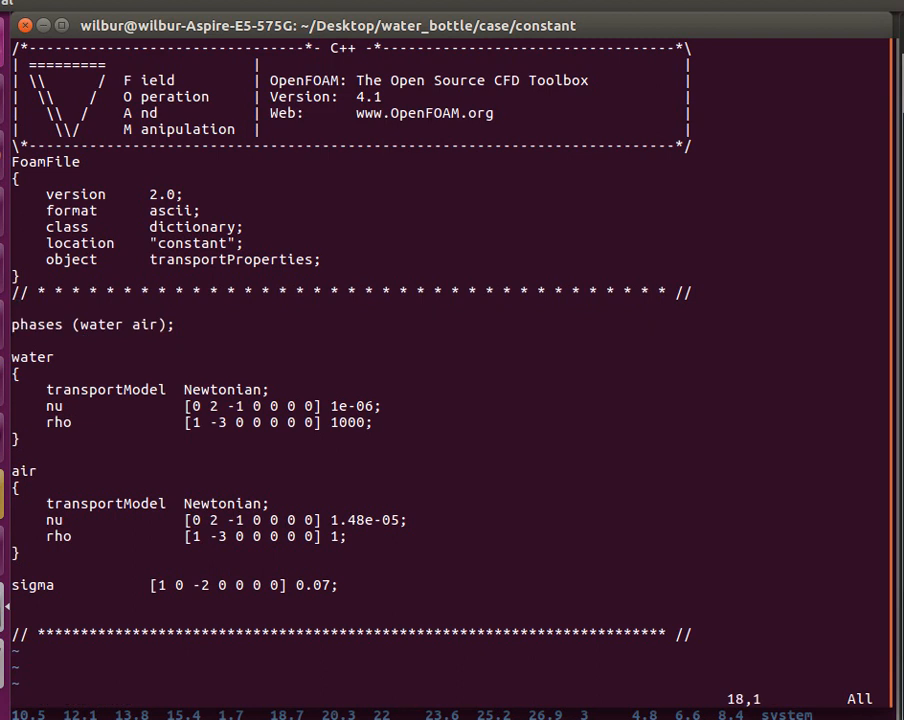
pyautogui.press('V')
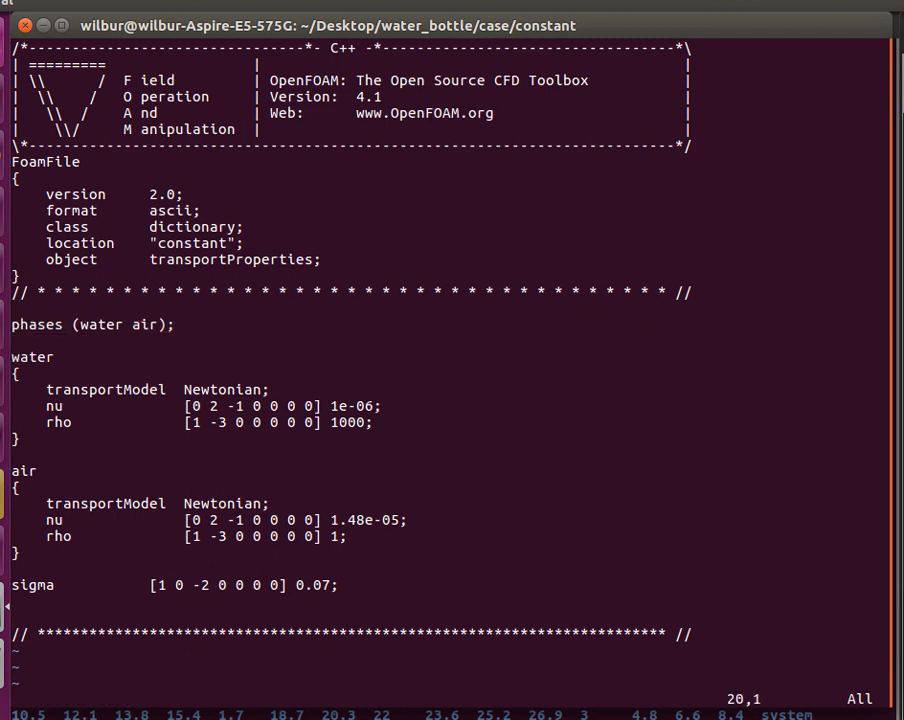
# Move into the water block and mark its viscosity nu line.
pyautogui.press('v')
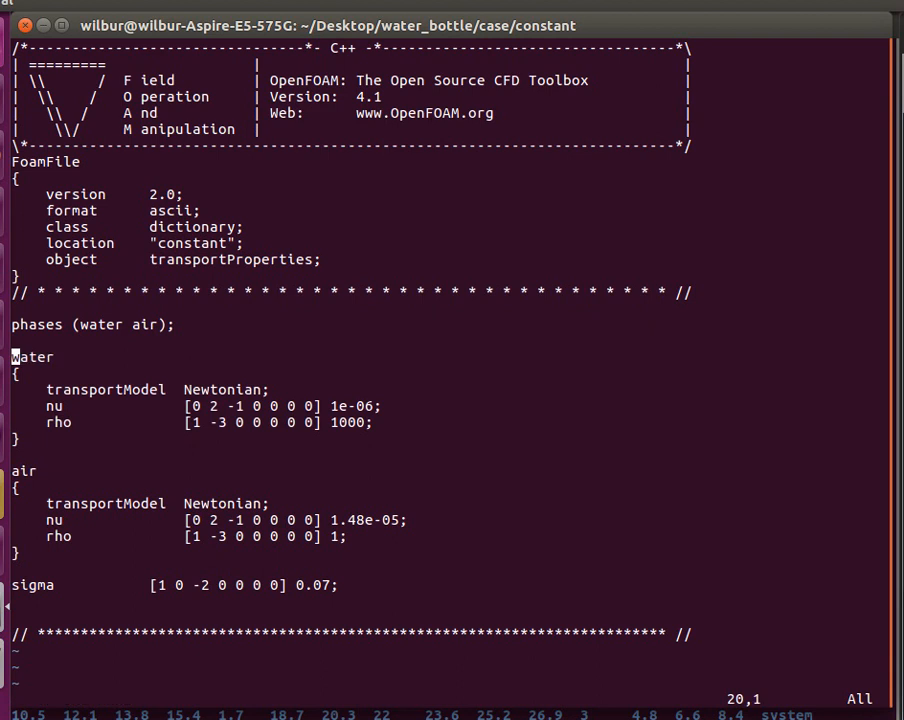
pyautogui.press('V')
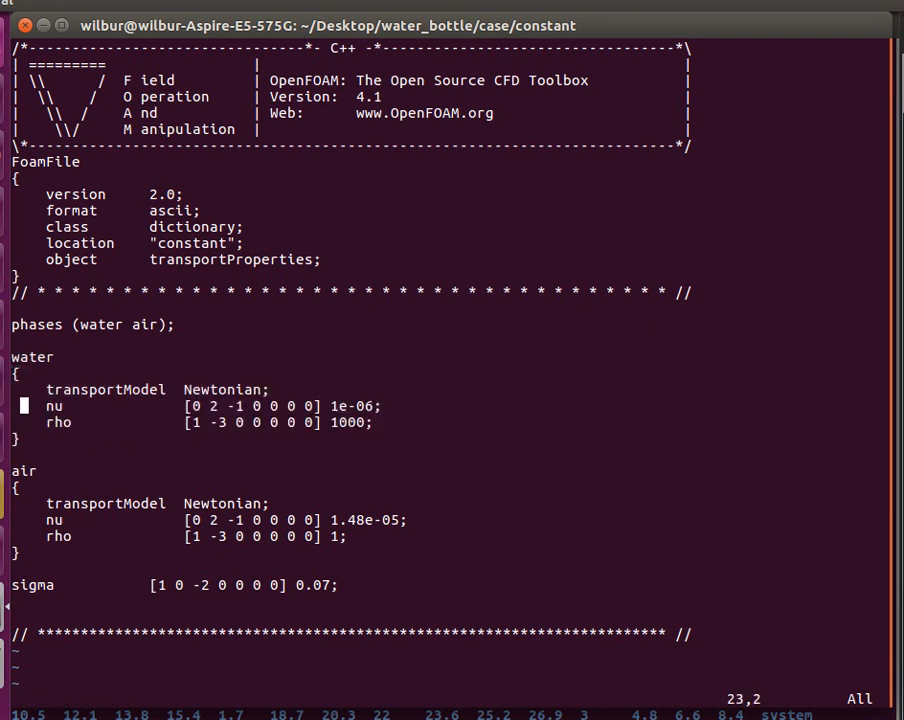
pyautogui.press('V')
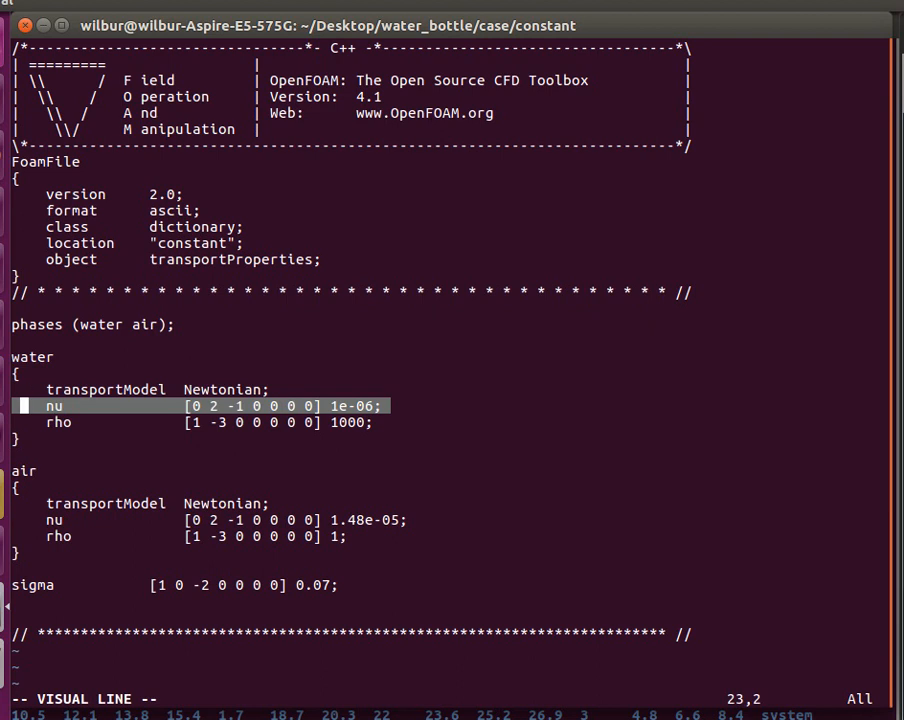
pyautogui.press('Escape')
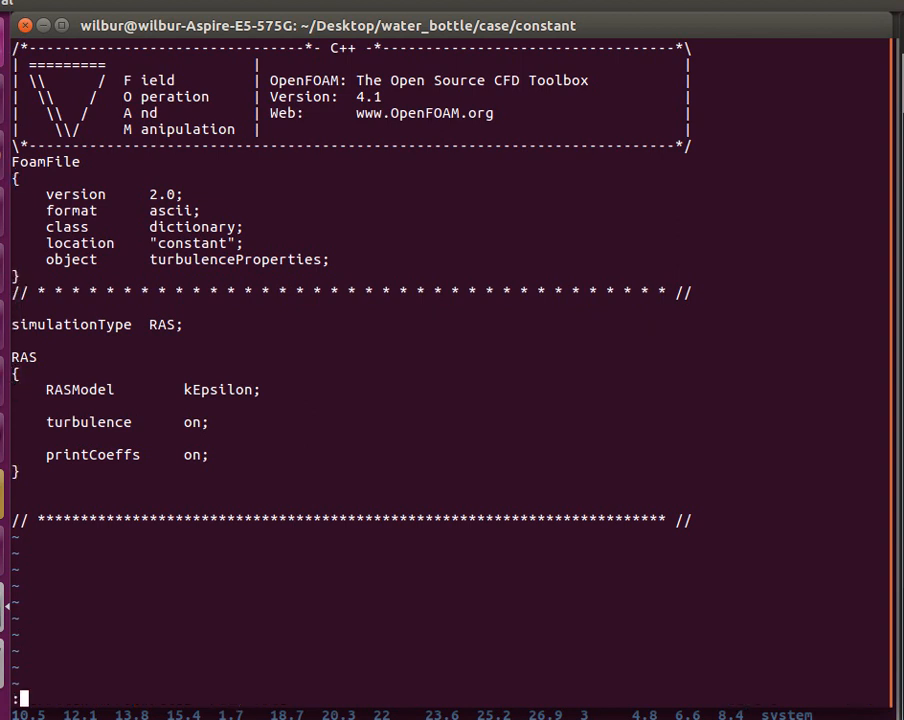
# Quit the turbulenceProperties file and list the constant folder.
pyautogui.write(':q')
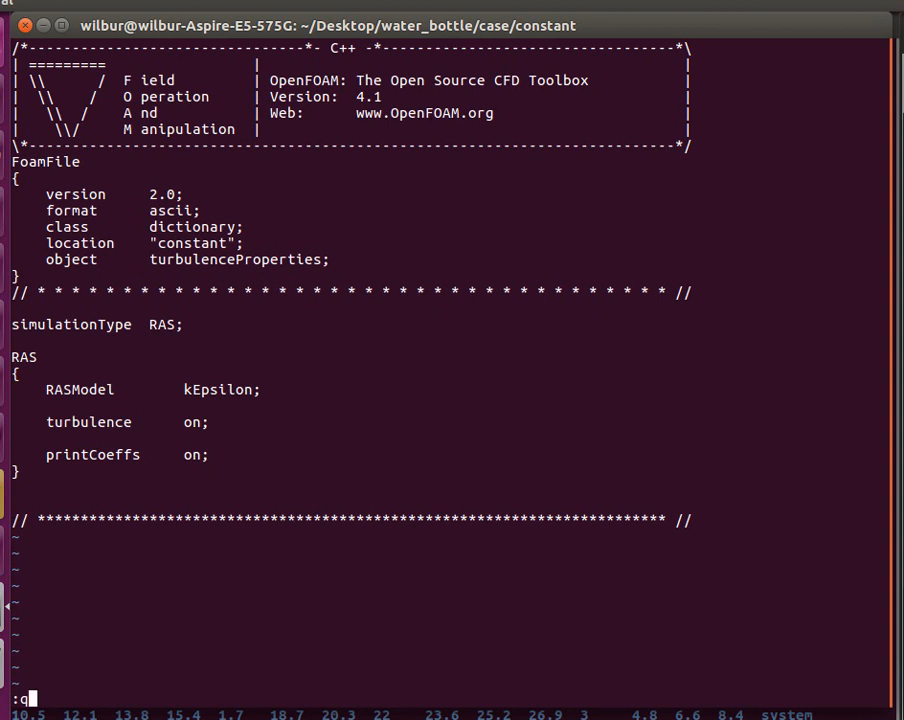
pyautogui.press('Return')
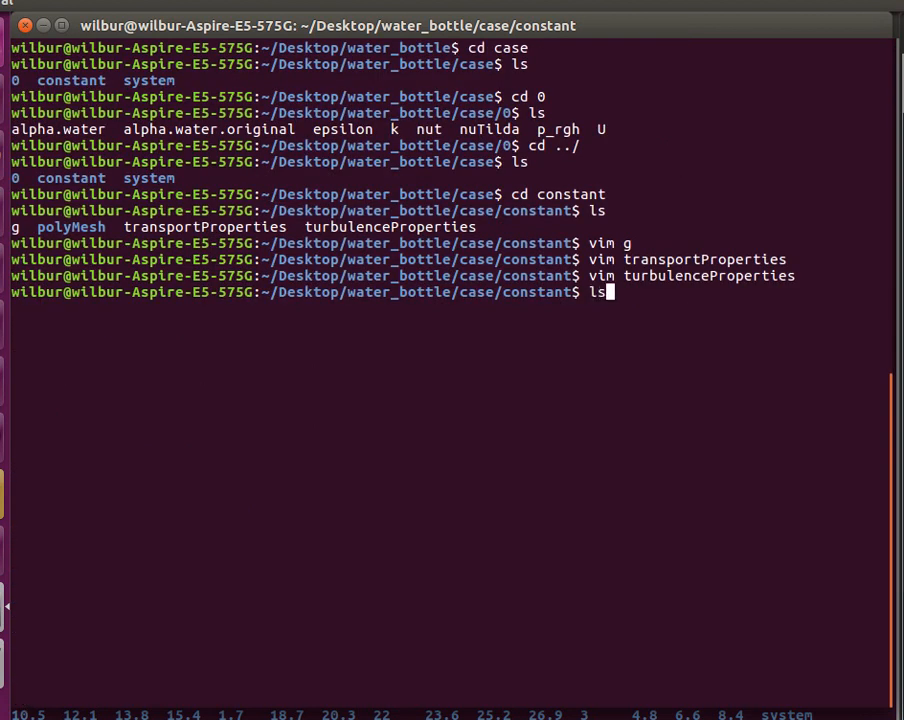
pyautogui.press('Return')
pyautogui.write('cd')
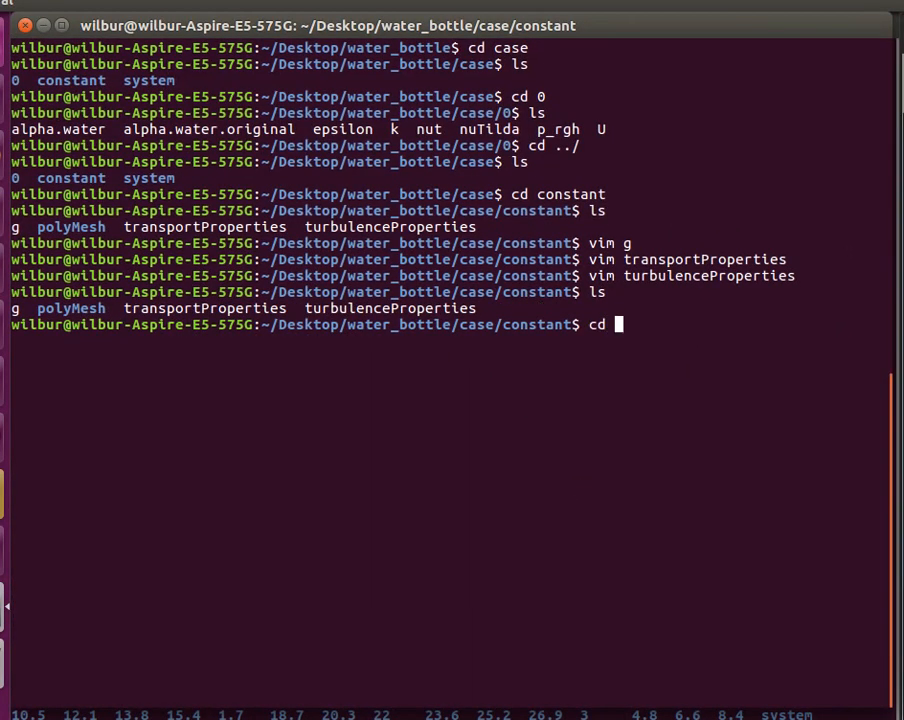
# Return to water_bottle and enter the case folder, listing 0, constant and system.
pyautogui.press('Return')
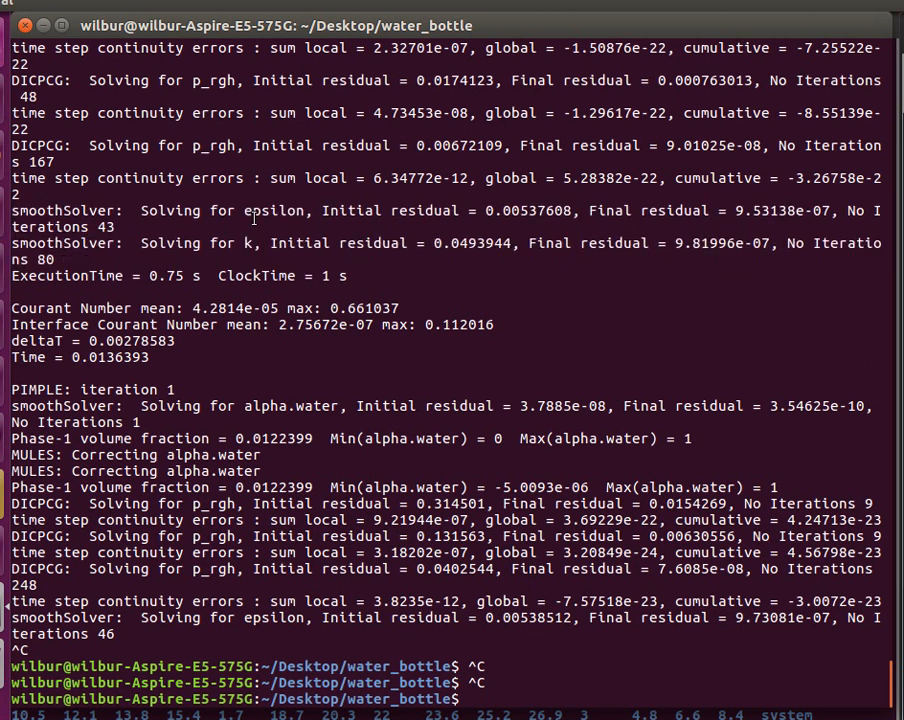
pyautogui.write('ls')
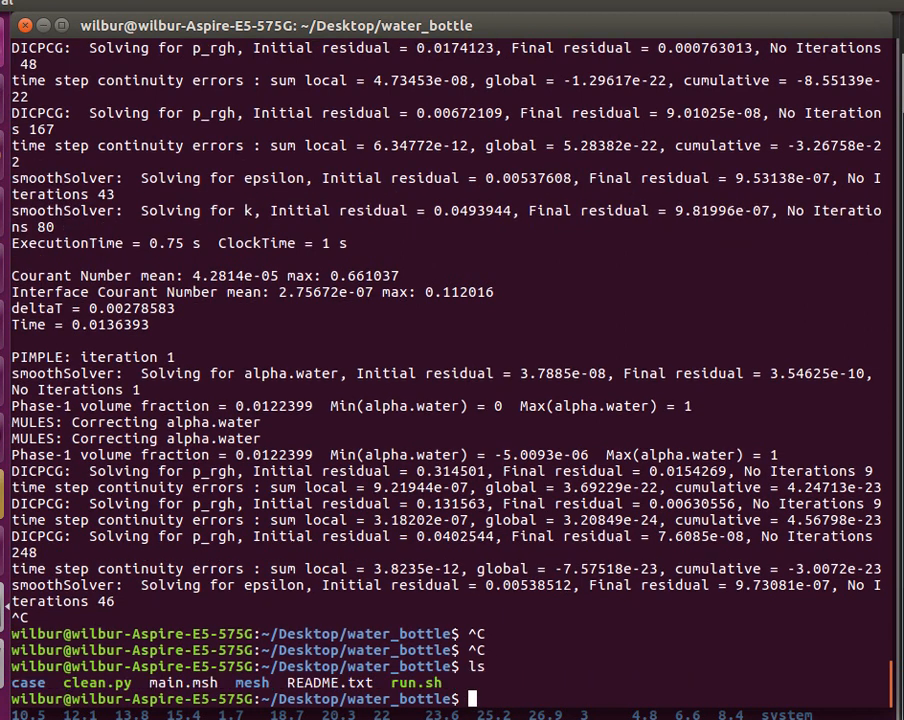
pyautogui.write('cd case/0')
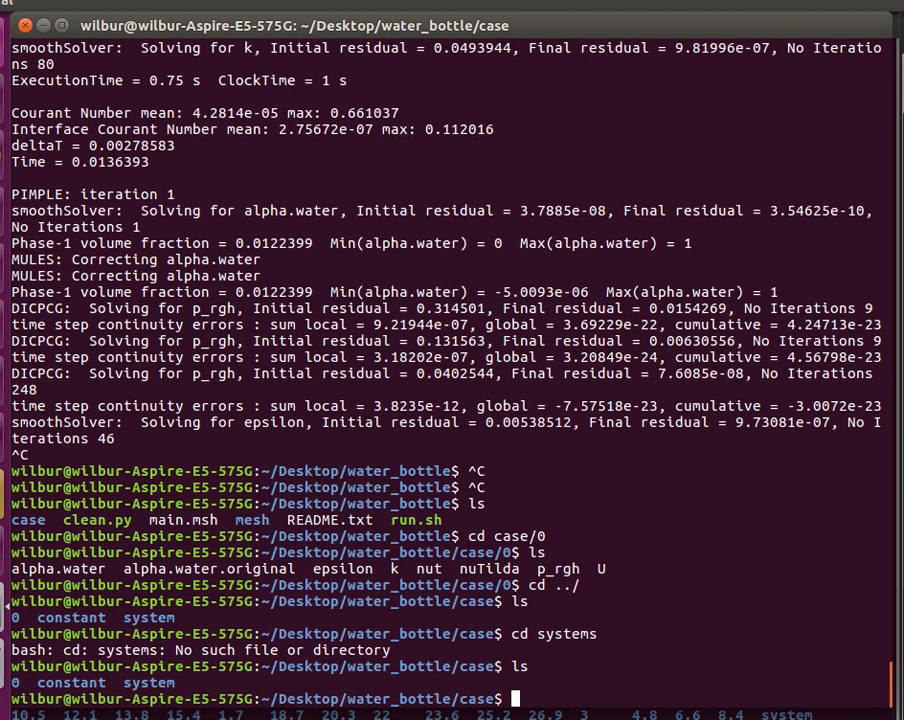
# Move into the system folder and open setFieldsDict in Vim.
pyautogui.write('cd systems')
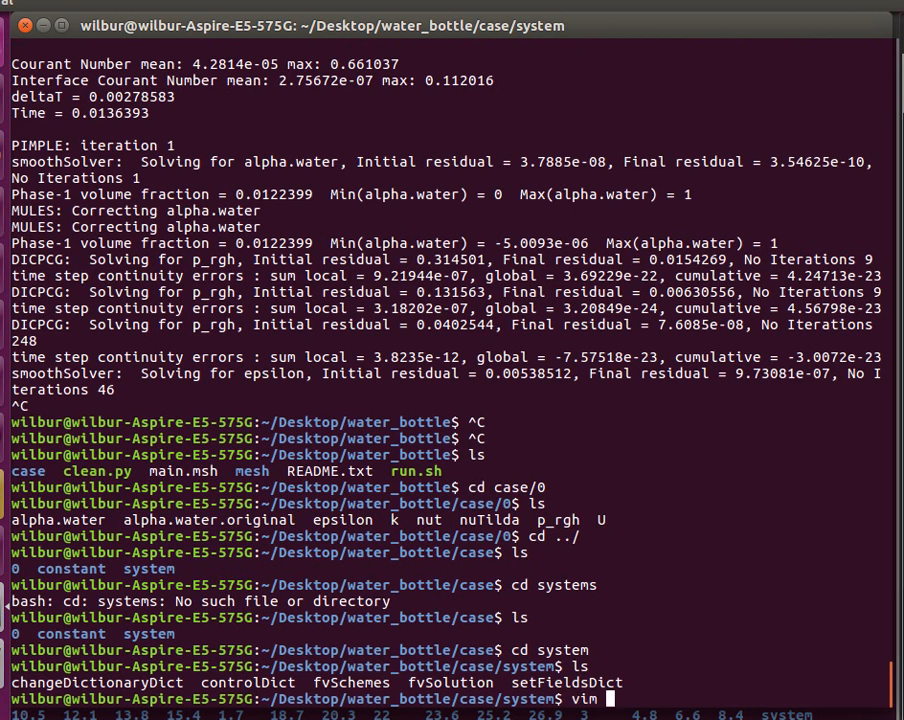
pyautogui.write('setFieldsDict')
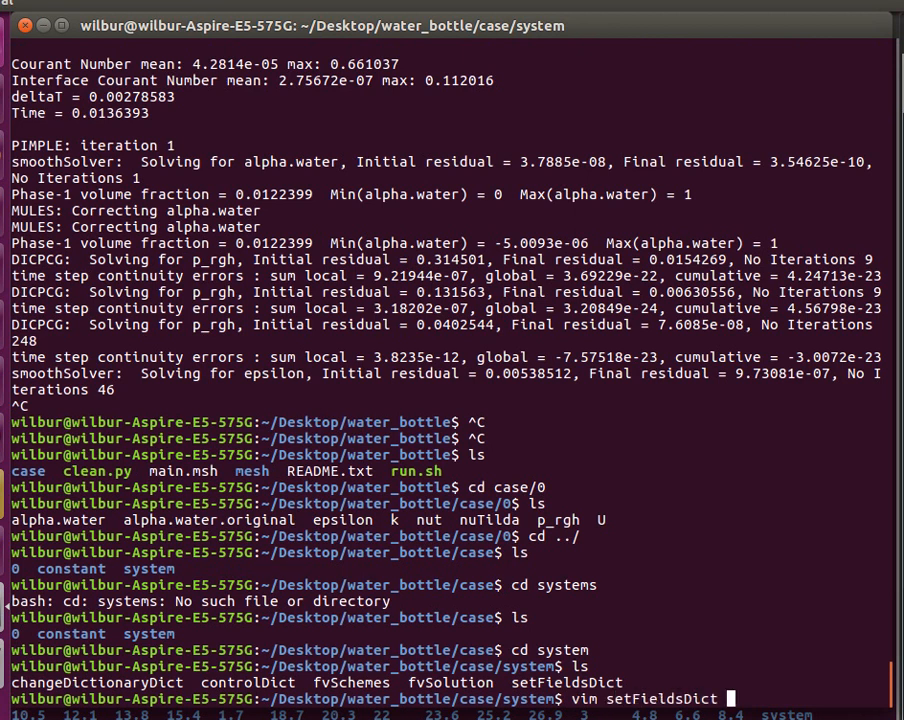
pyautogui.press('Return')
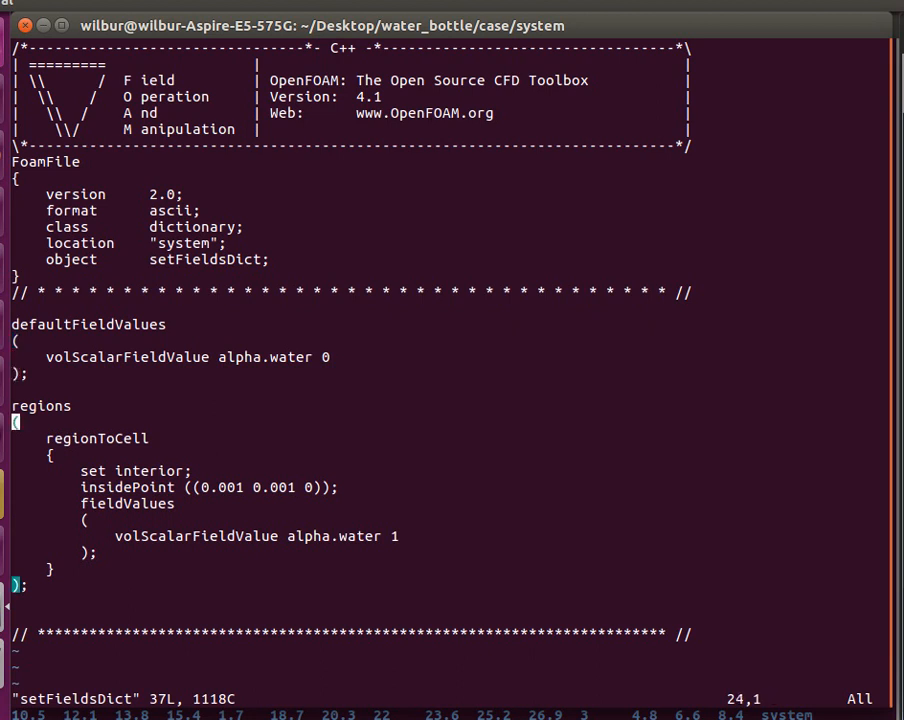
# Highlight the interior regionToCell lines setting alpha.water to 1, then leave Vim for the shell.
pyautogui.press('V')
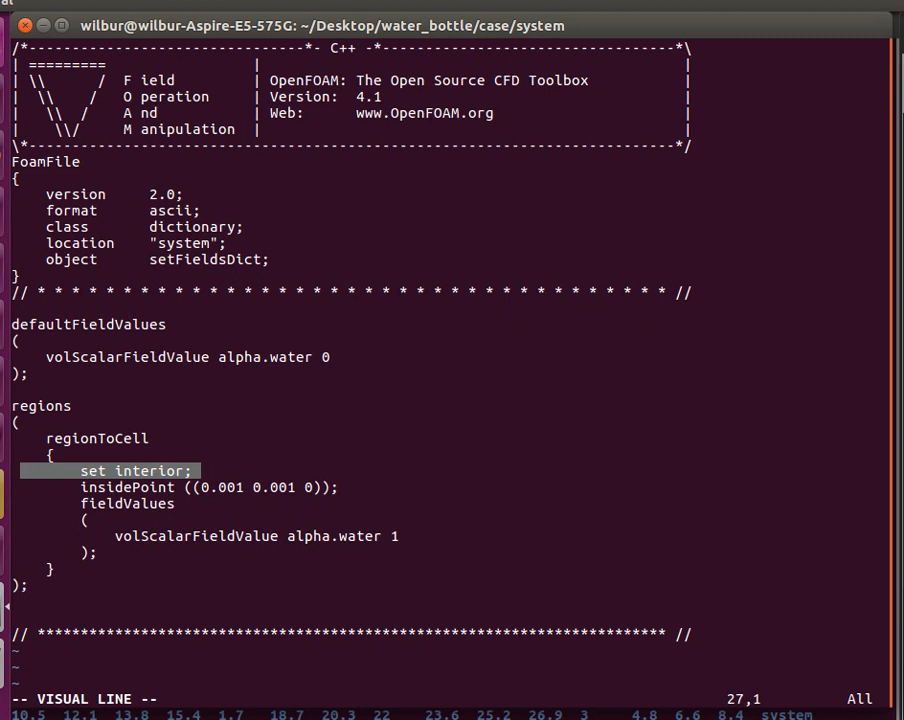
pyautogui.press('j')
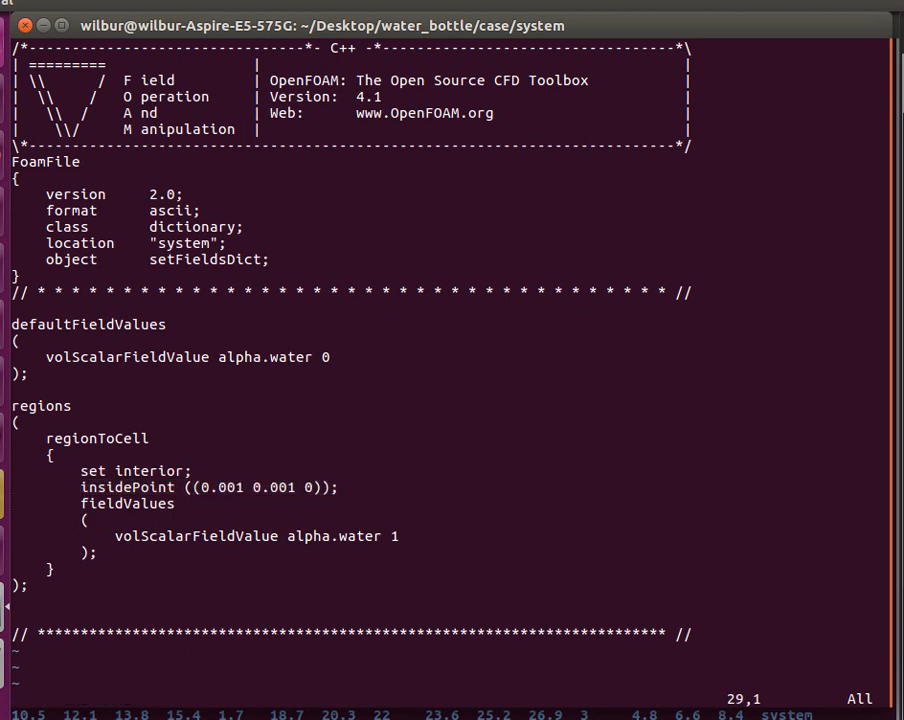
pyautogui.press('v')
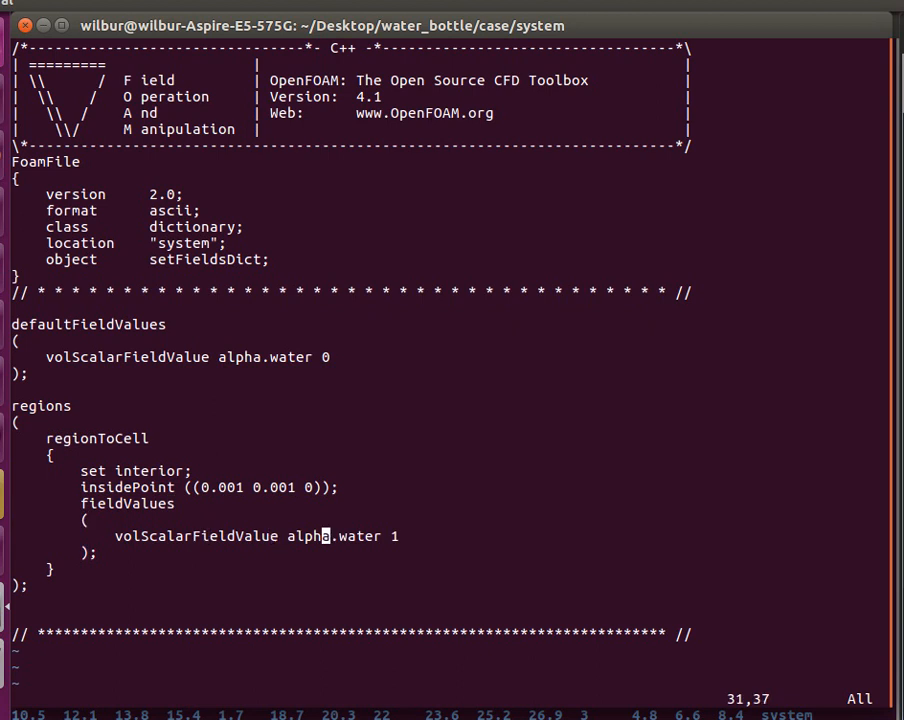
pyautogui.press('V')
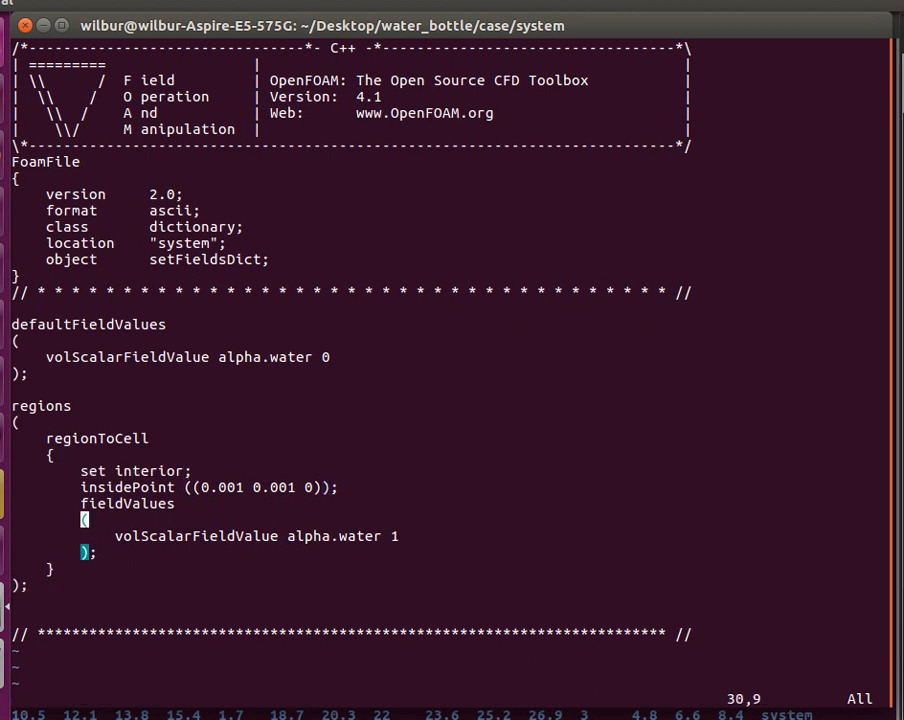
pyautogui.press('V')
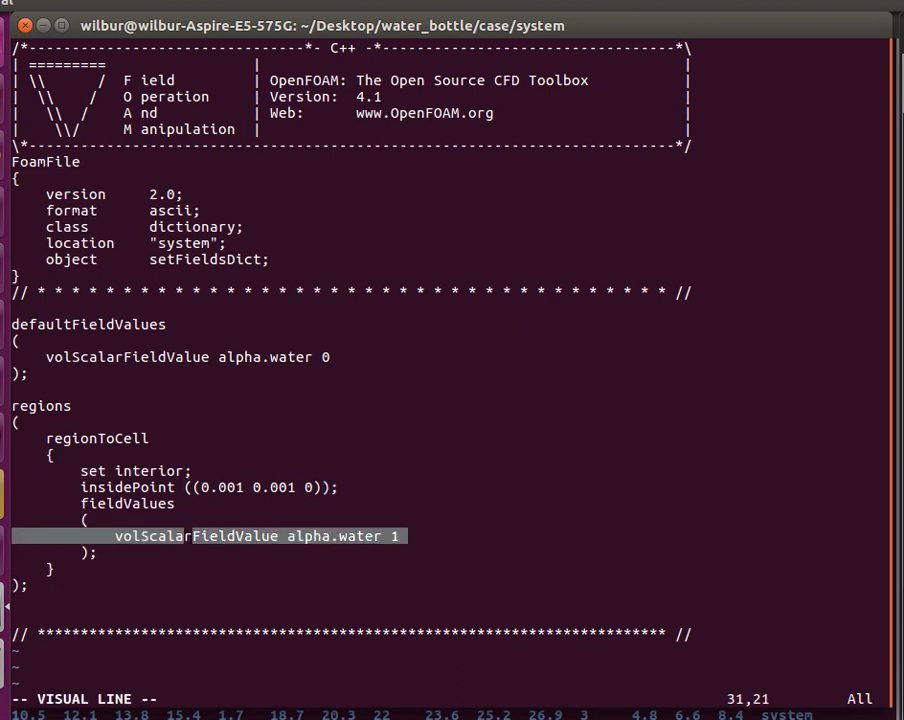
pyautogui.press('Escape')
pyautogui.write('ls')
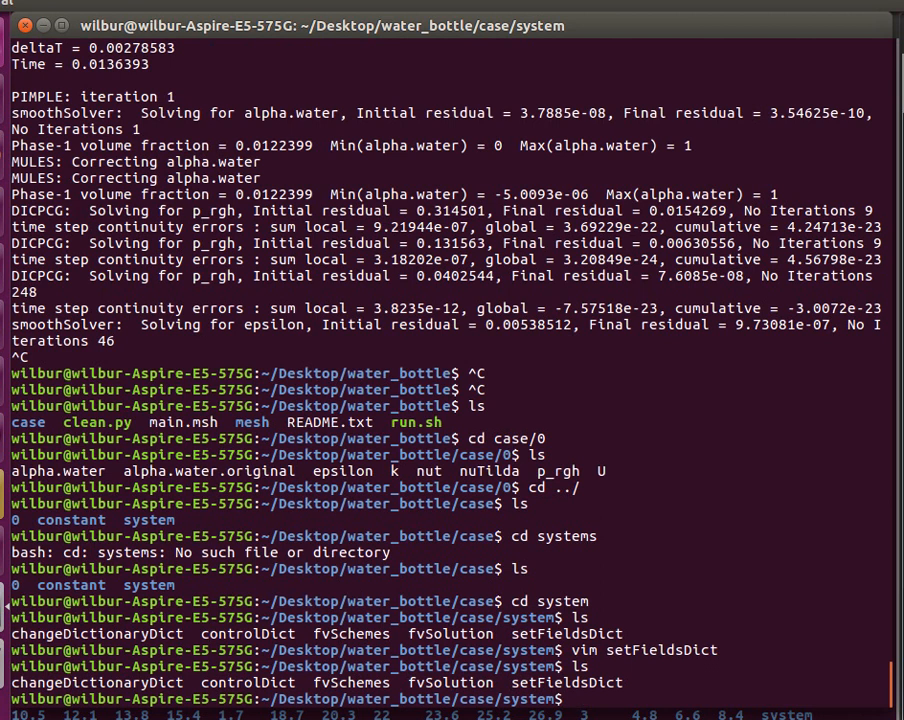
# Return to the case folder in the terminal and list its contents.
pyautogui.write('cd ../')
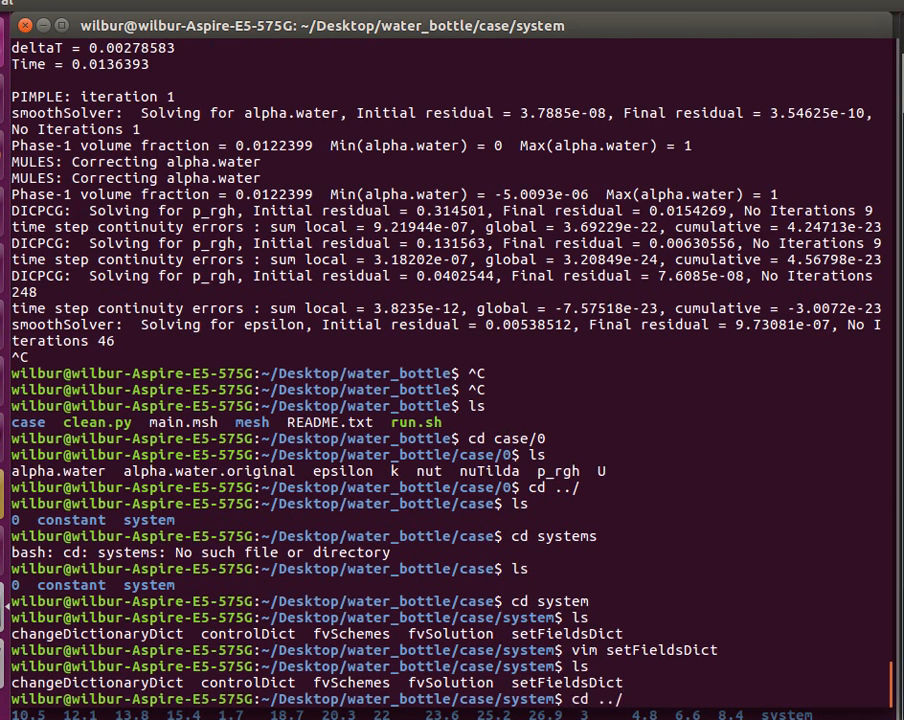
pyautogui.press('Return')
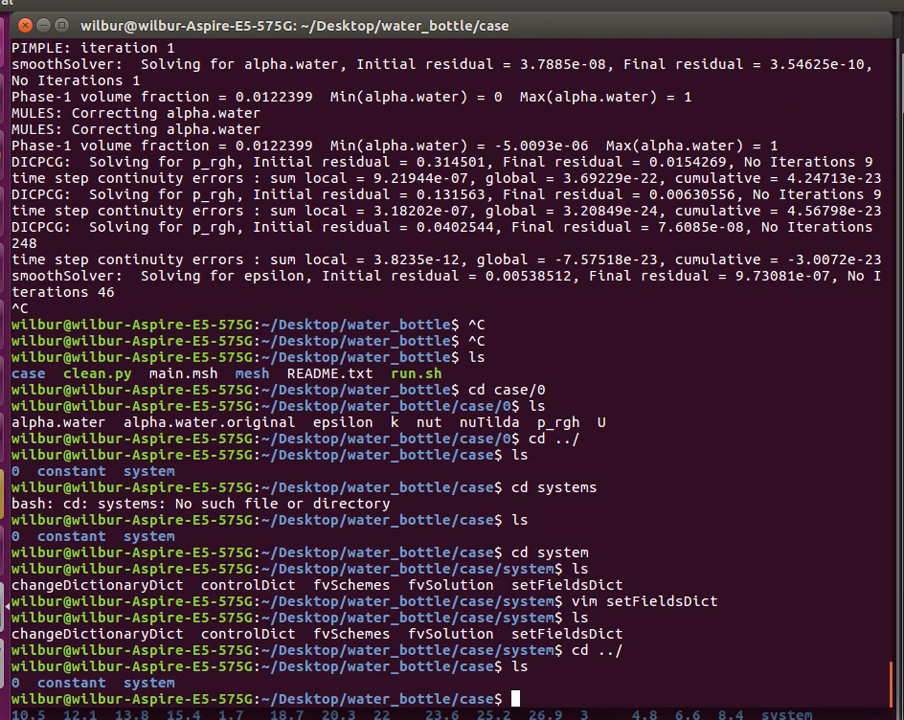
pyautogui.write('ls')
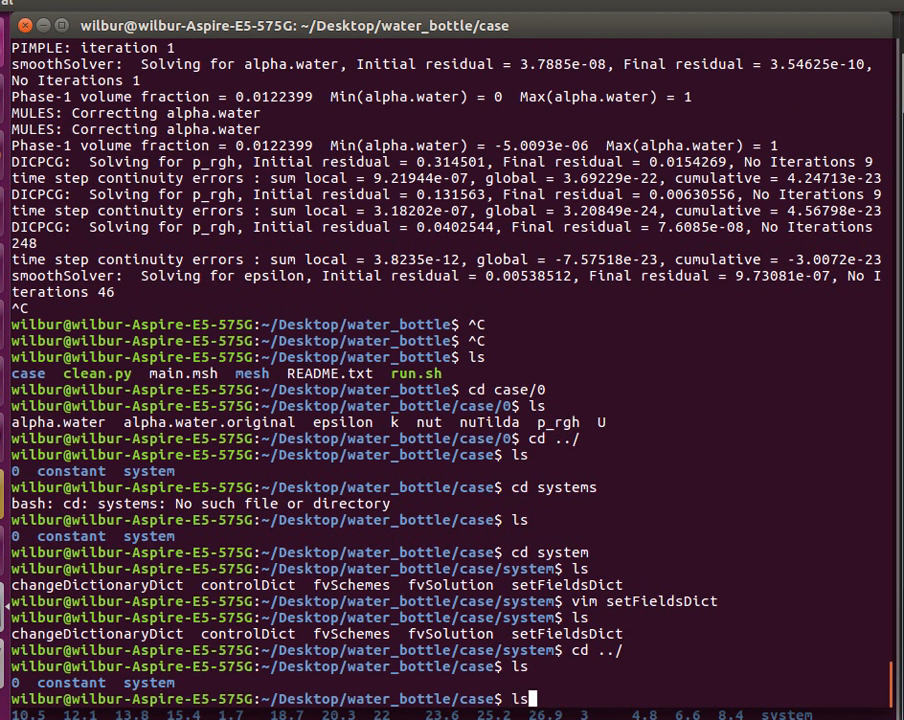
pyautogui.press('Return')
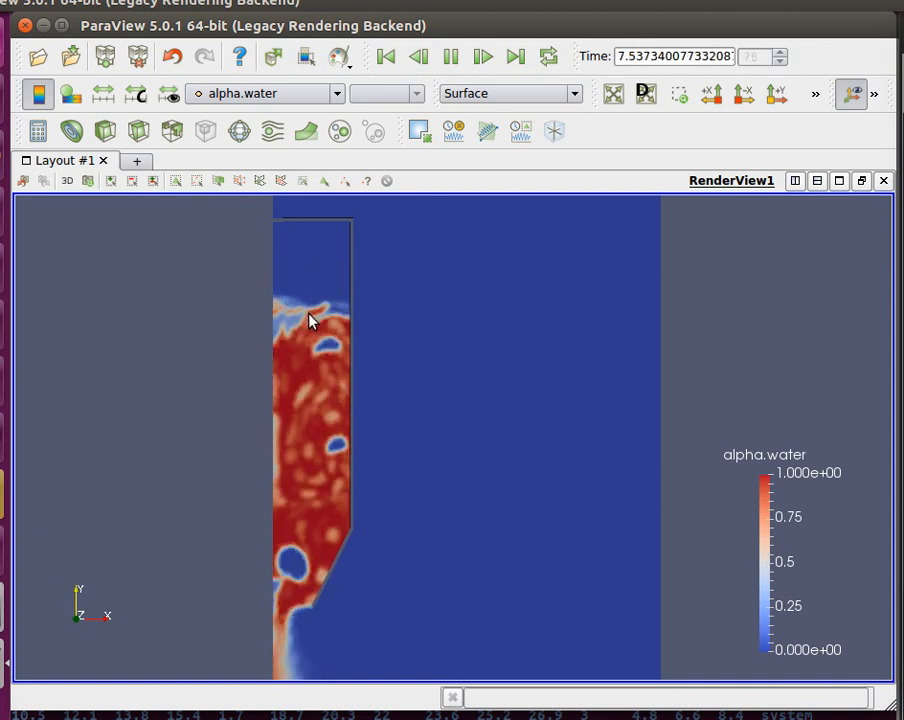
# Start the alpha.water animation in ParaView, then jump it back to the first frame.
pyautogui.click(484, 56)
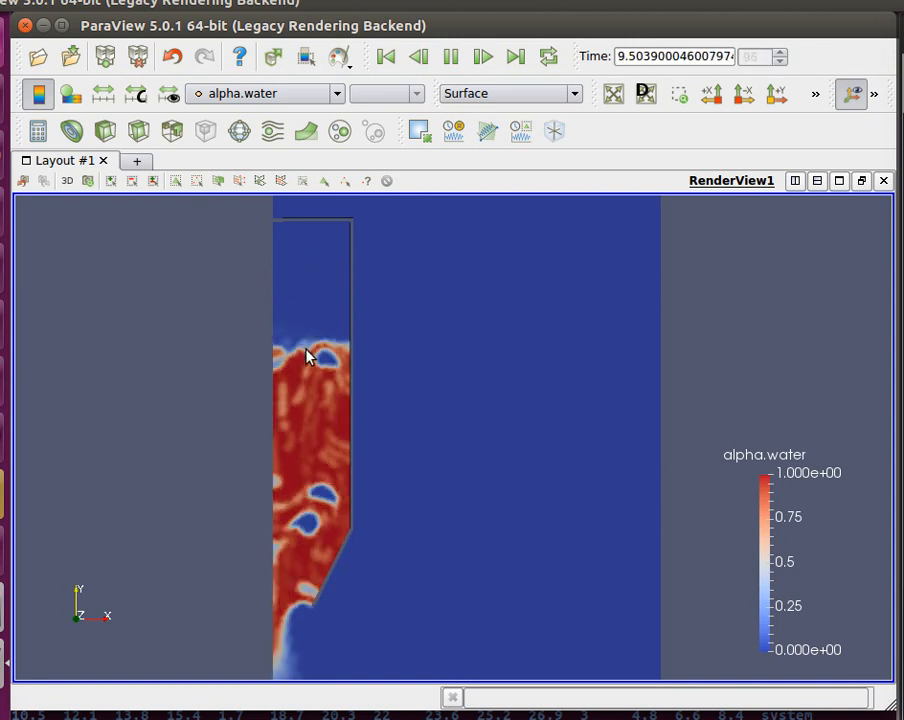
pyautogui.click(484, 56)
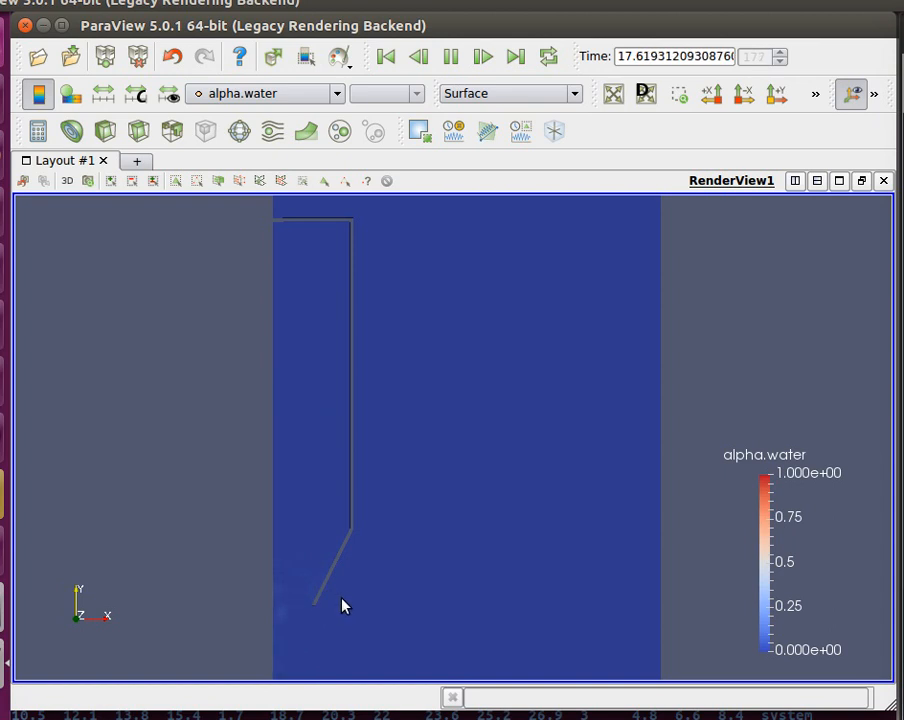
pyautogui.click(386, 56)
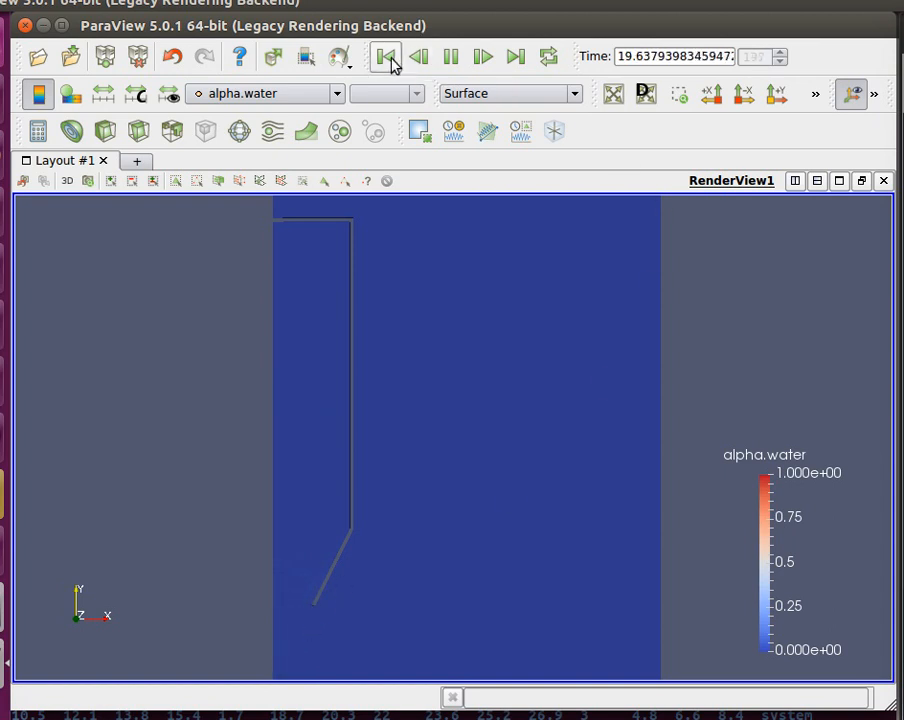
pyautogui.click(386, 56)
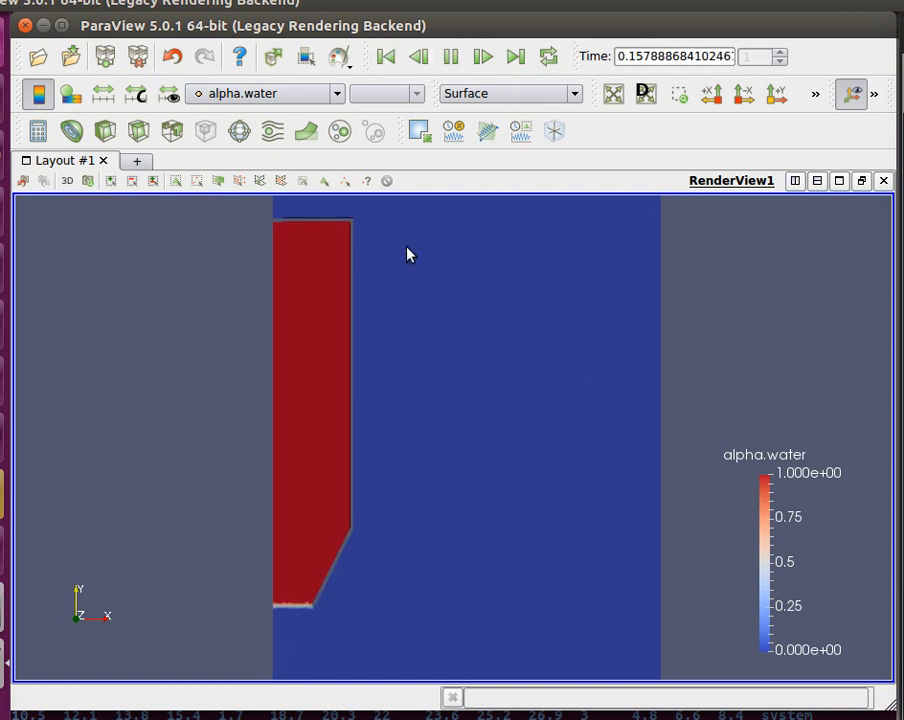
# Replay the bottle-draining animation through and leave it back at time 0.
pyautogui.click(516, 56)
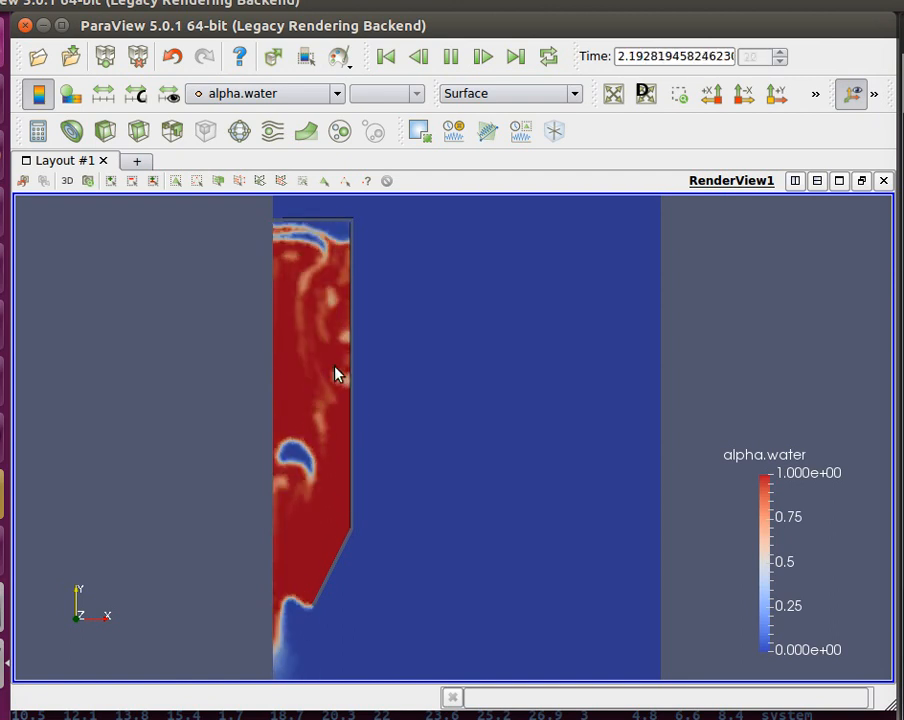
pyautogui.click(482, 56)
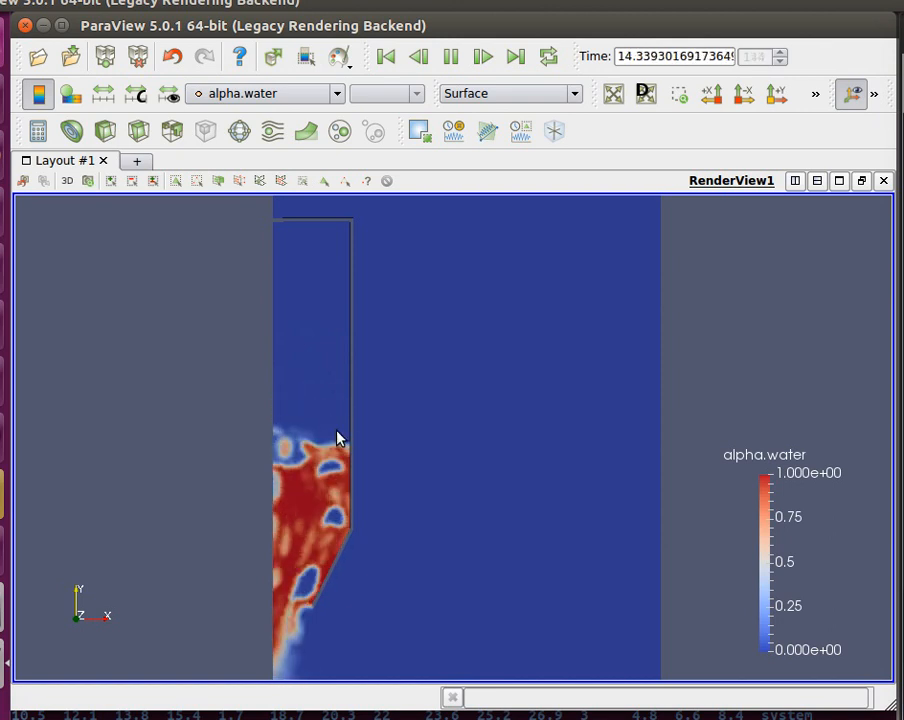
pyautogui.click(484, 56)
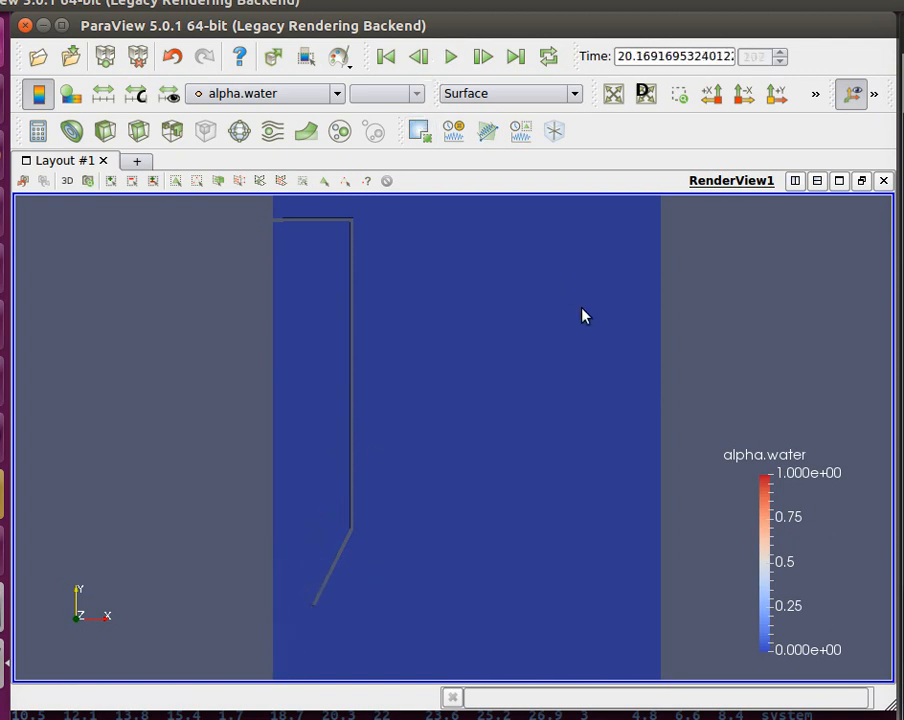
pyautogui.click(420, 56)
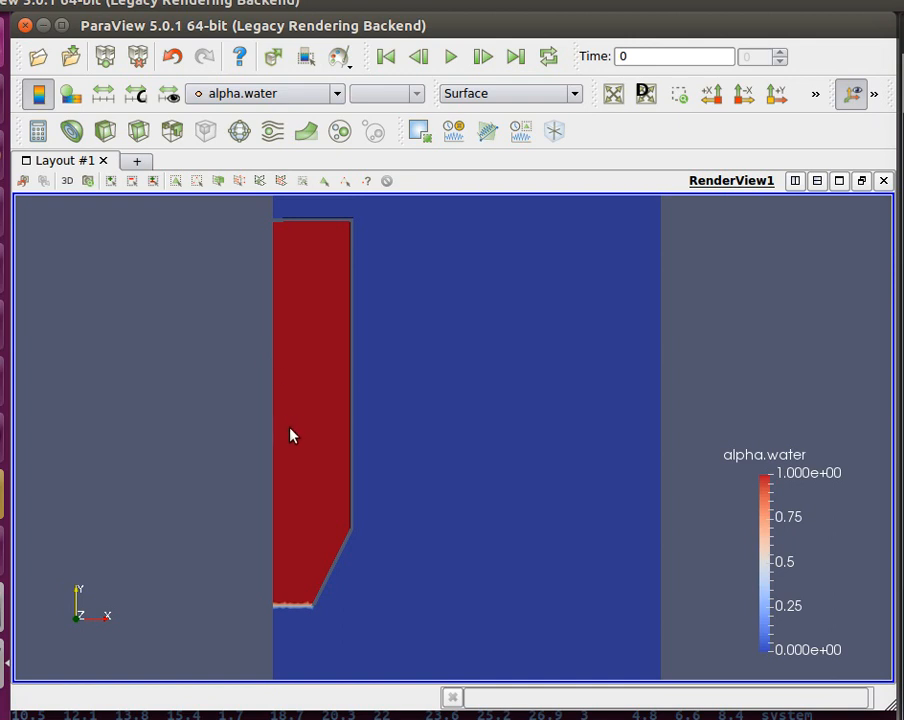
pyautogui.moveTo(336, 528)
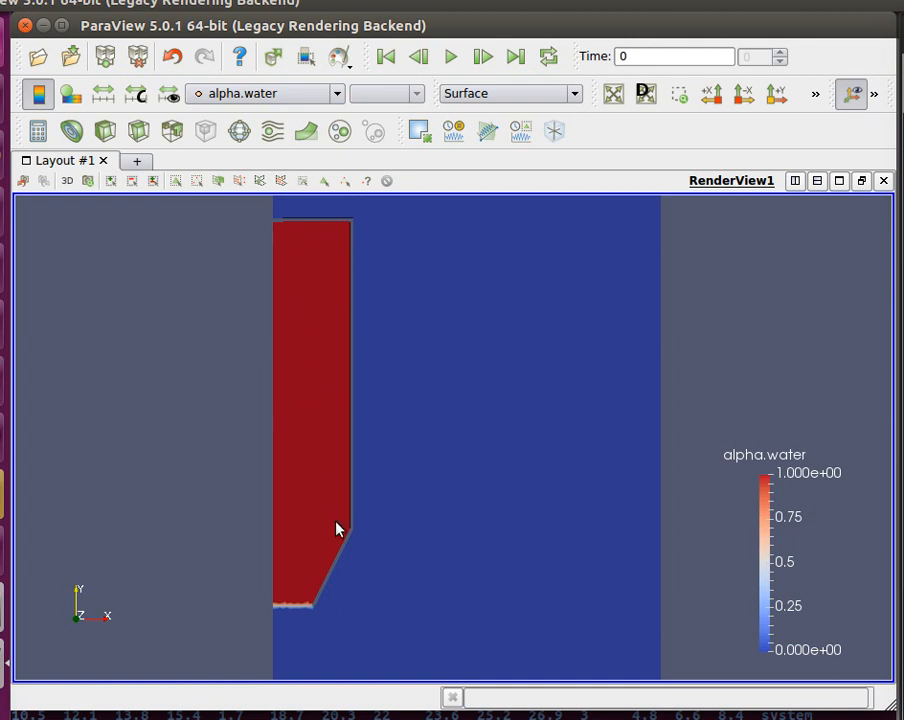
pyautogui.moveTo(316, 240)
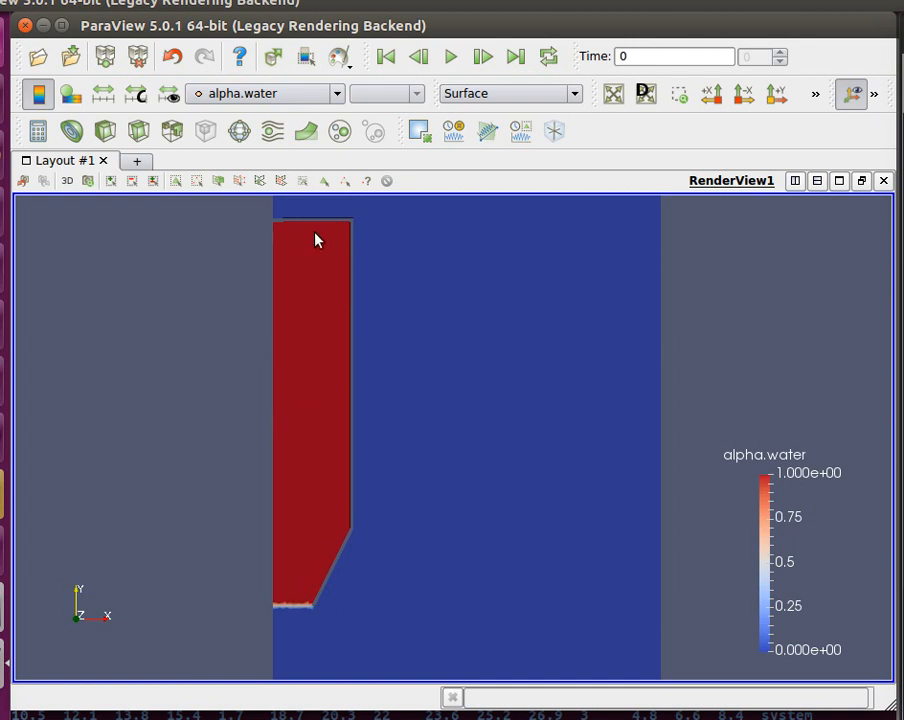
pyautogui.moveTo(336, 252)
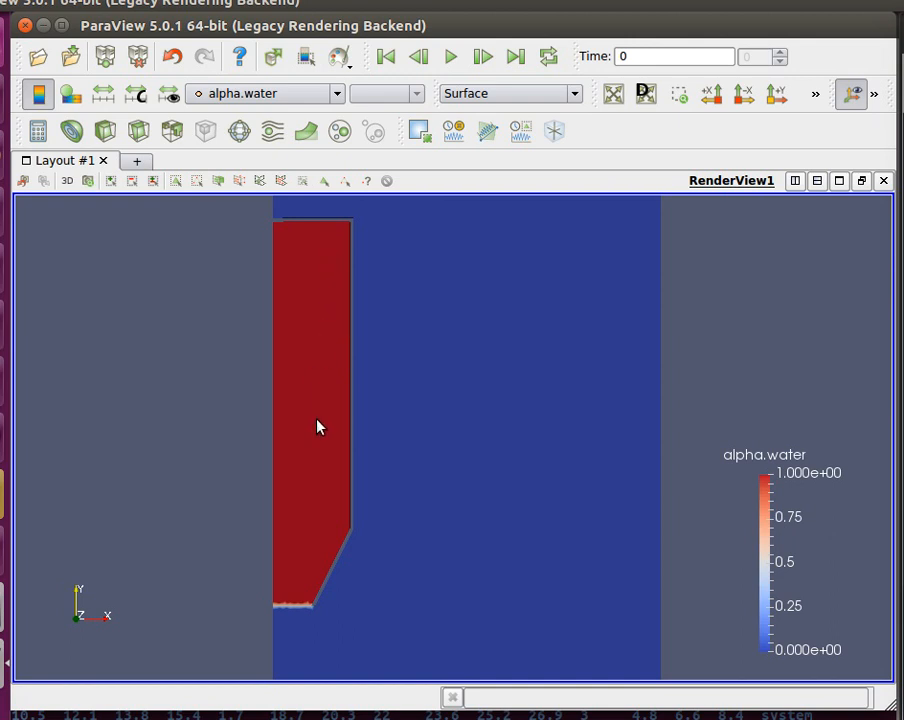
pyautogui.moveTo(372, 398)
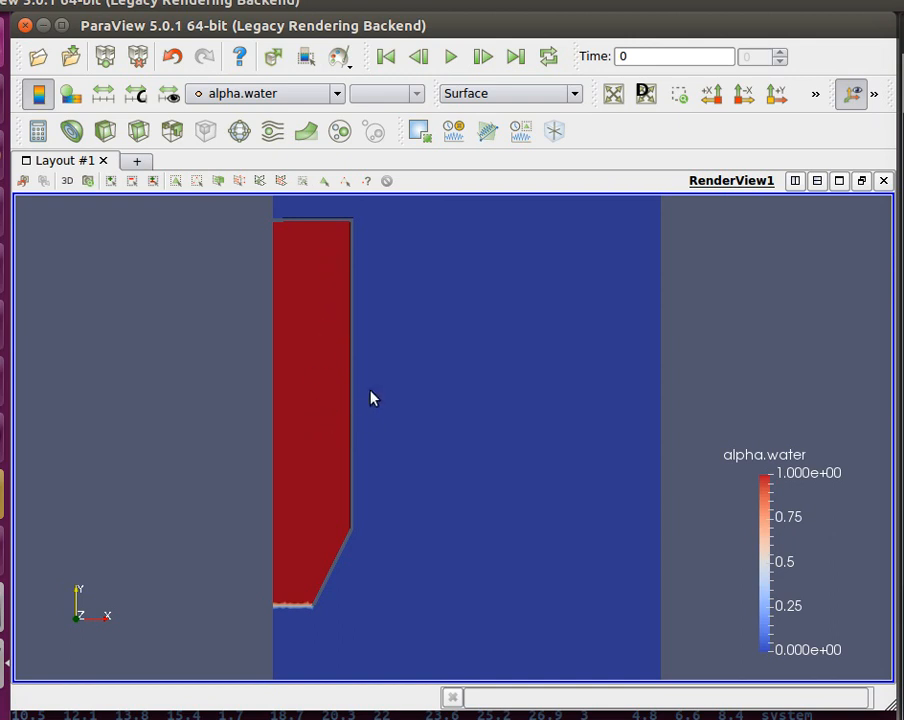
pyautogui.moveTo(360, 404)
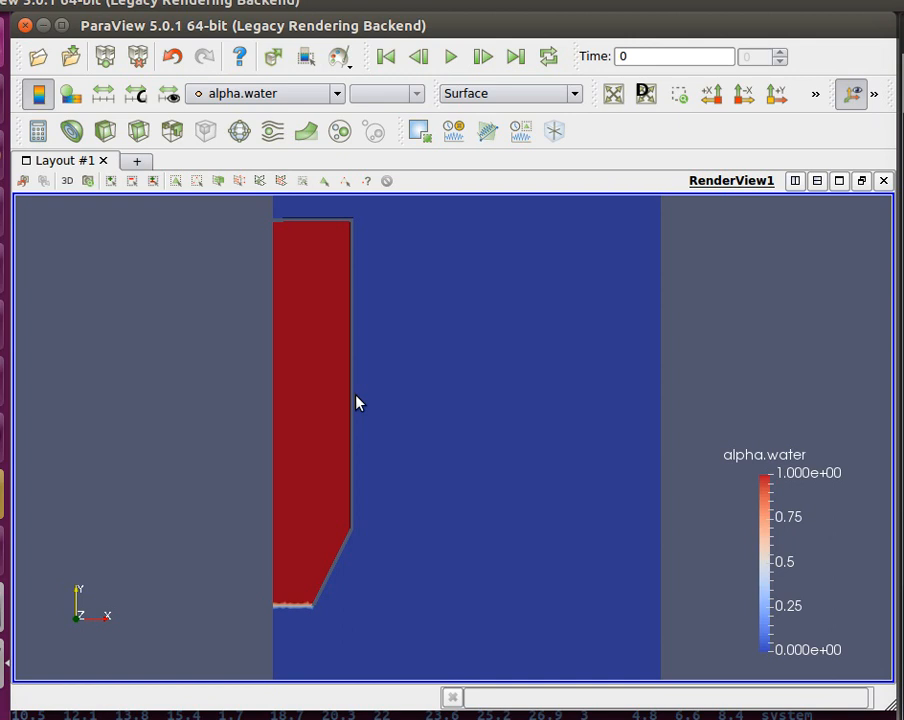
pyautogui.moveTo(278, 536)
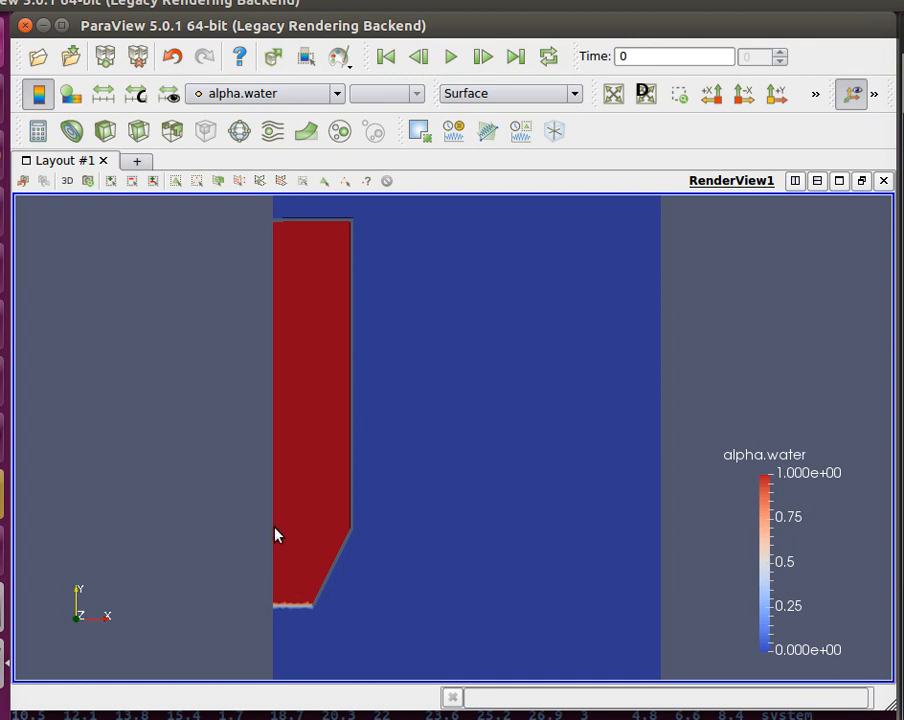
pyautogui.moveTo(284, 624)
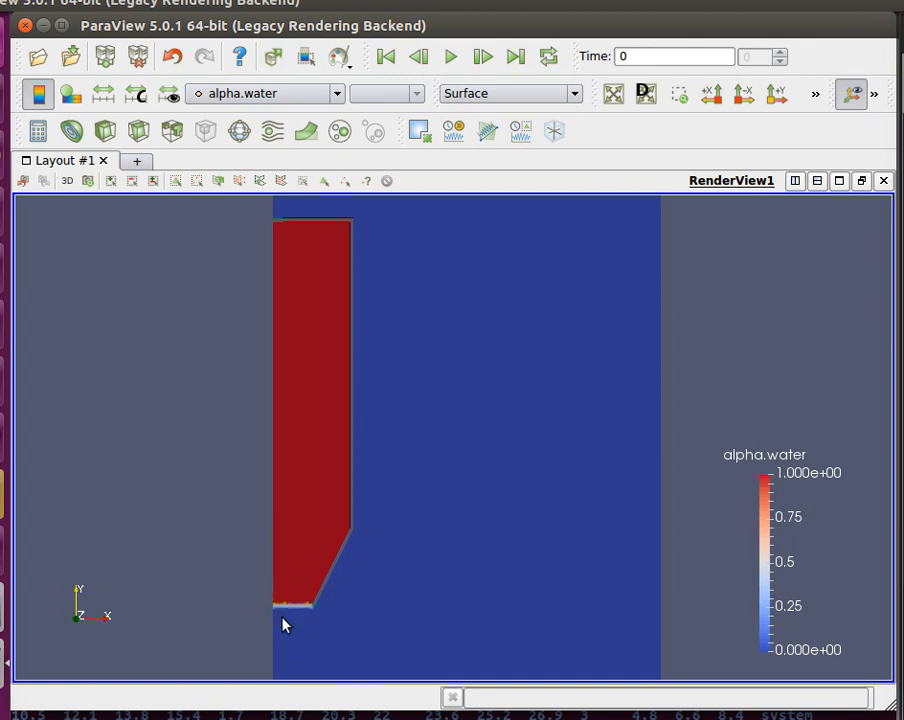
pyautogui.moveTo(284, 598)
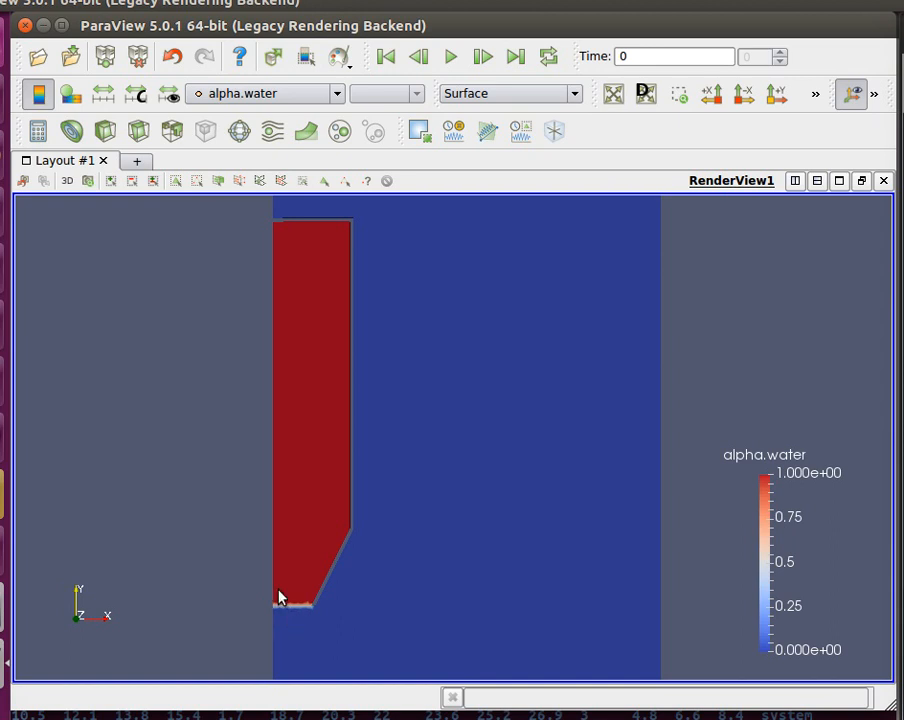
pyautogui.moveTo(324, 488)
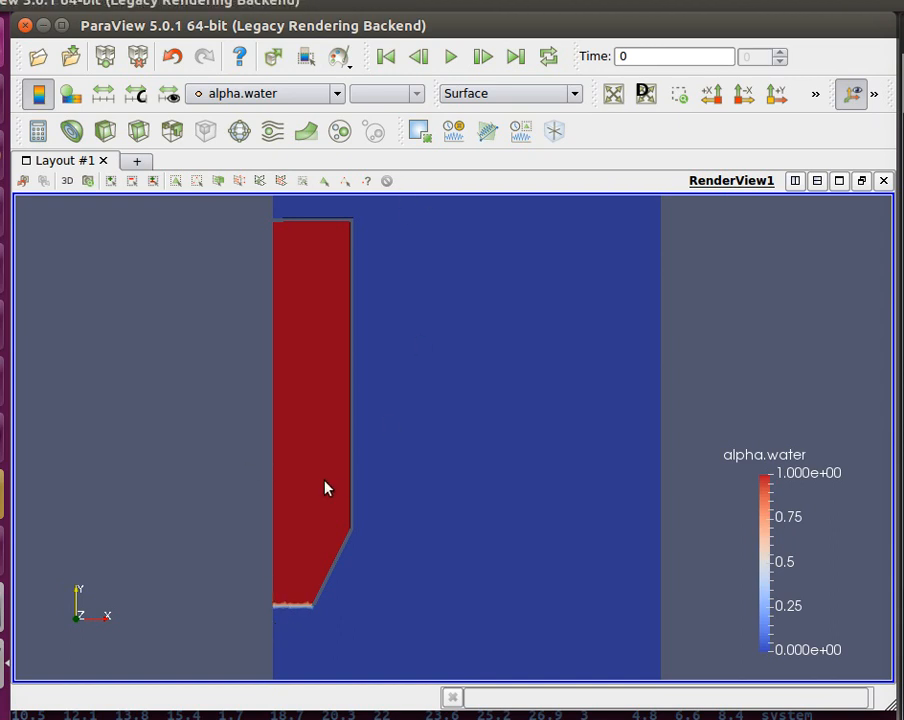
pyautogui.moveTo(306, 606)
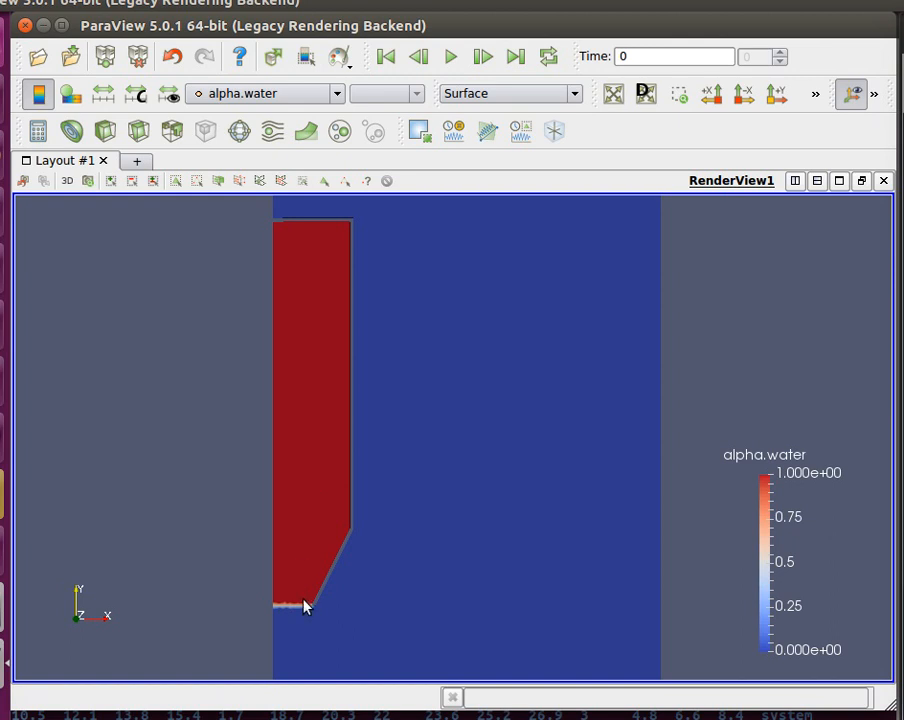
pyautogui.moveTo(288, 612)
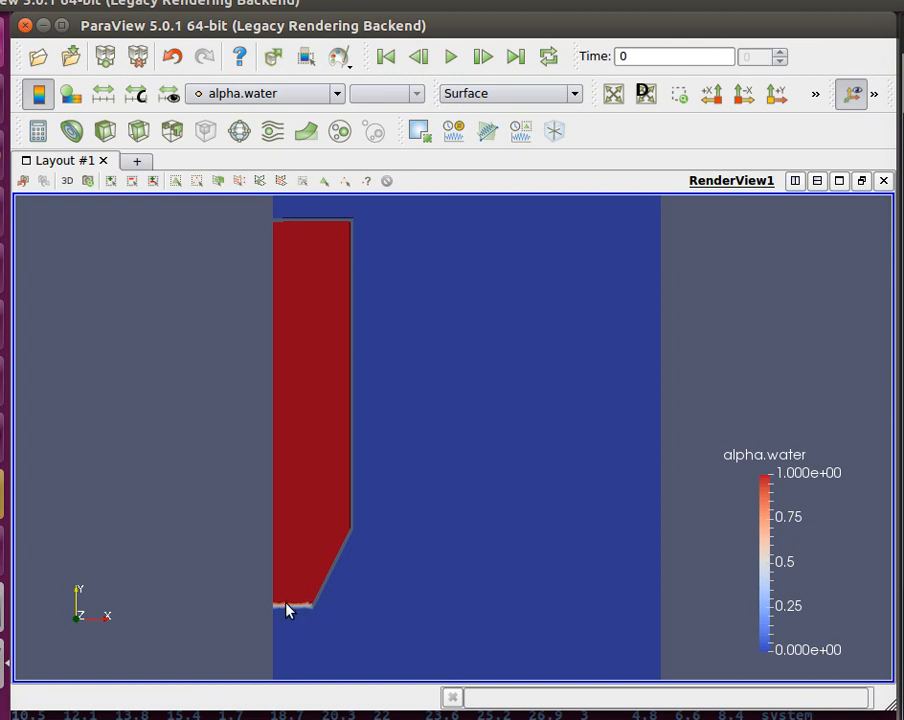
pyautogui.moveTo(448, 512)
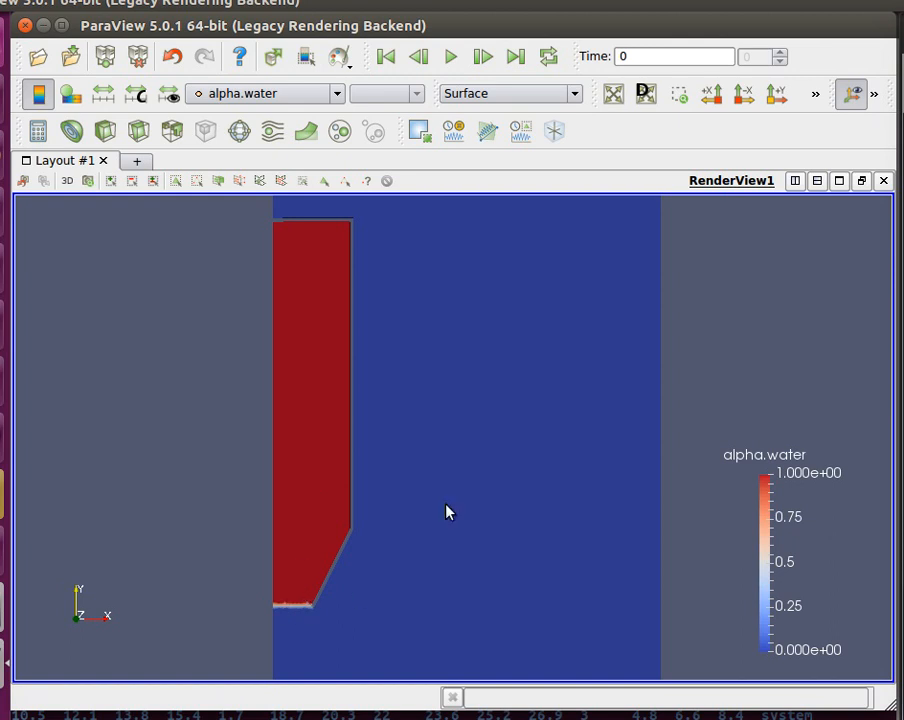
pyautogui.moveTo(482, 284)
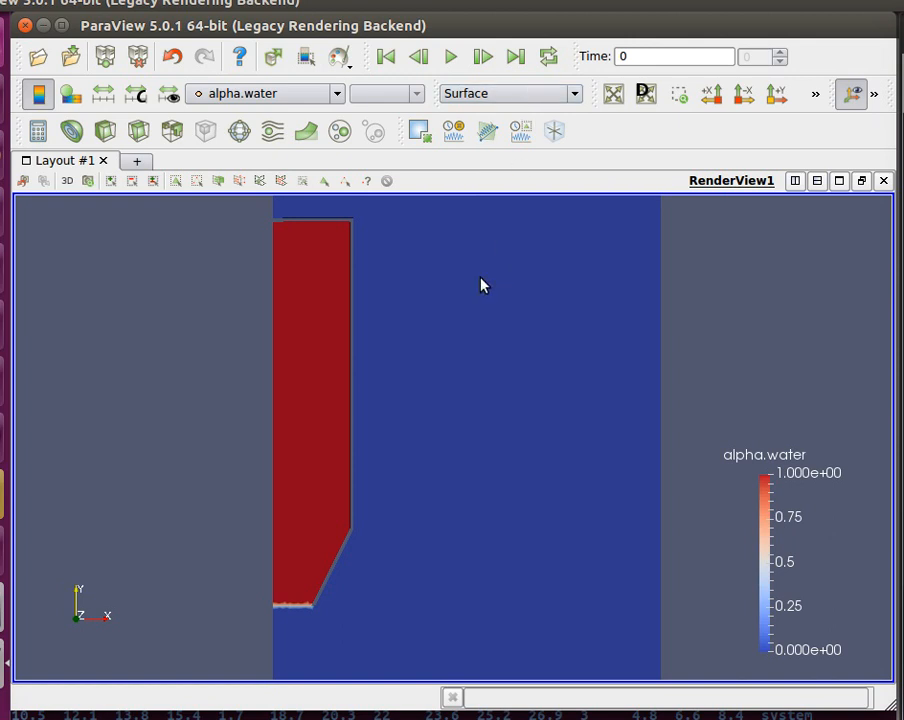
pyautogui.moveTo(472, 292)
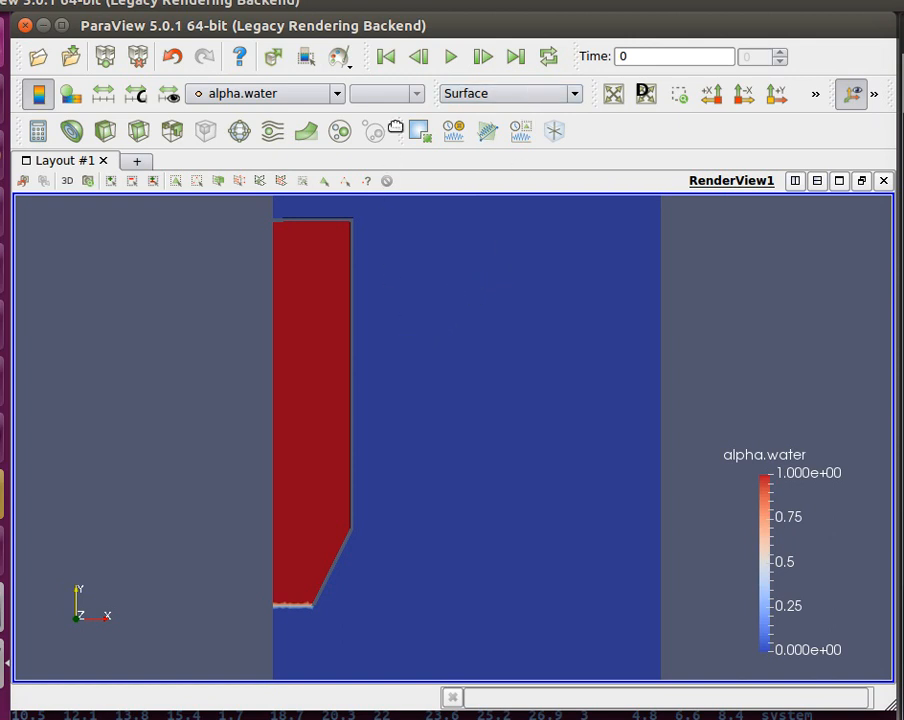
pyautogui.moveTo(450, 56)
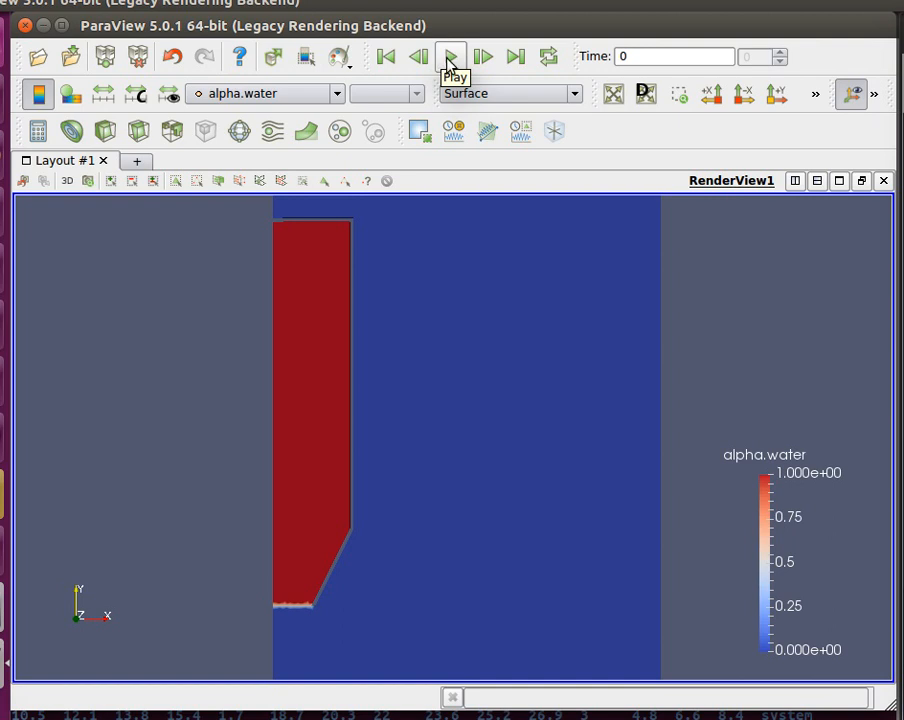
pyautogui.moveTo(324, 252)
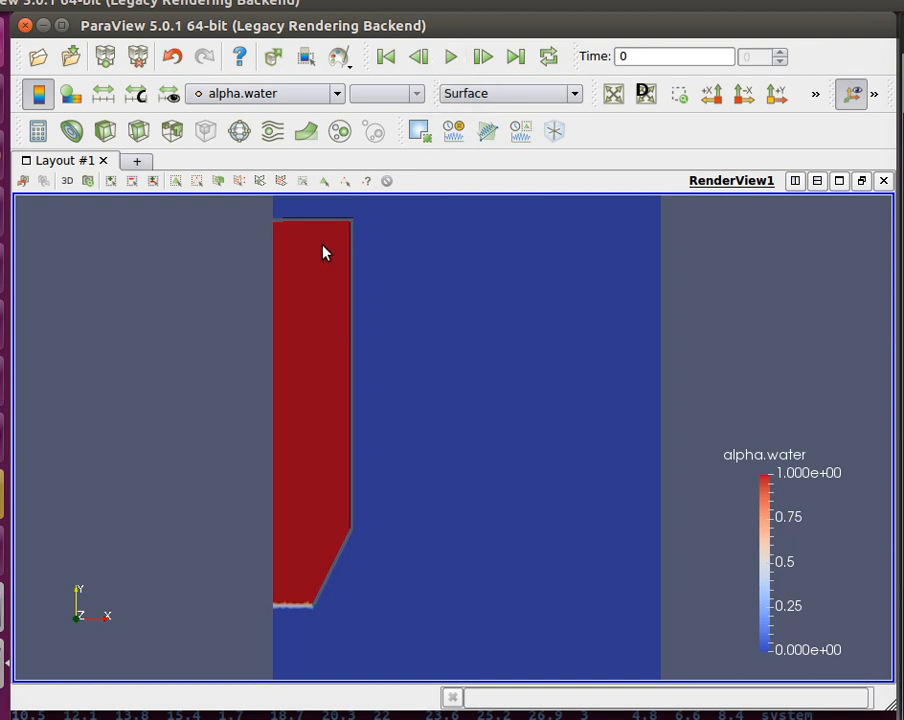
pyautogui.moveTo(360, 362)
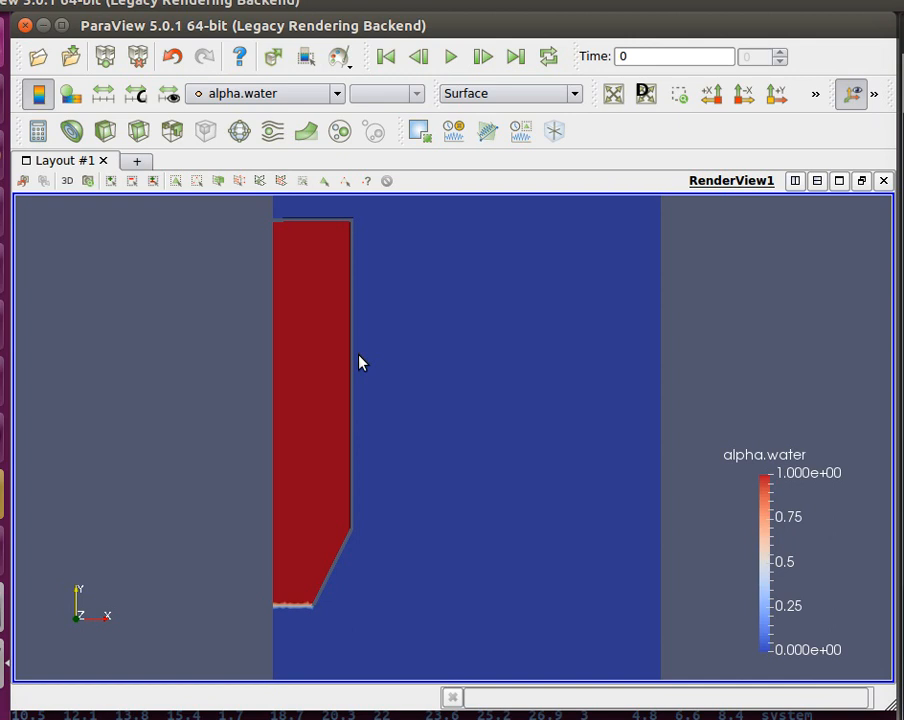
pyautogui.moveTo(280, 260)
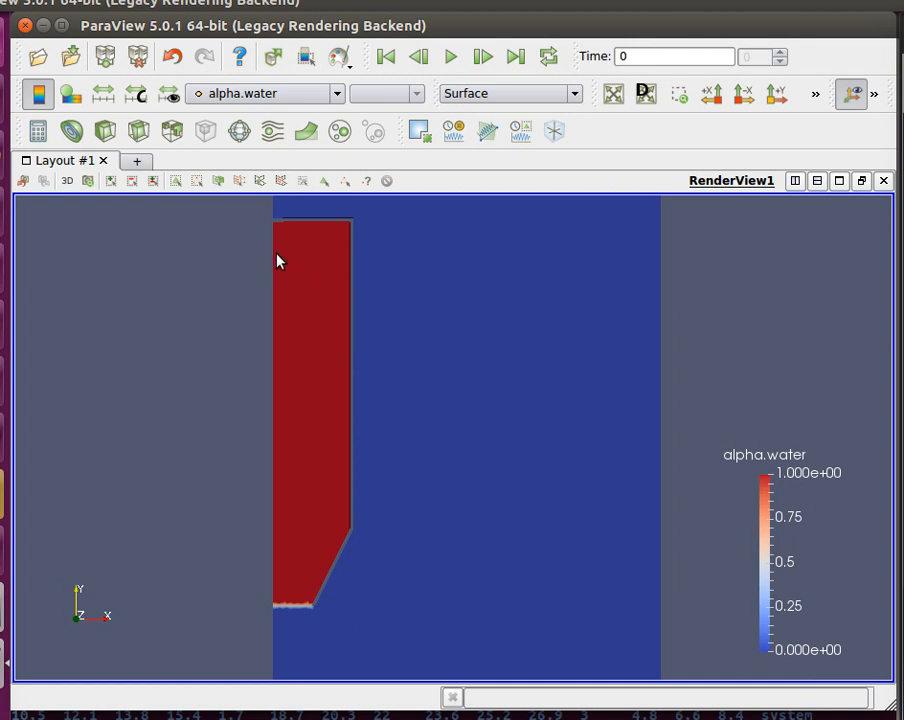
pyautogui.moveTo(328, 408)
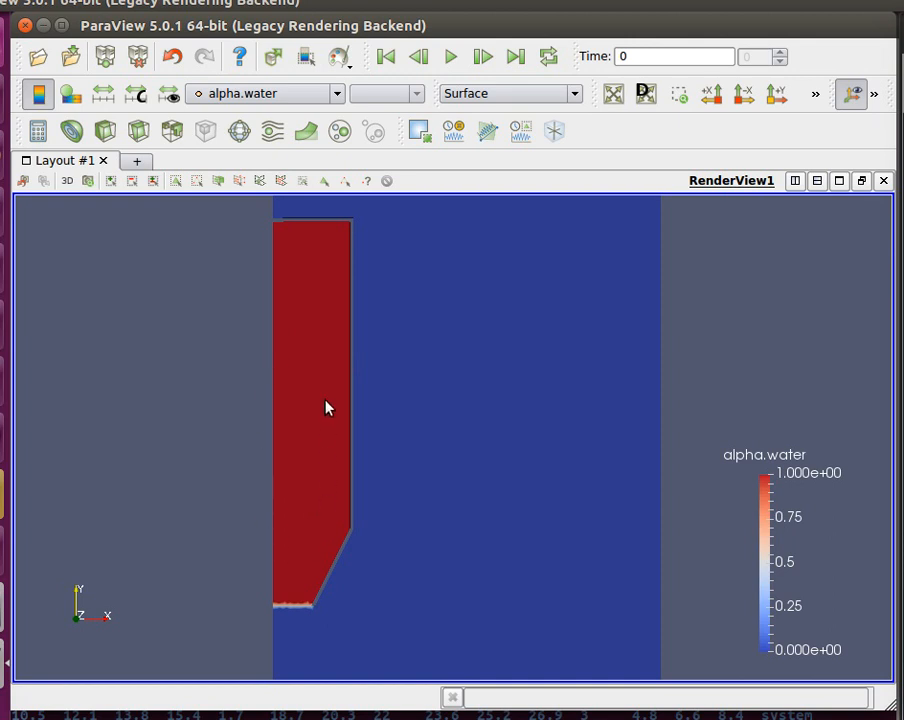
pyautogui.moveTo(324, 230)
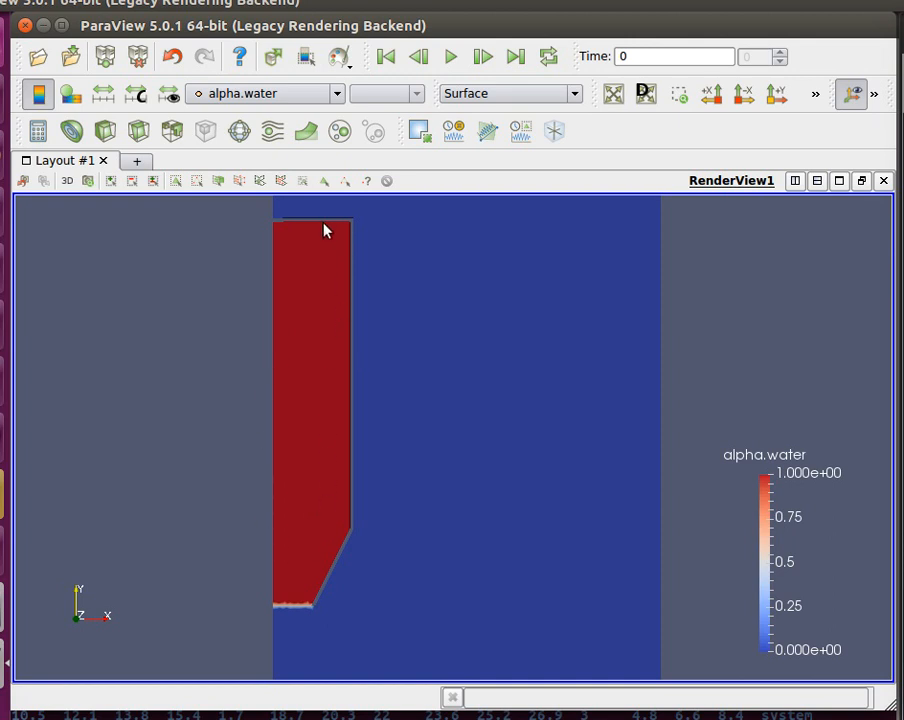
pyautogui.moveTo(322, 286)
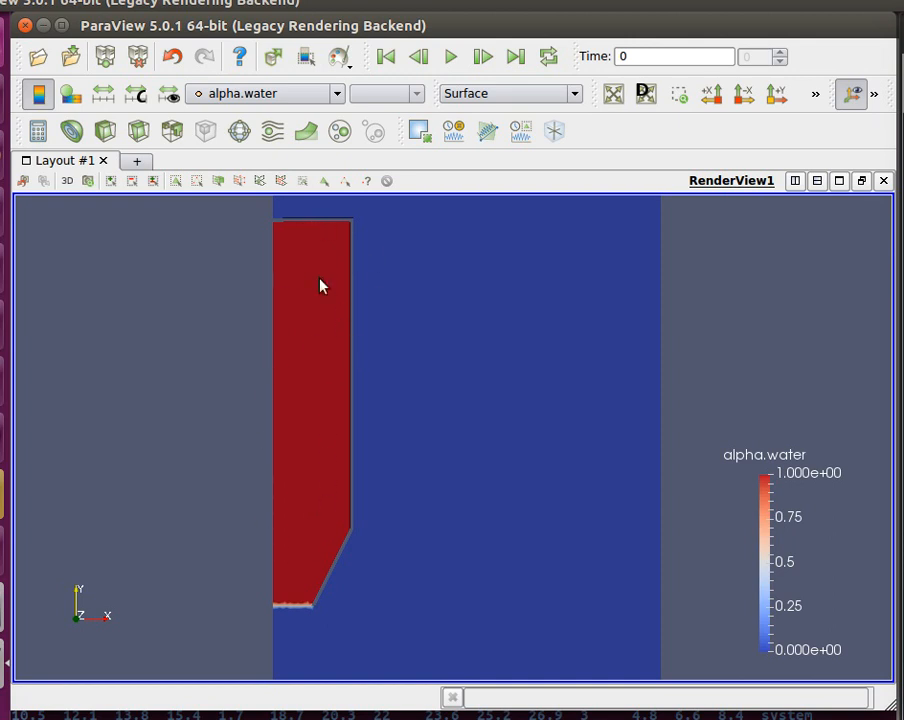
pyautogui.moveTo(316, 496)
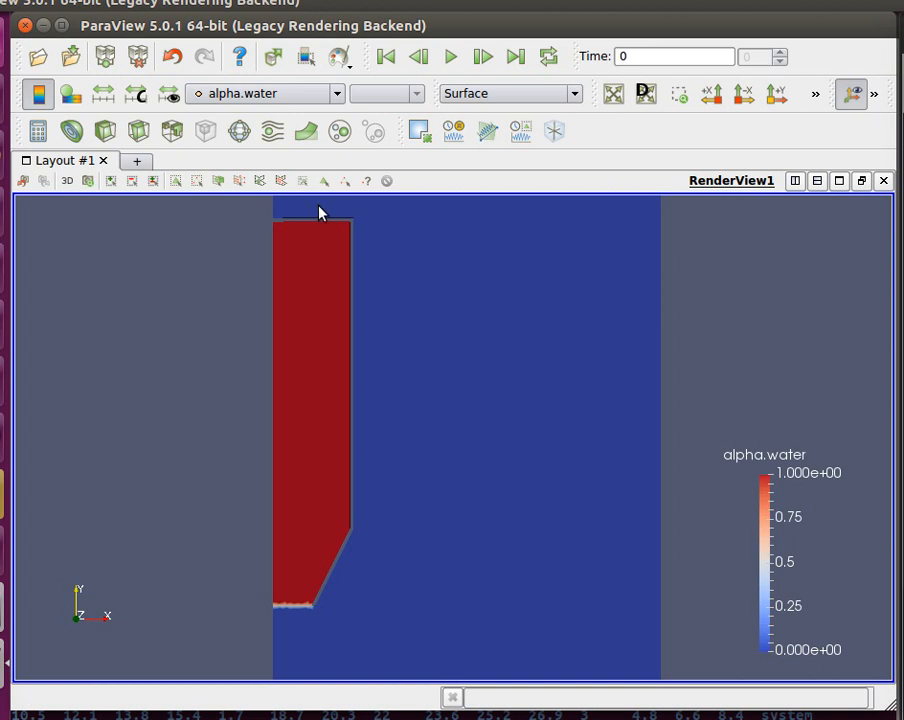
pyautogui.moveTo(256, 258)
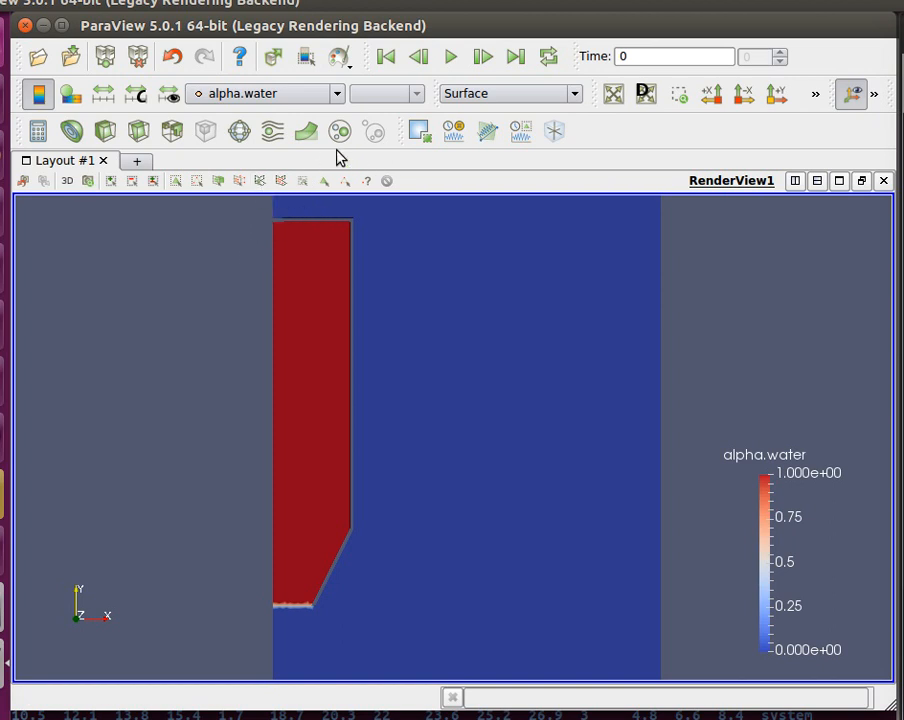
pyautogui.moveTo(328, 160)
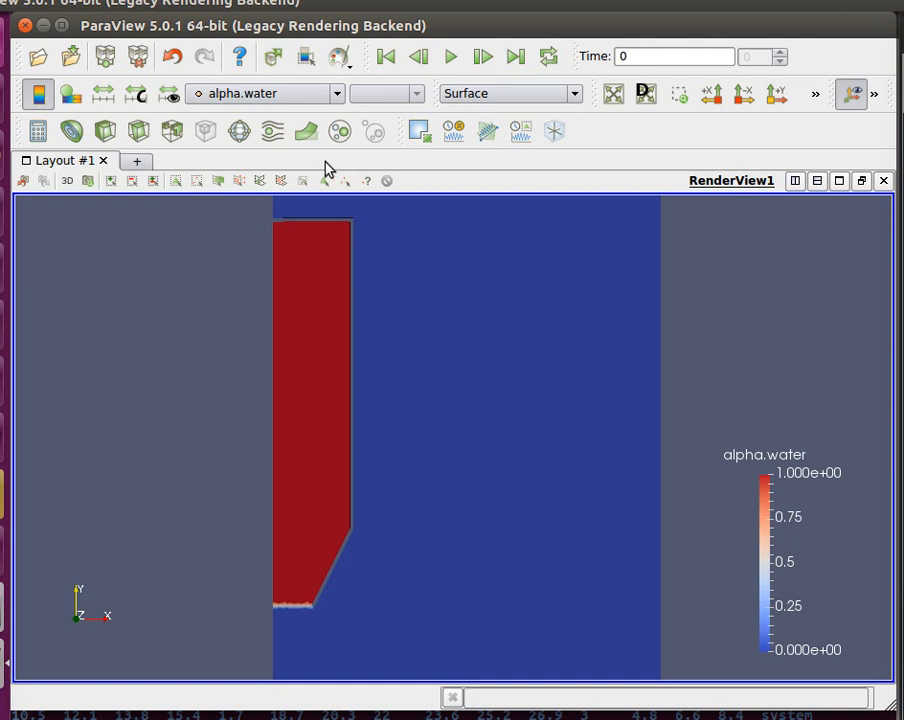
pyautogui.moveTo(362, 168)
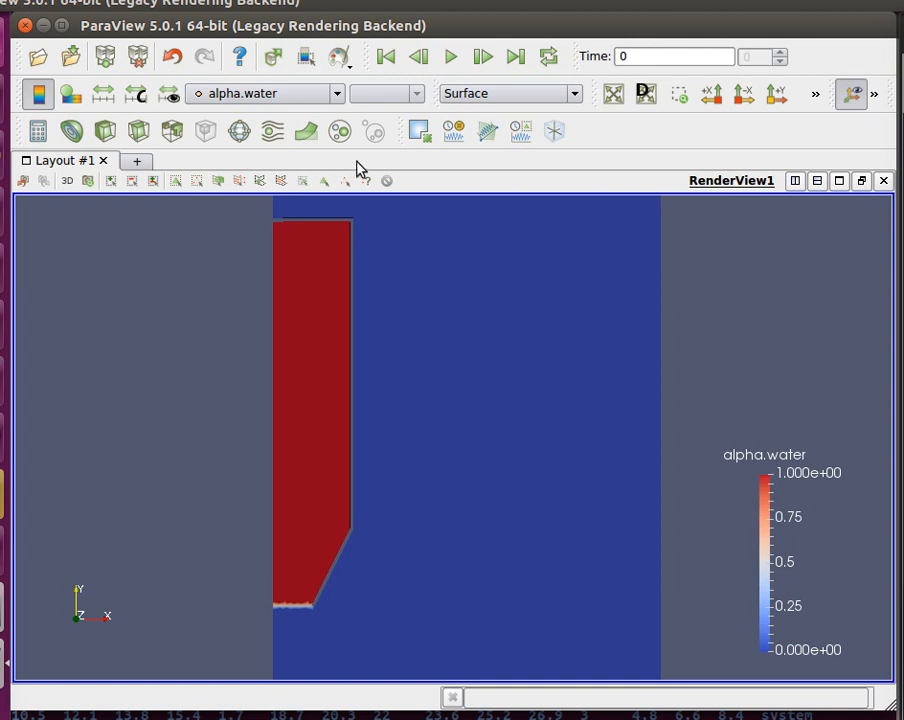